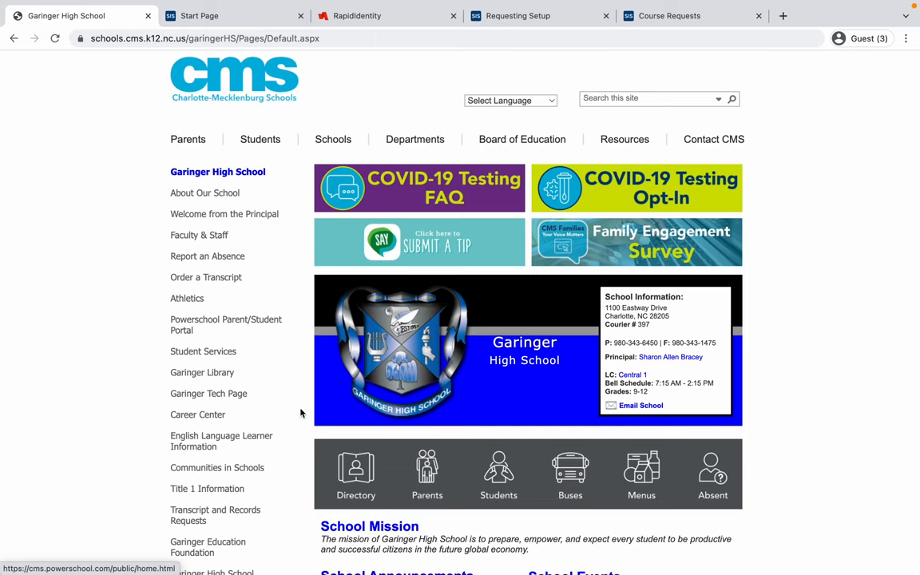
mouse_move(310, 409)
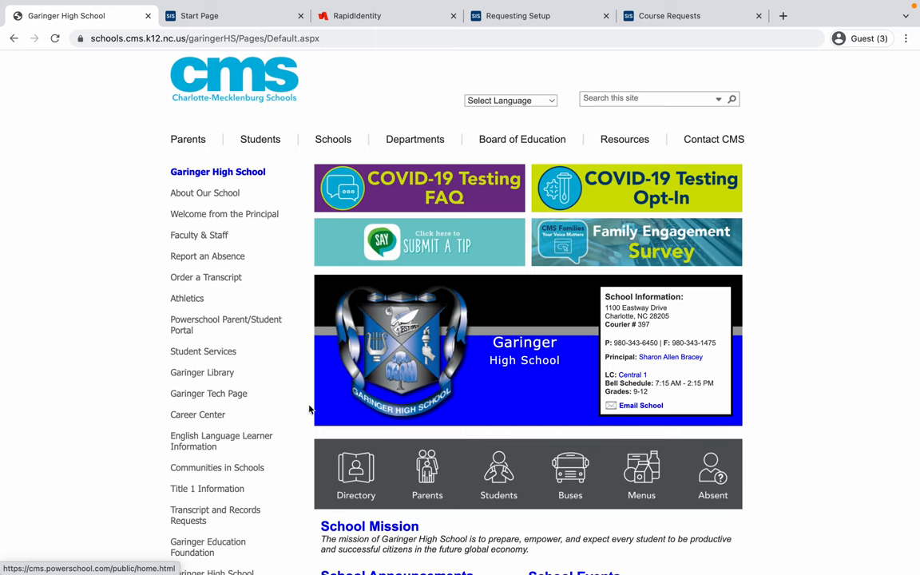
mouse_move(434, 412)
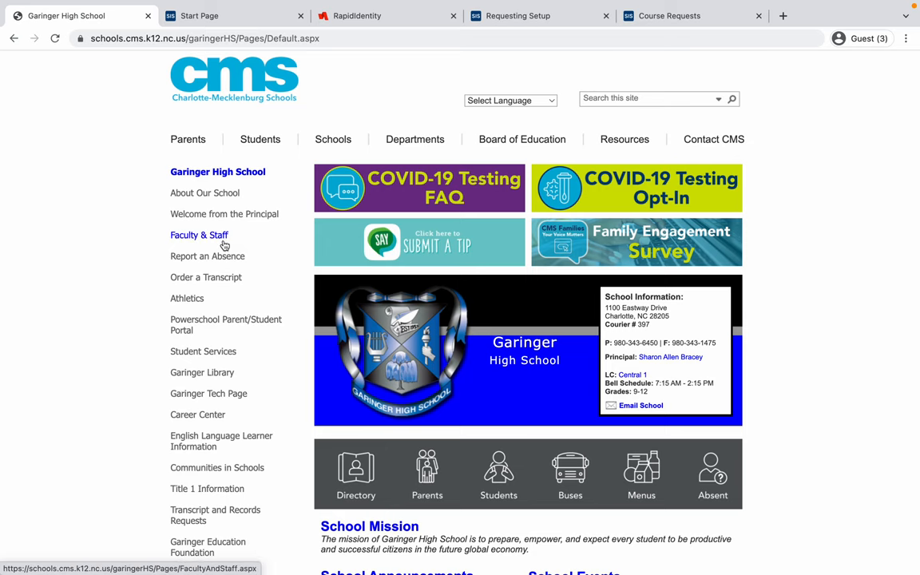
mouse_move(227, 324)
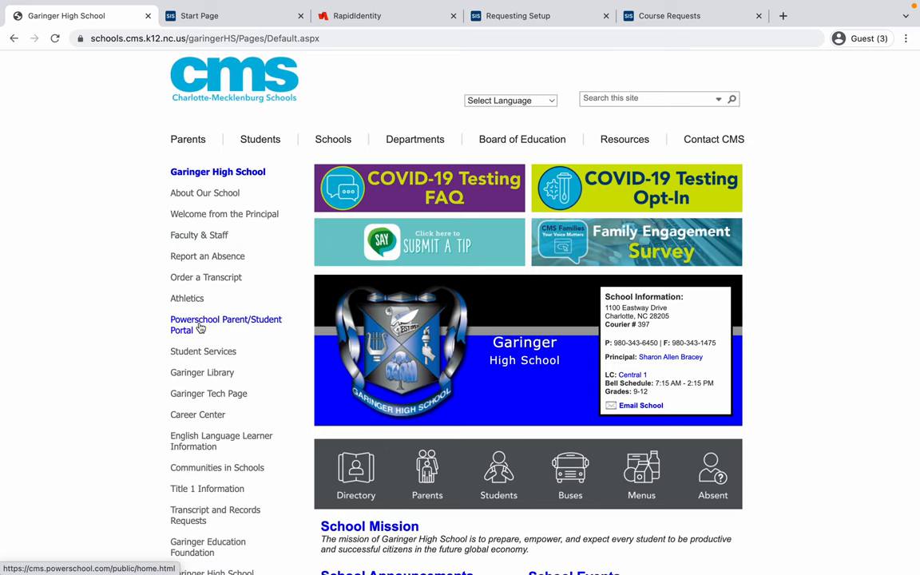
mouse_move(228, 329)
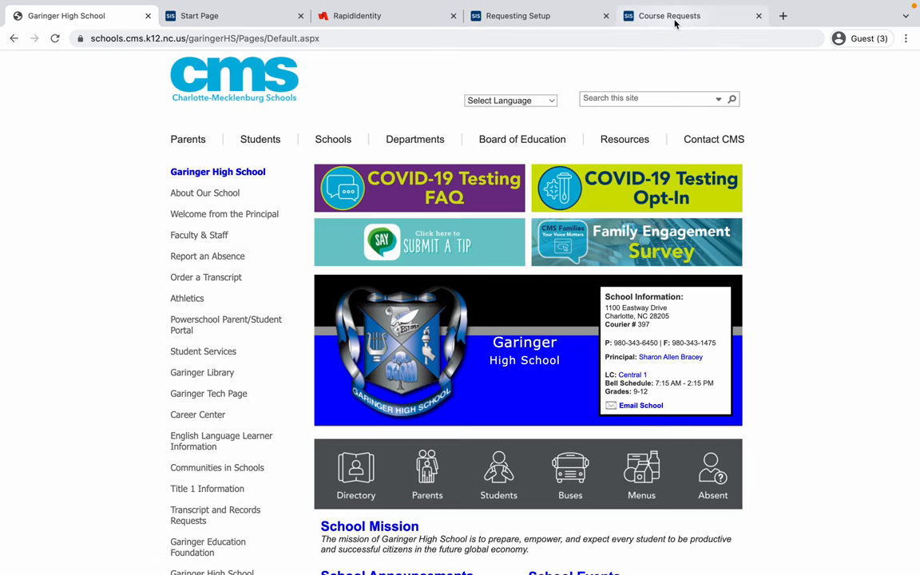
Switch to the Course Requests page showing Garinger High's 2022-2023 registration welcome
left_click(667, 16)
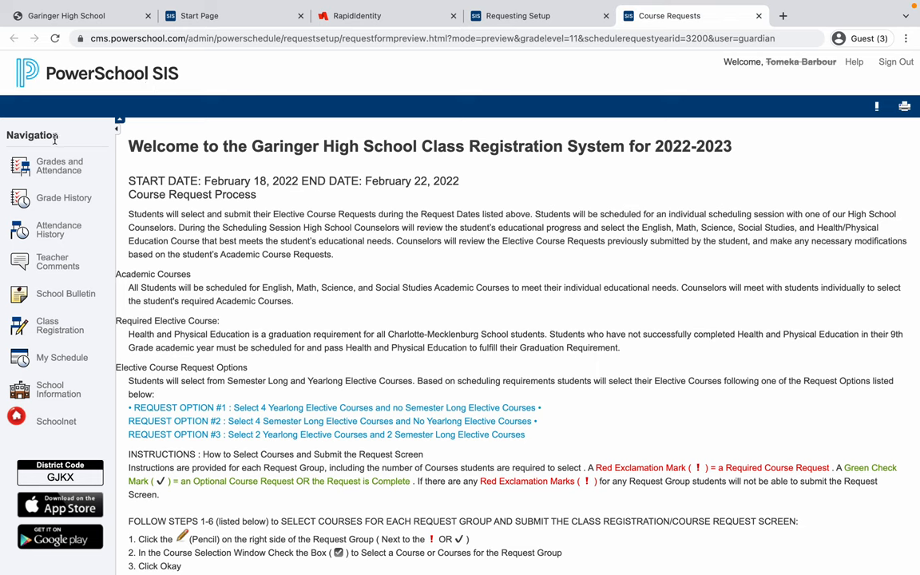
mouse_move(59, 166)
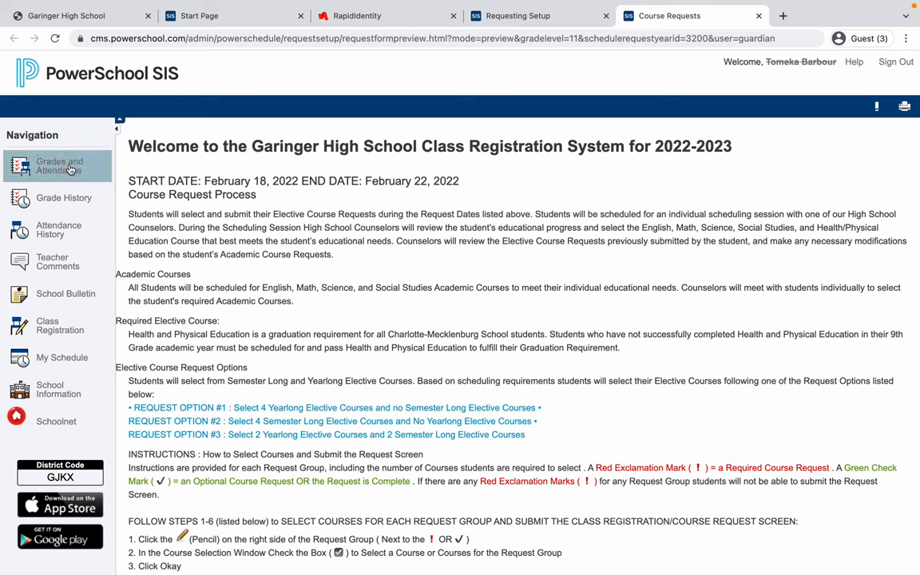
mouse_move(64, 198)
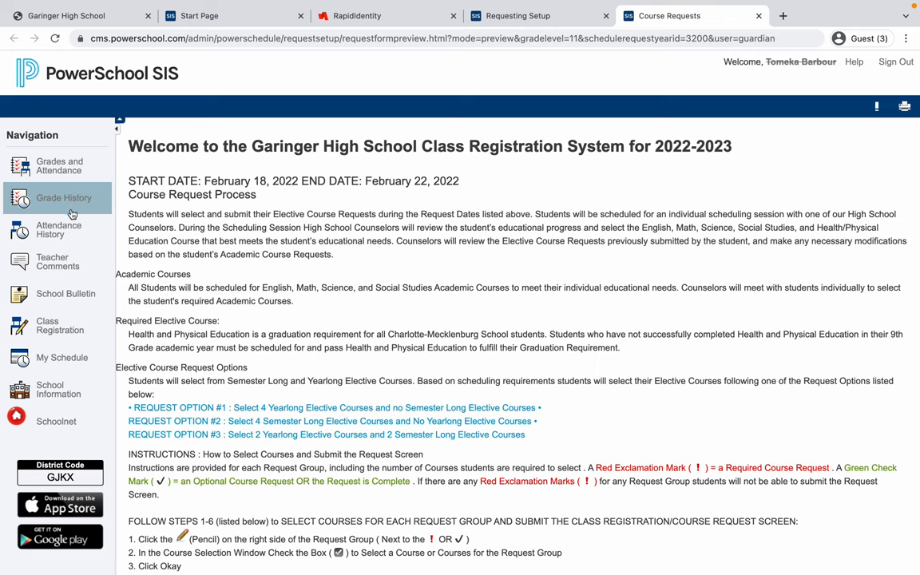
mouse_move(57, 230)
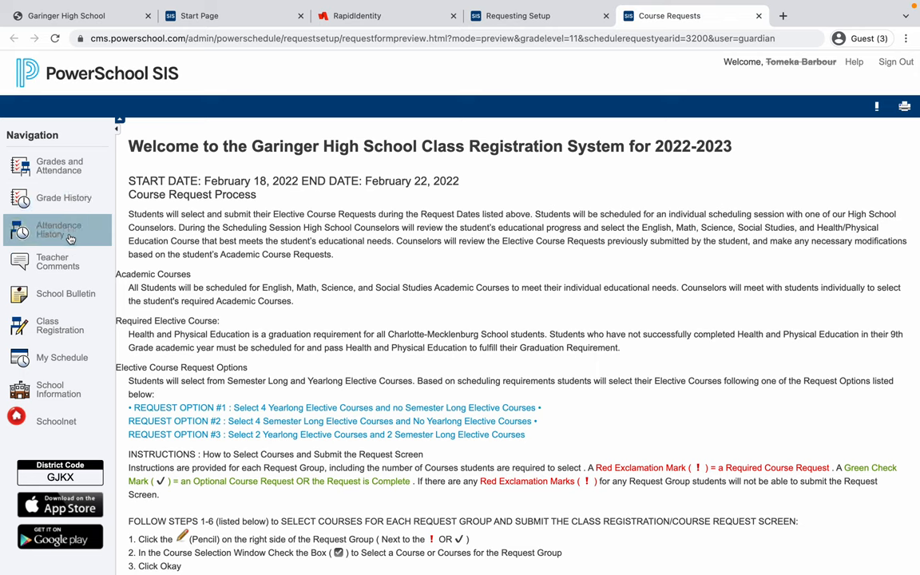
mouse_move(67, 294)
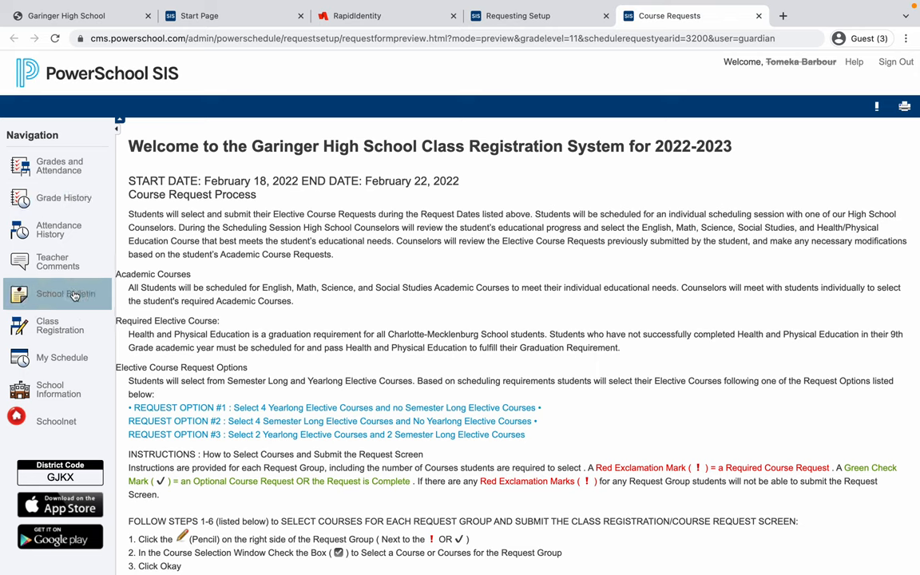
mouse_move(56, 326)
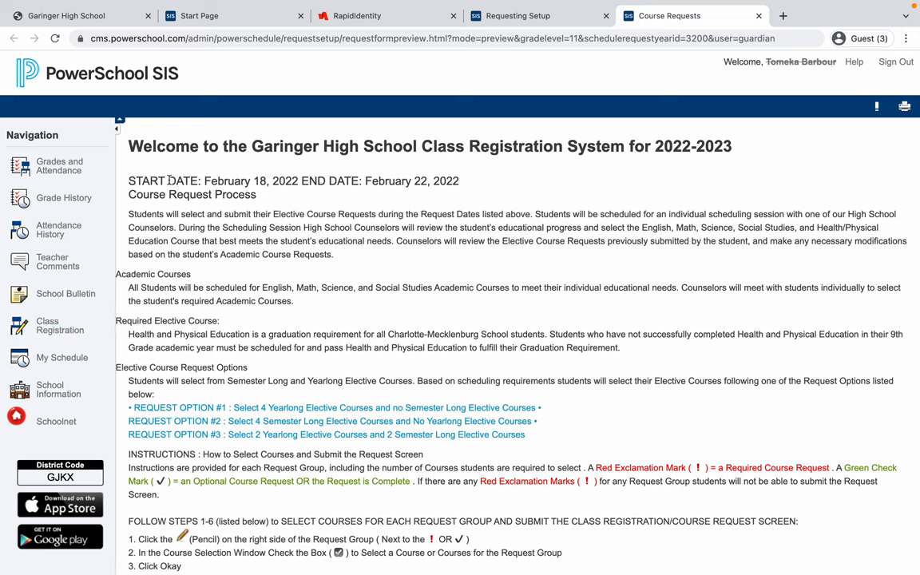
mouse_move(358, 110)
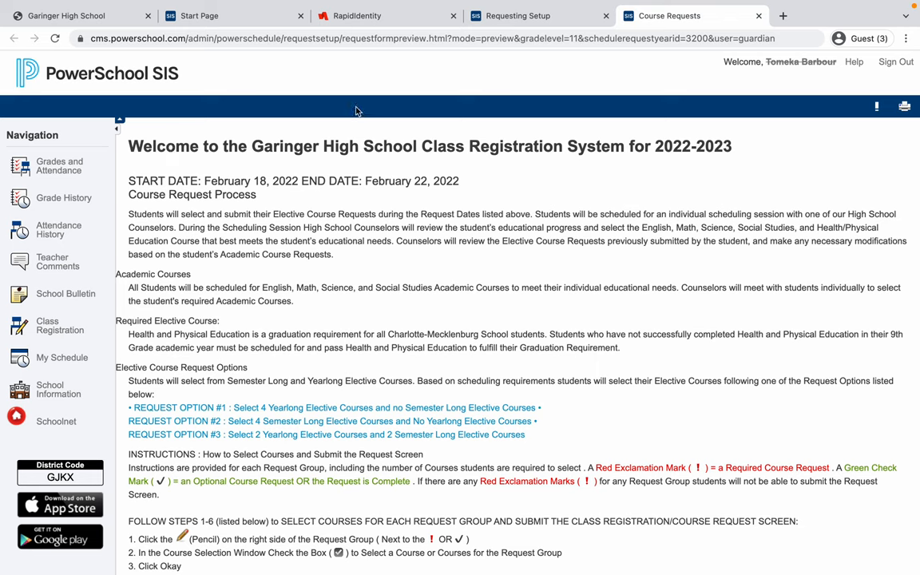
mouse_move(392, 148)
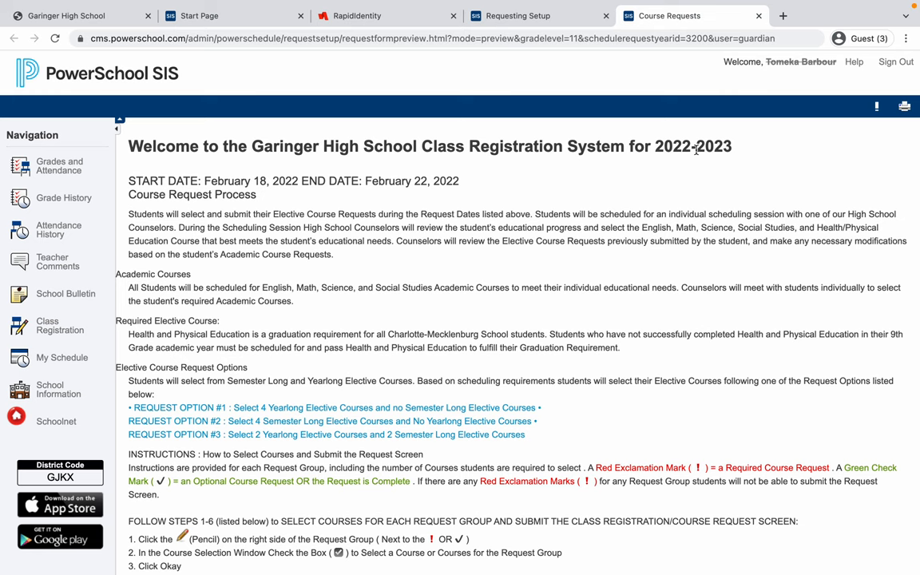
Scroll through the Course Request Process: February 18–22 window, elective options and submission steps
scroll("down", 3)
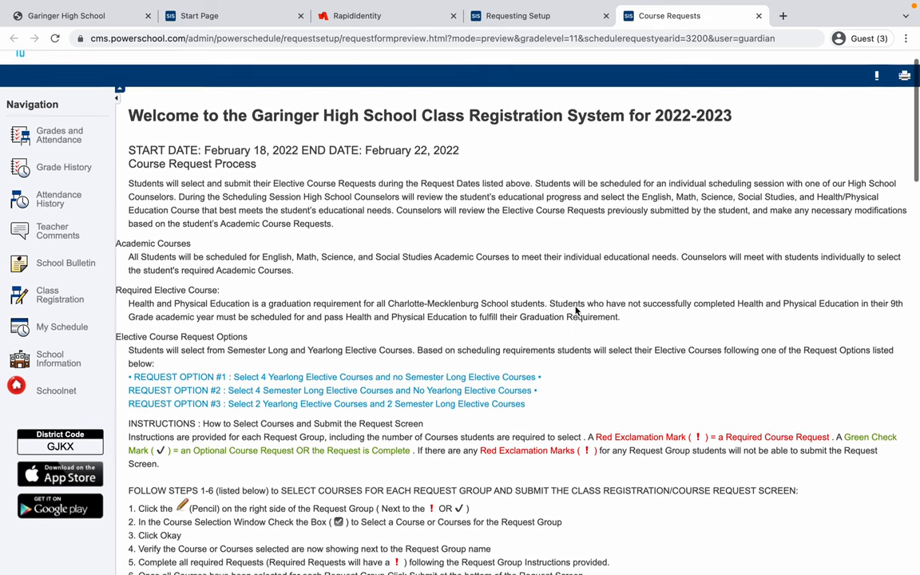
scroll("down", 3)
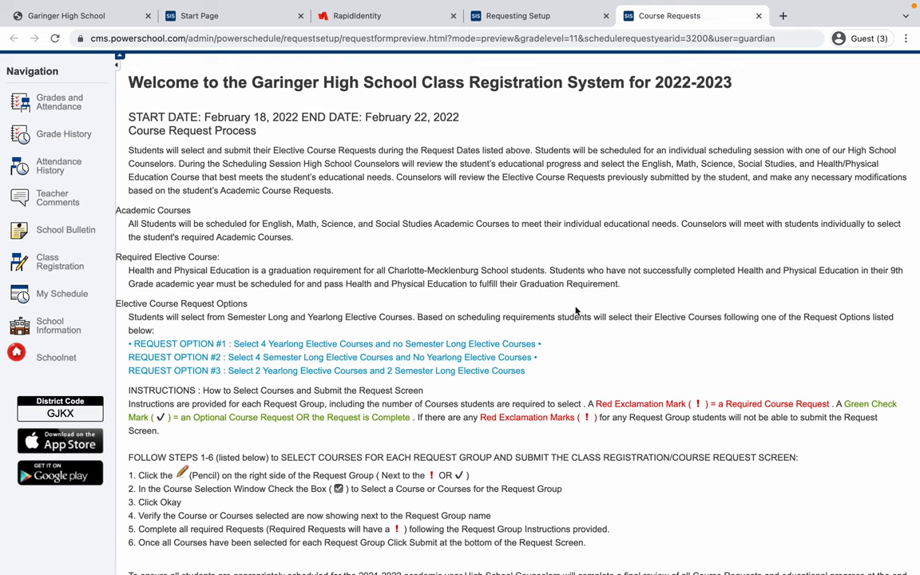
mouse_move(387, 211)
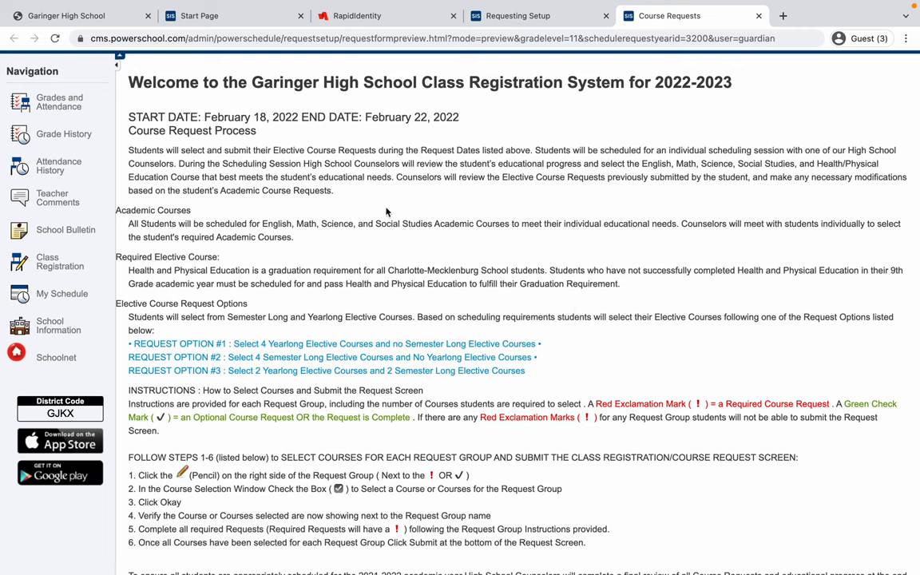
mouse_move(259, 208)
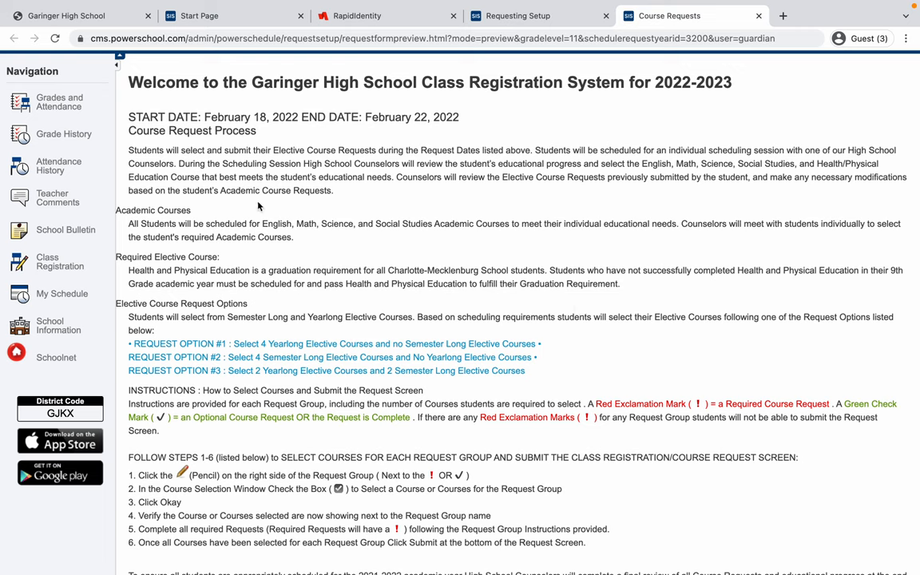
mouse_move(364, 217)
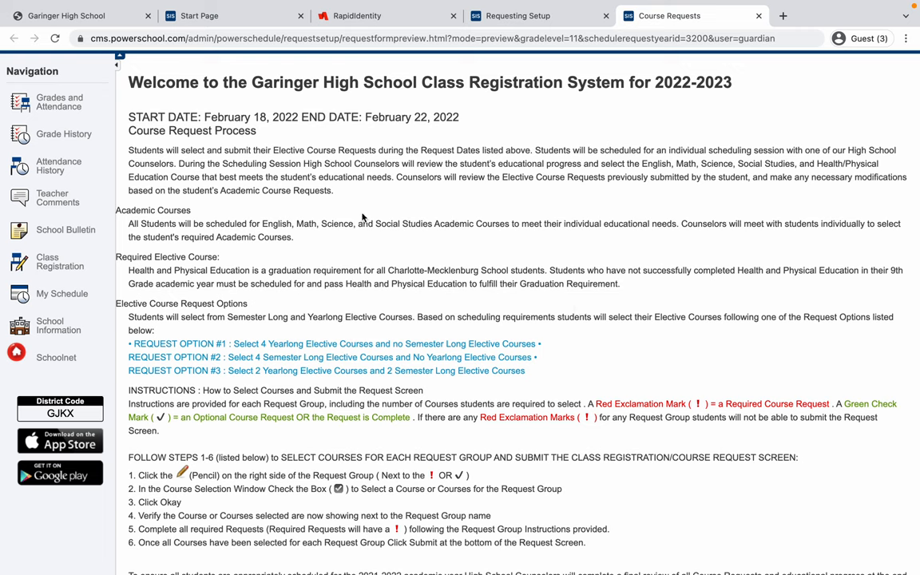
mouse_move(256, 186)
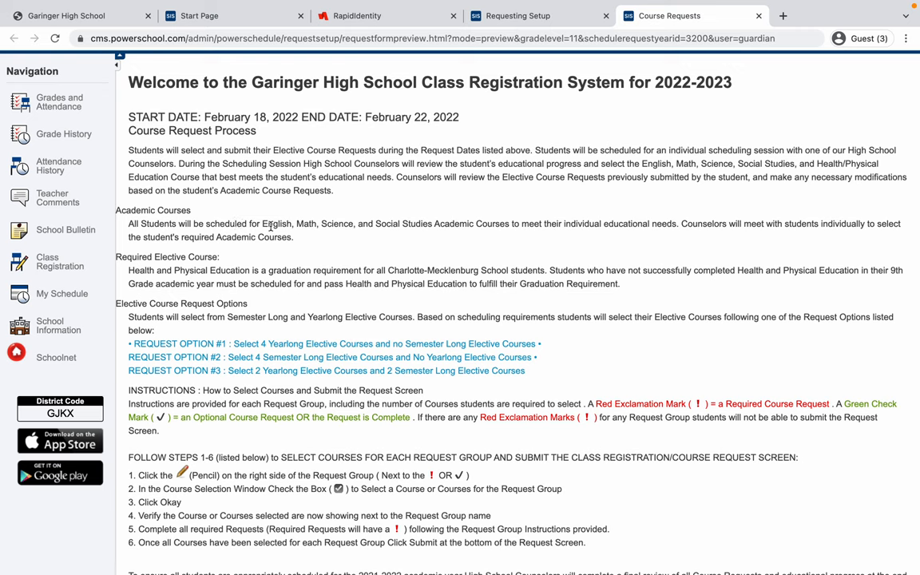
mouse_move(361, 227)
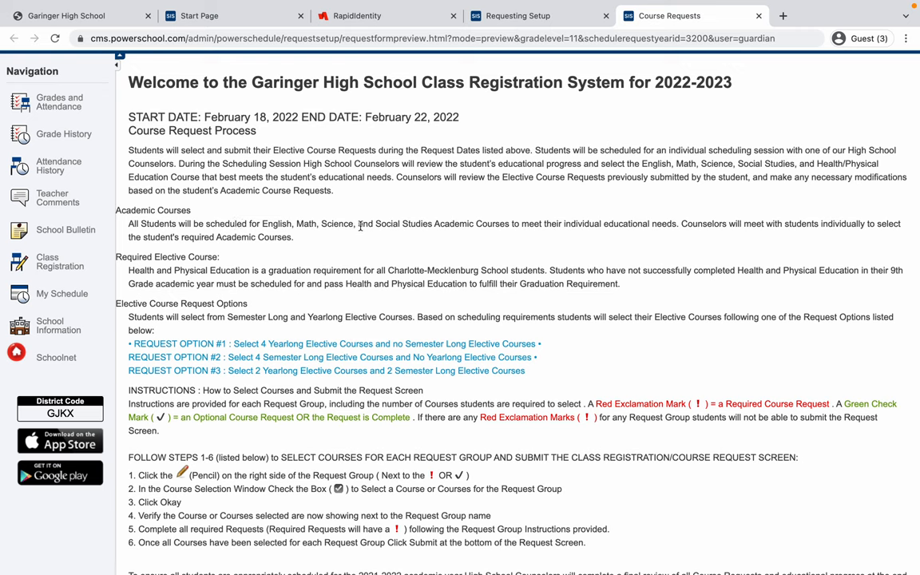
mouse_move(501, 225)
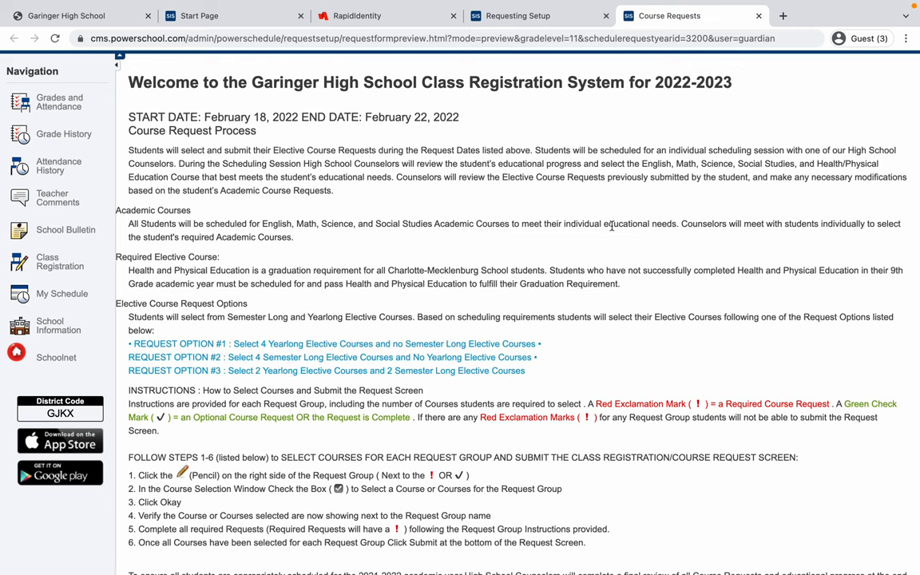
mouse_move(361, 208)
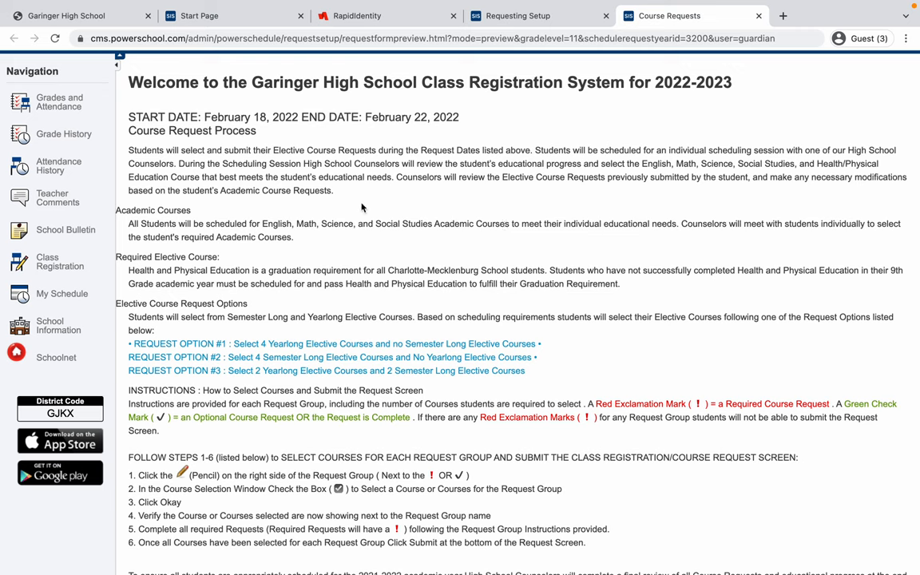
scroll("down", 3)
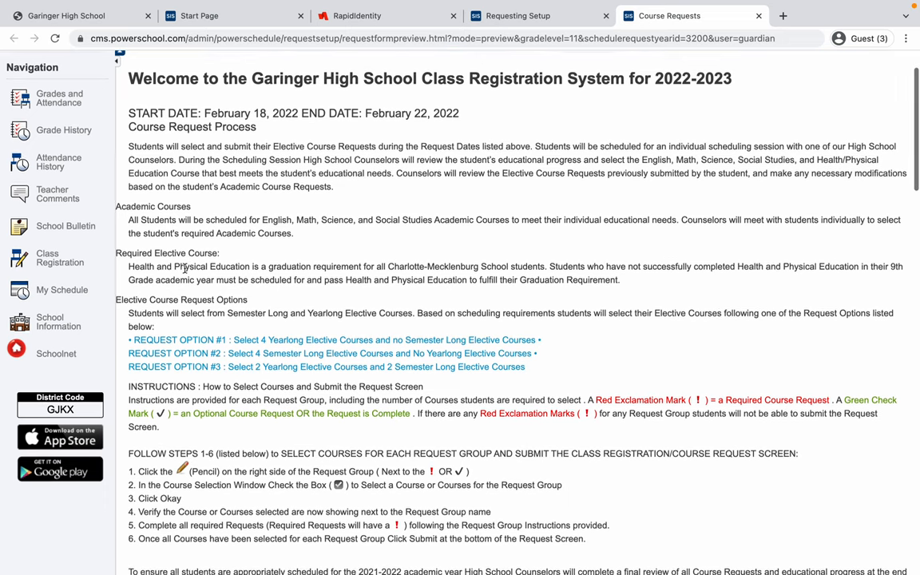
scroll("down", 3)
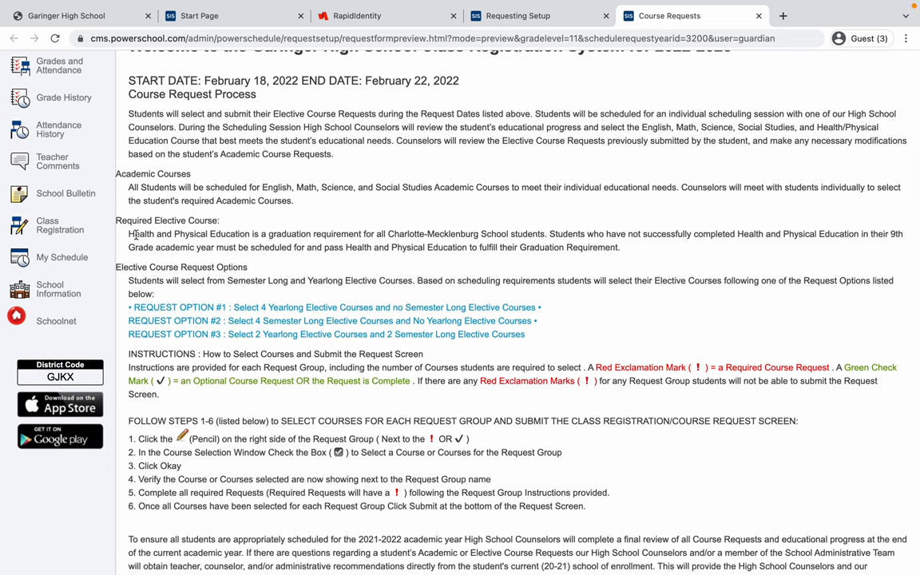
mouse_move(217, 236)
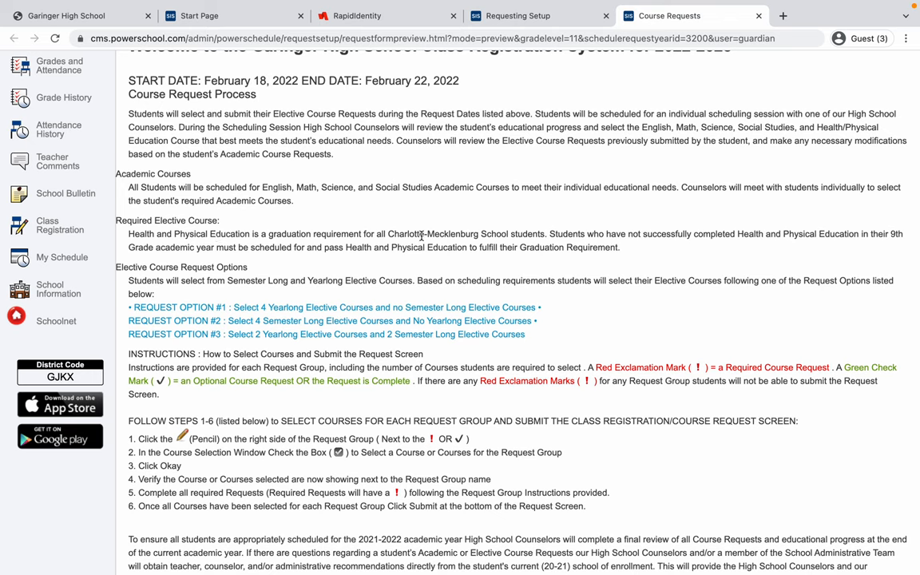
mouse_move(482, 233)
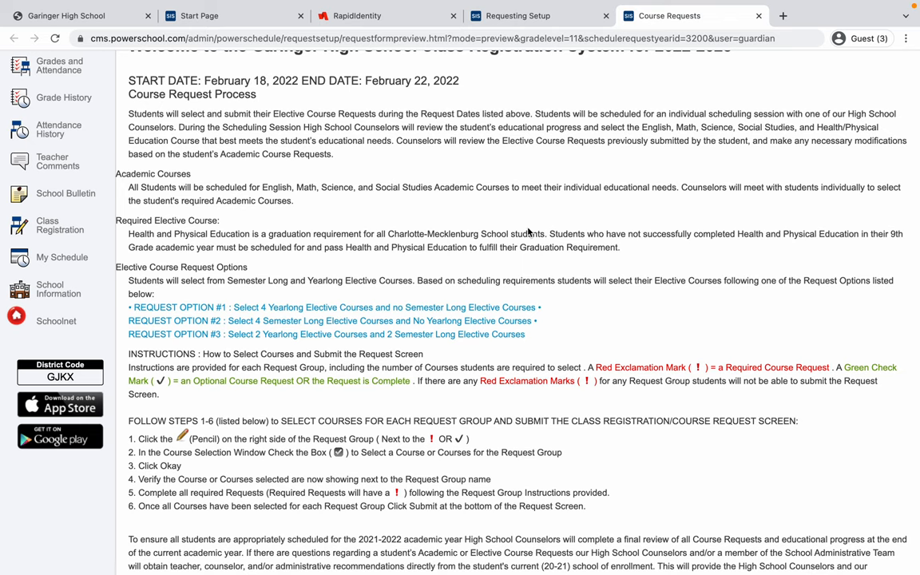
mouse_move(358, 265)
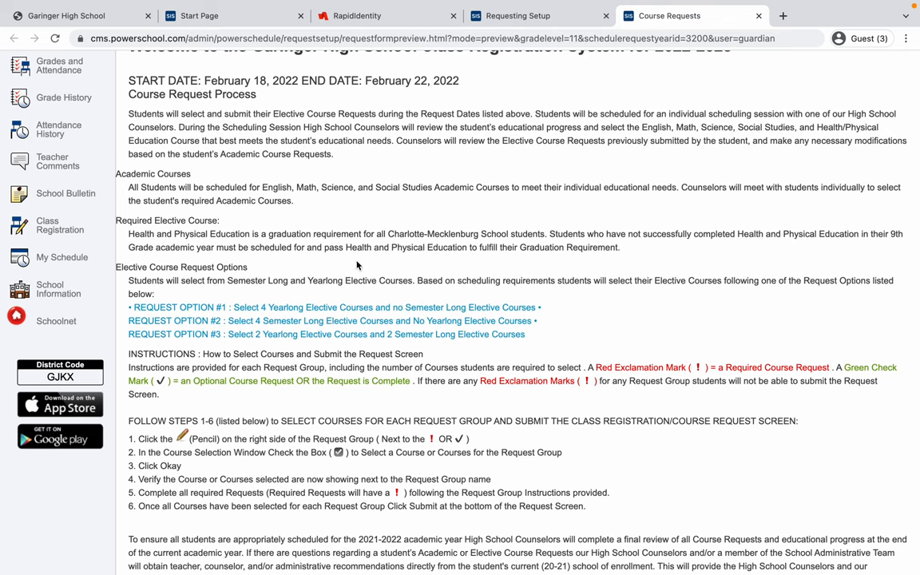
mouse_move(211, 266)
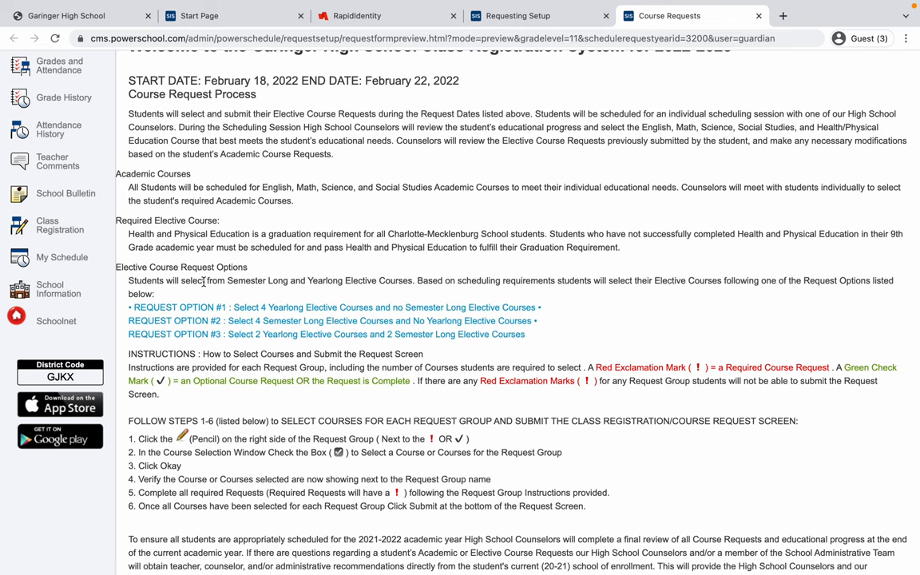
mouse_move(222, 274)
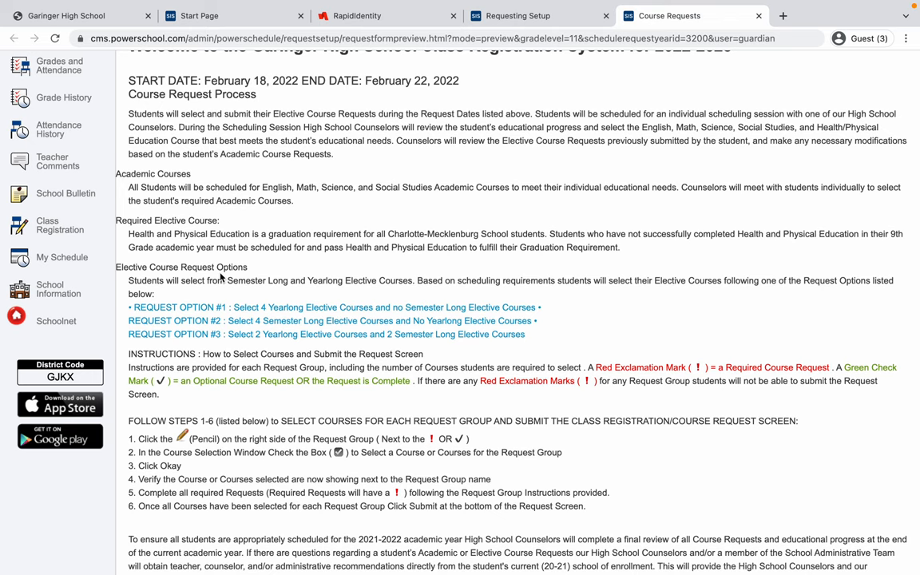
mouse_move(258, 345)
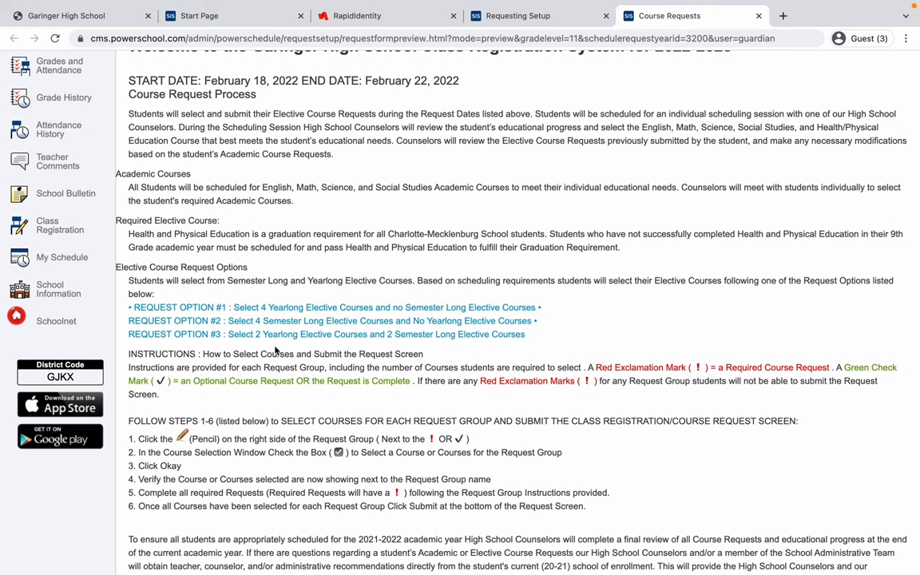
scroll("down", 3)
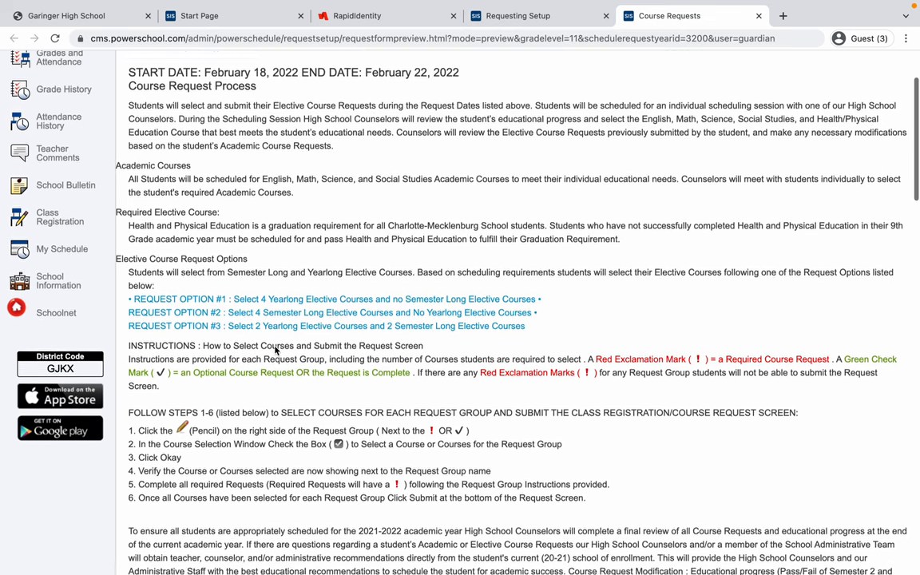
scroll("down", 3)
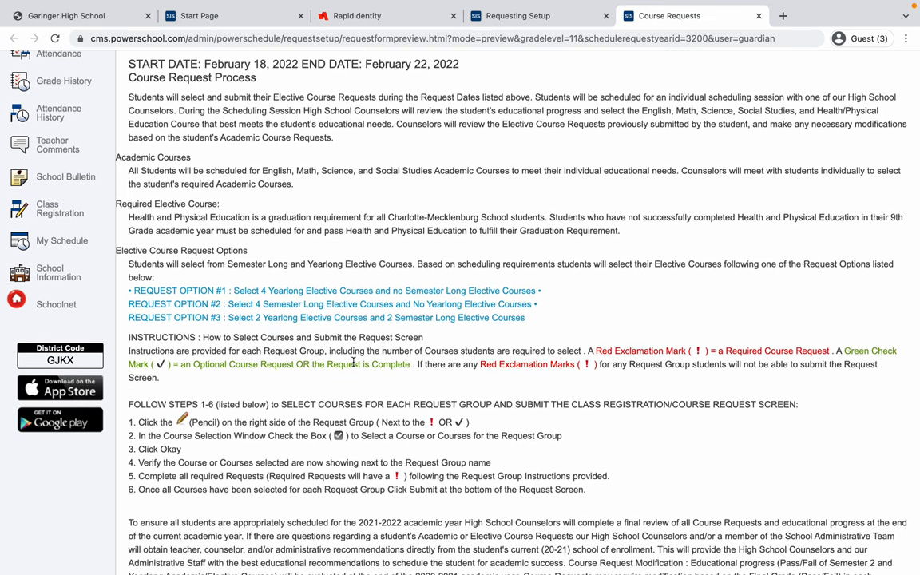
mouse_move(339, 396)
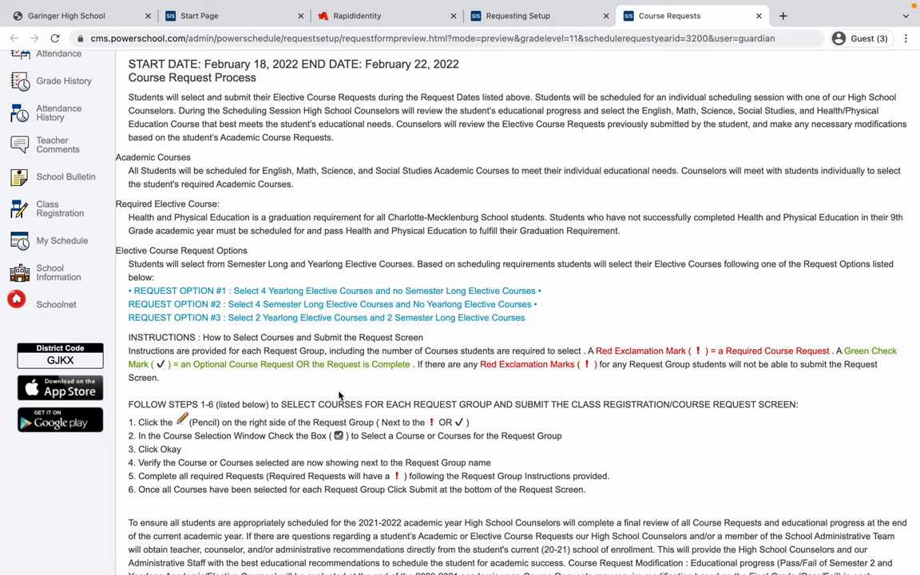
Scroll past the instructions to review the request groups from English through General Alternates
scroll("down", 3)
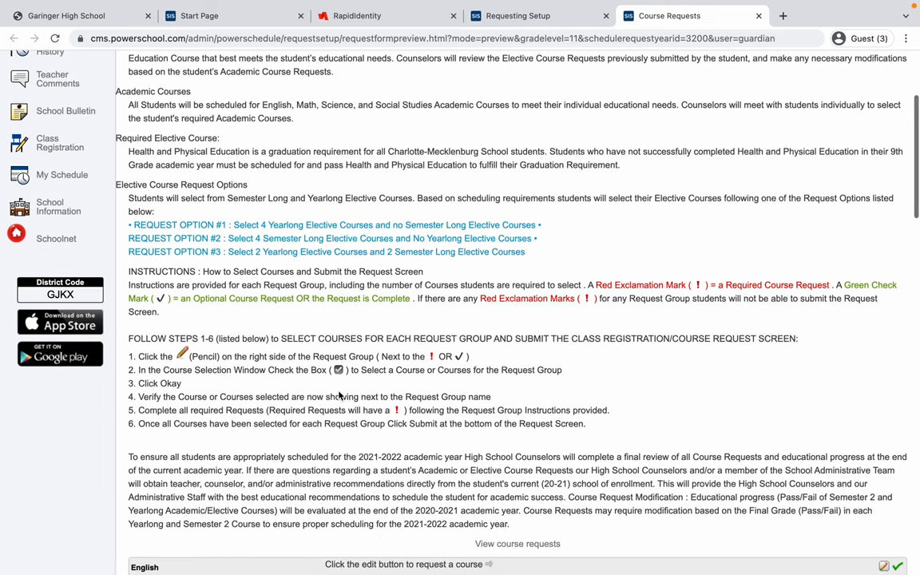
scroll("down", 3)
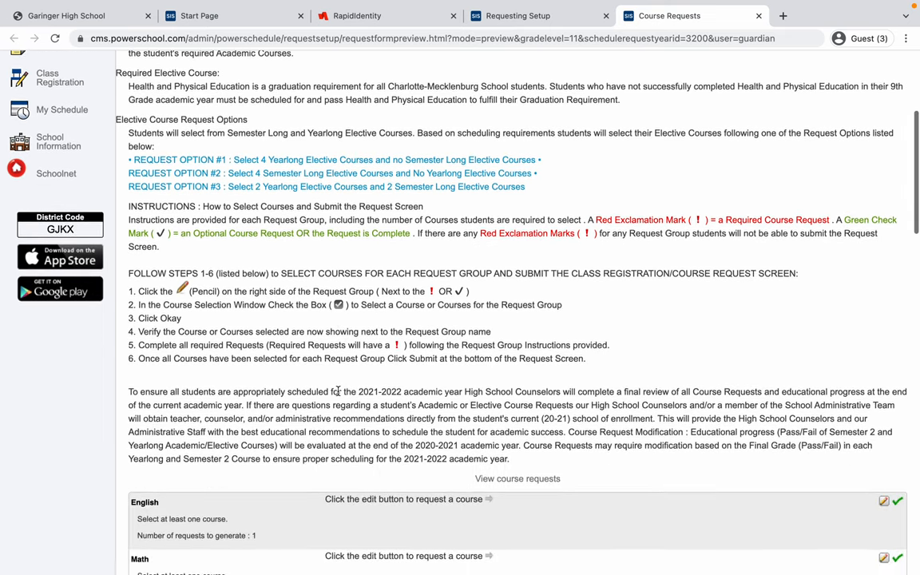
scroll("down", 3)
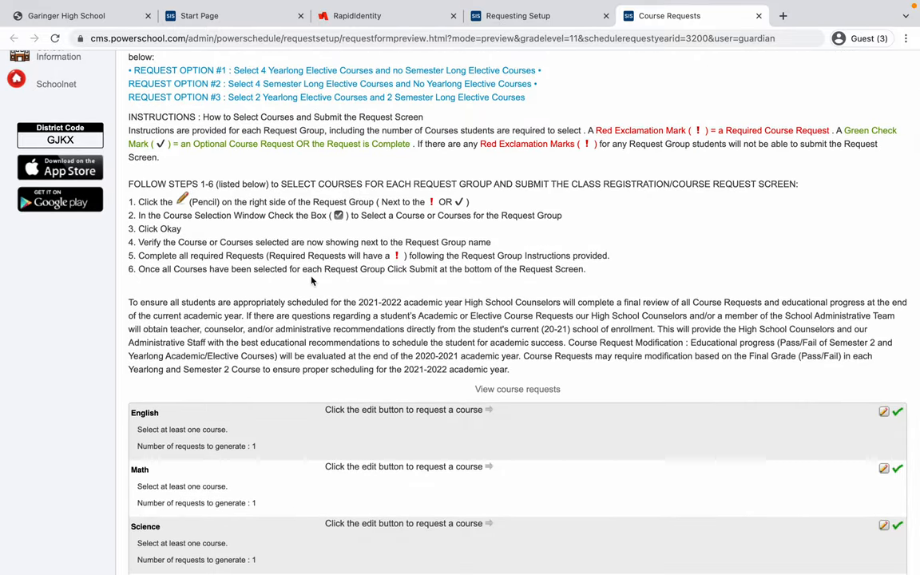
scroll("down", 3)
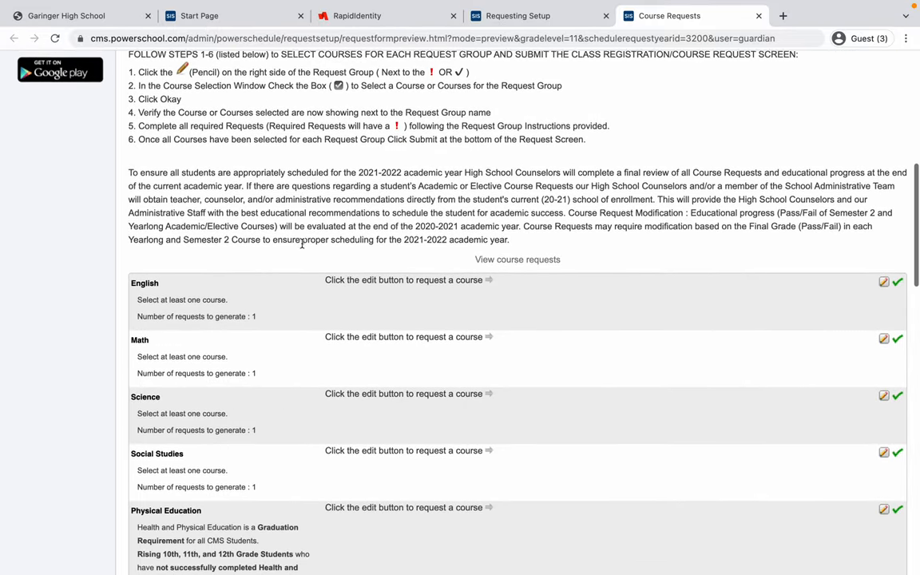
scroll("down", 3)
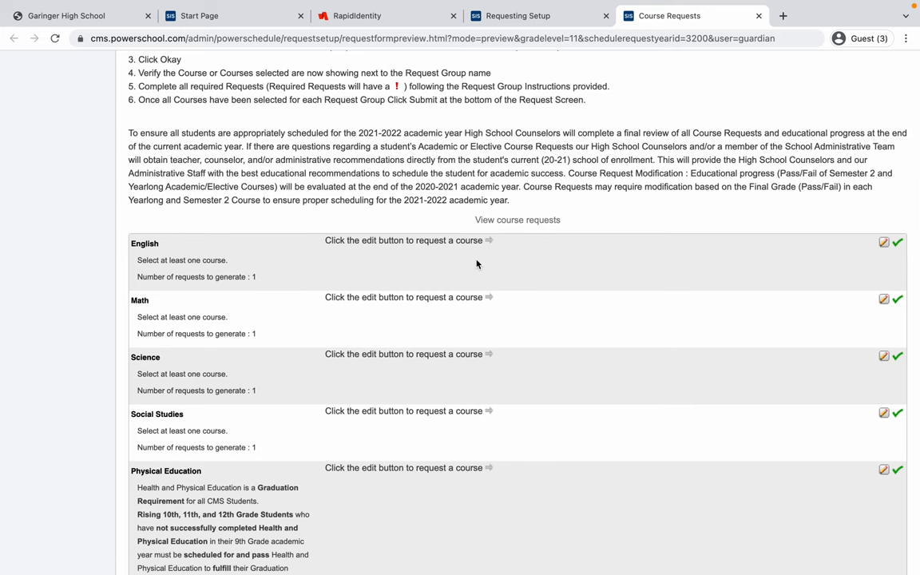
scroll("down", 3)
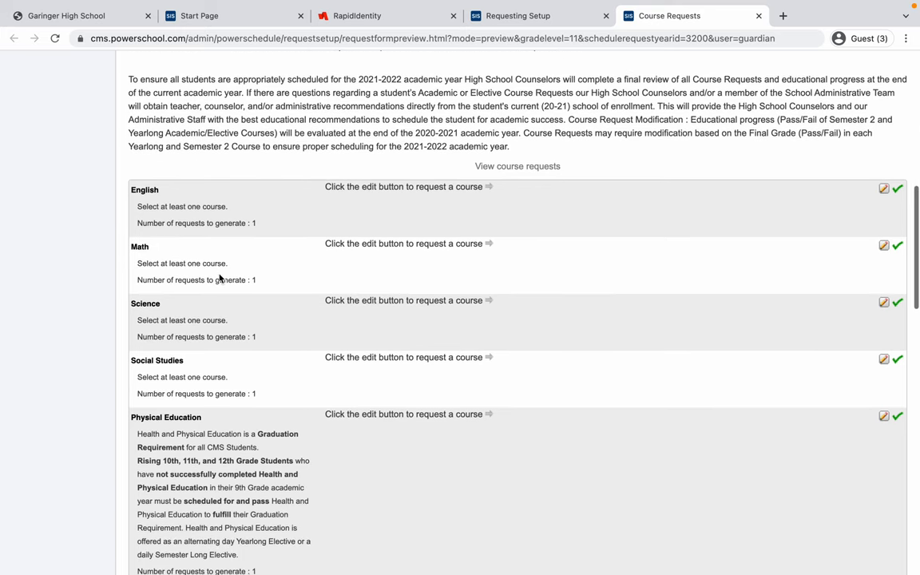
mouse_move(170, 261)
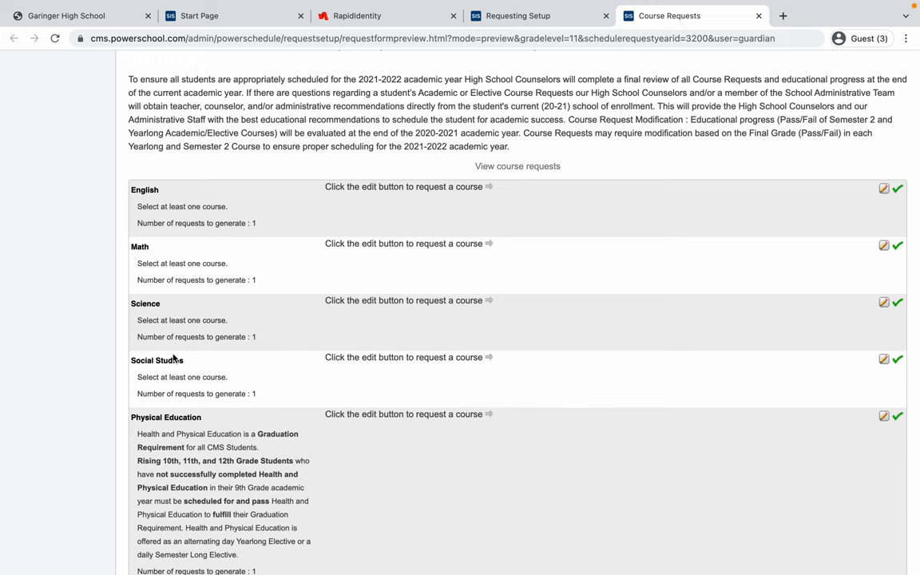
scroll("down", 3)
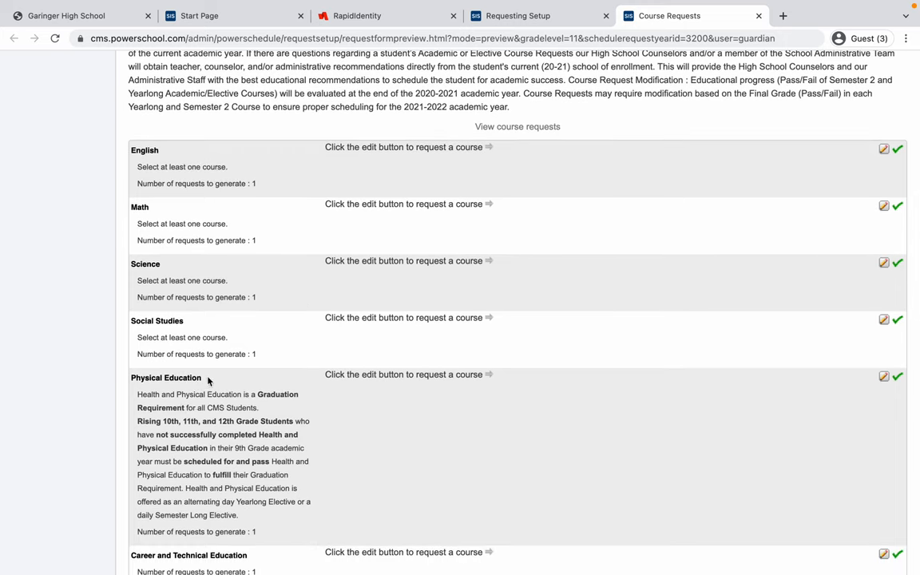
scroll("down", 3)
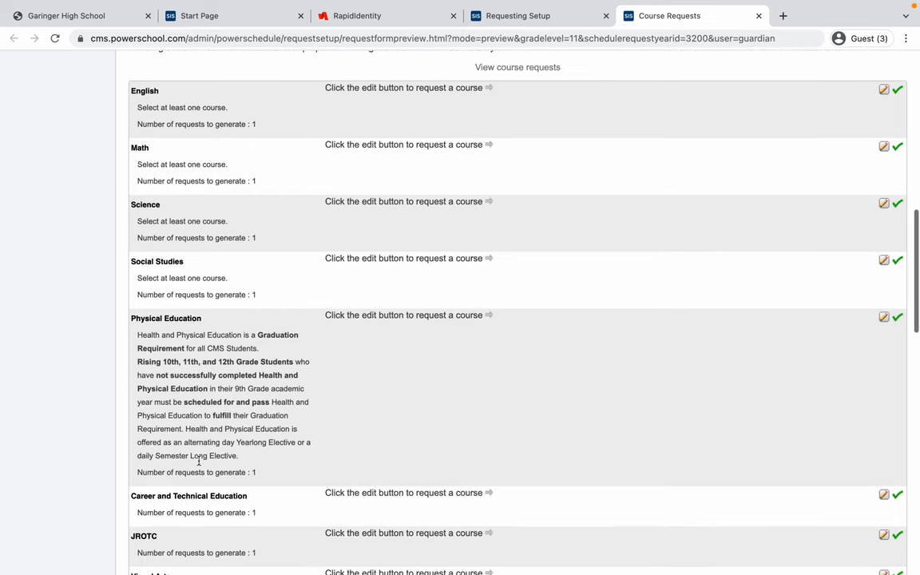
scroll("down", 3)
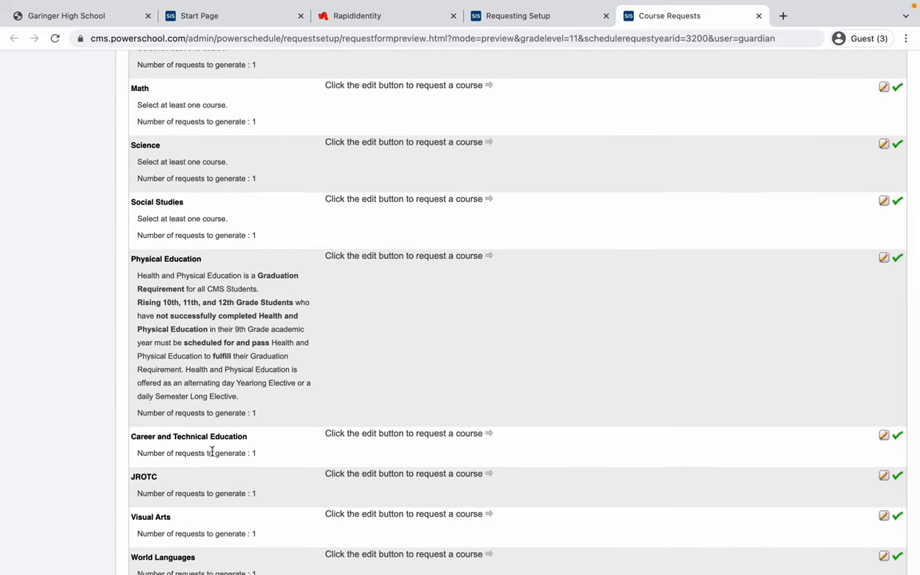
scroll("down", 3)
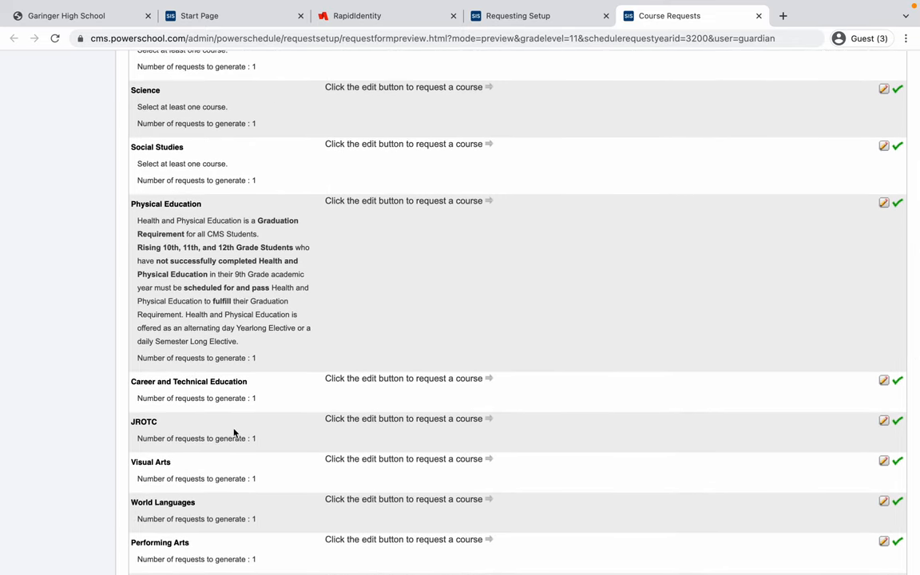
scroll("down", 3)
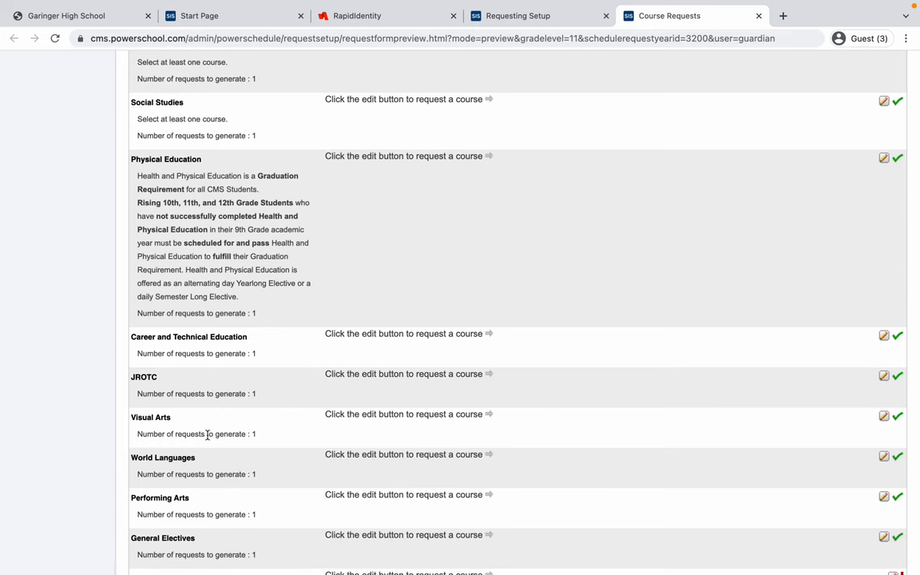
scroll("down", 3)
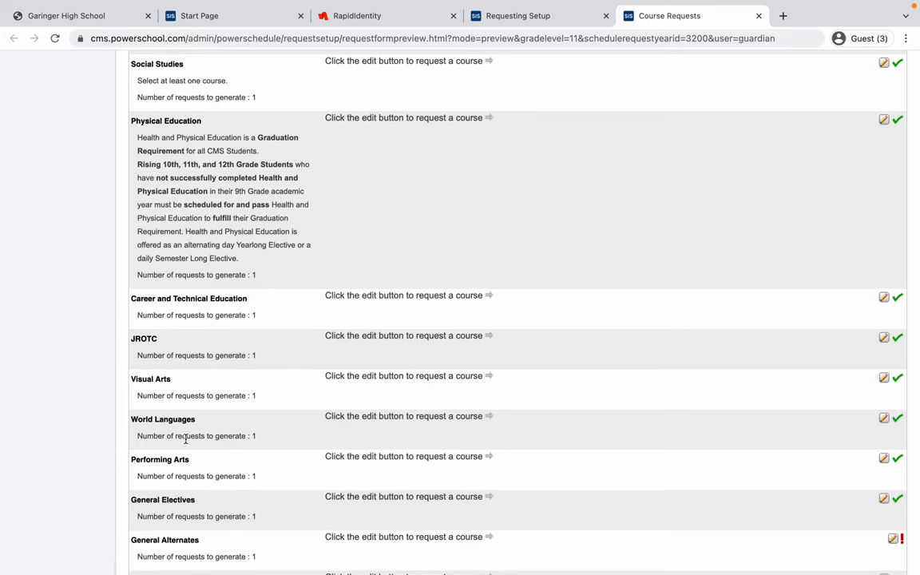
scroll("down", 3)
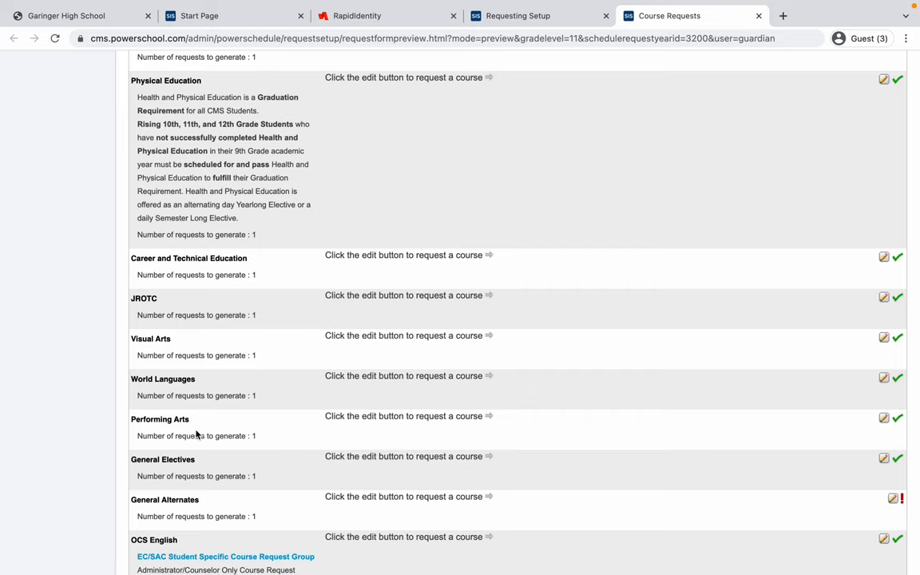
mouse_move(185, 487)
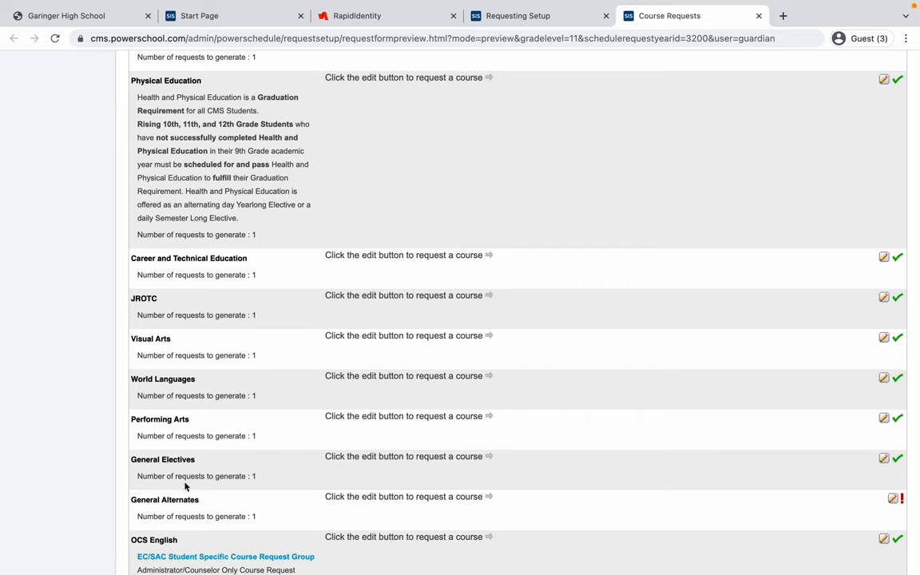
mouse_move(252, 450)
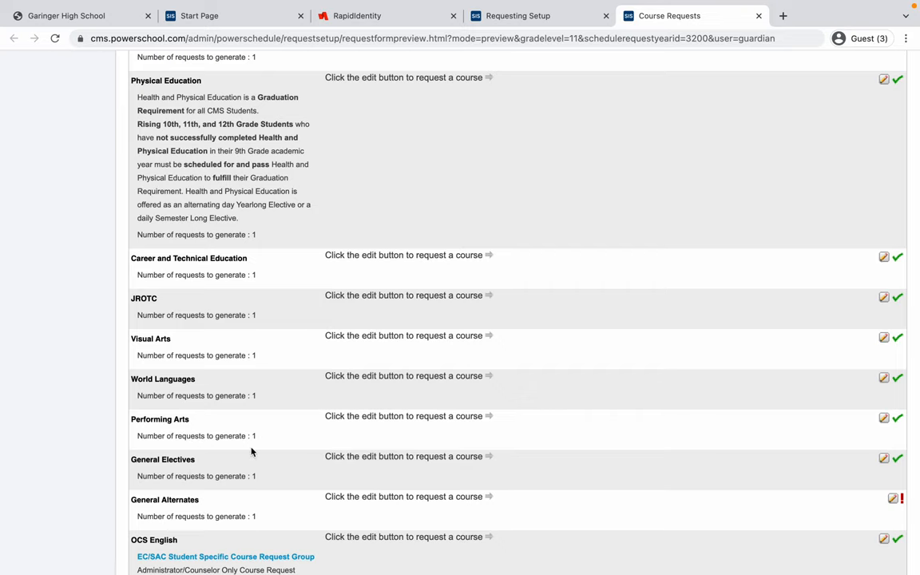
scroll("up", 3)
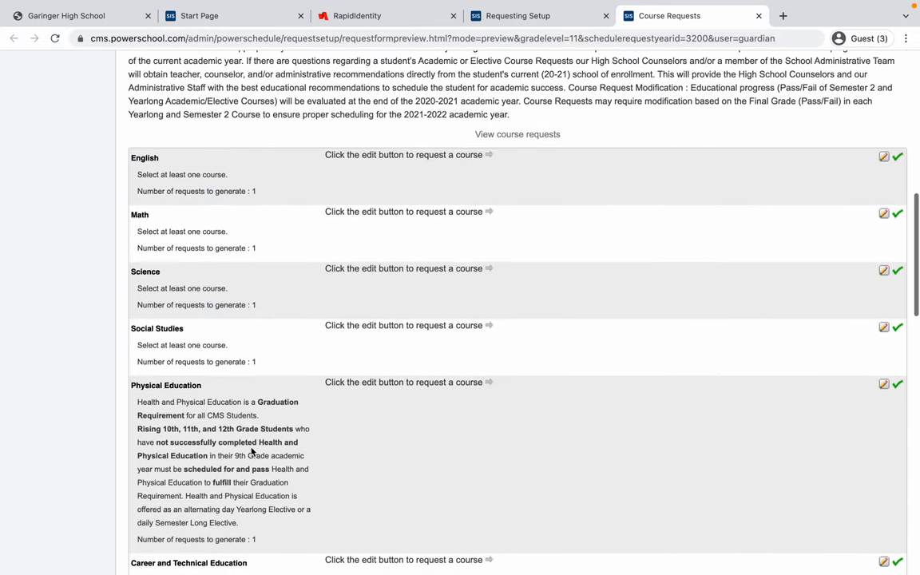
scroll("down", 3)
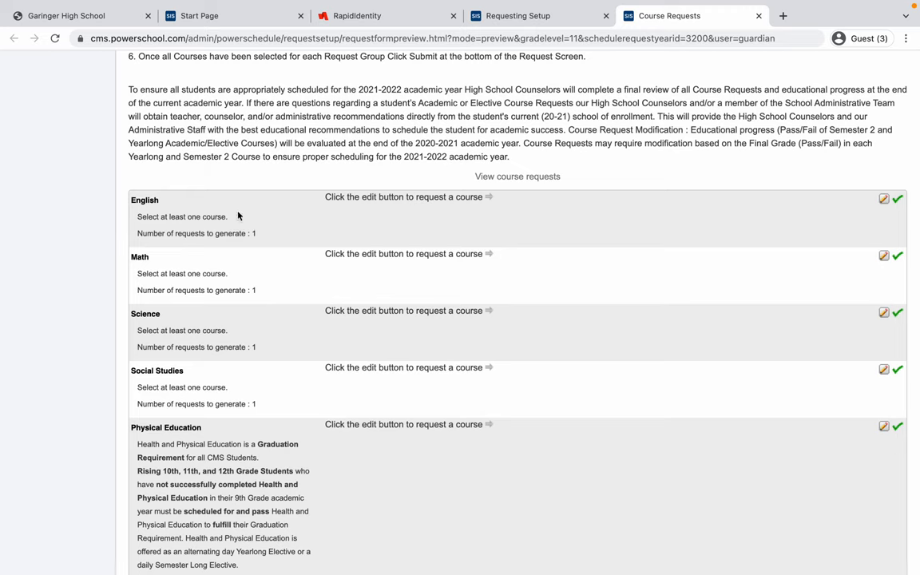
mouse_move(379, 220)
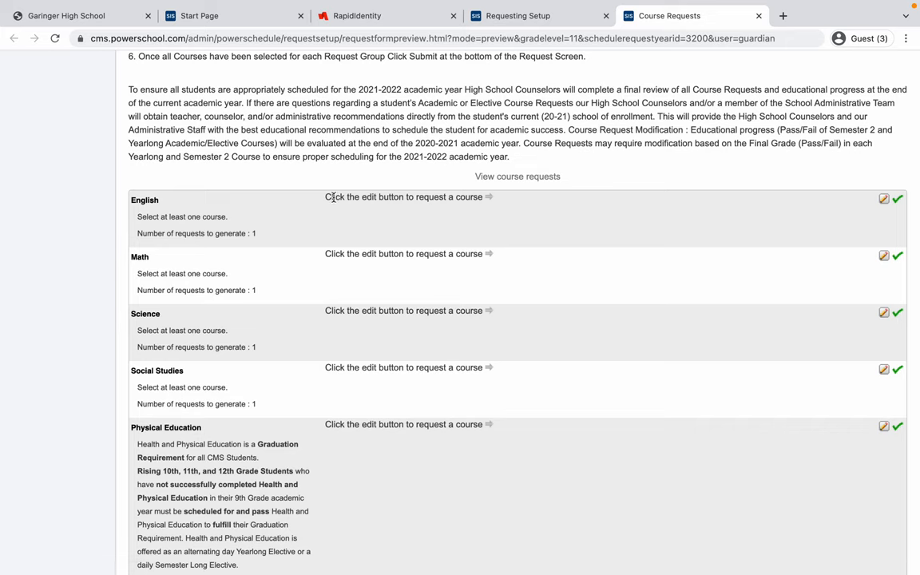
mouse_move(814, 214)
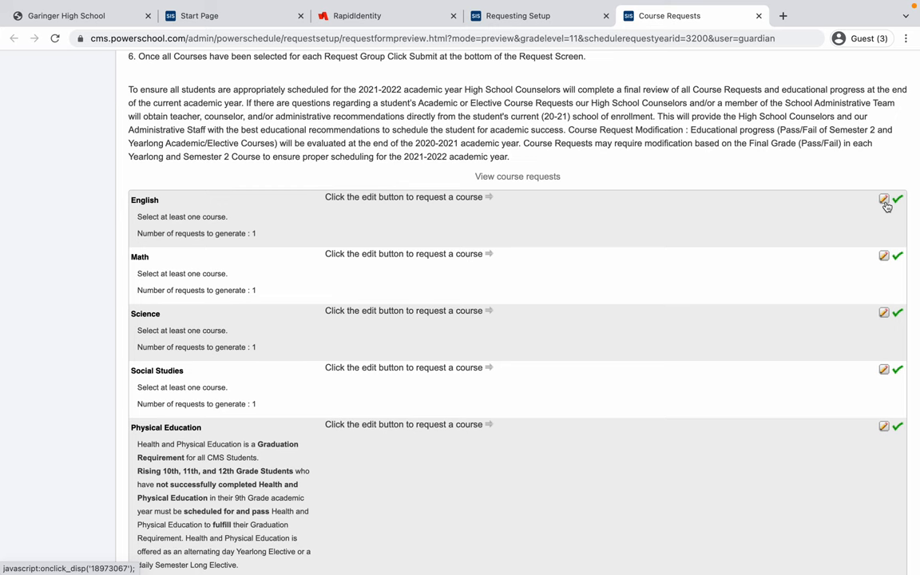
Choose Honors English III from page 3 of the English course list and confirm it
left_click(885, 198)
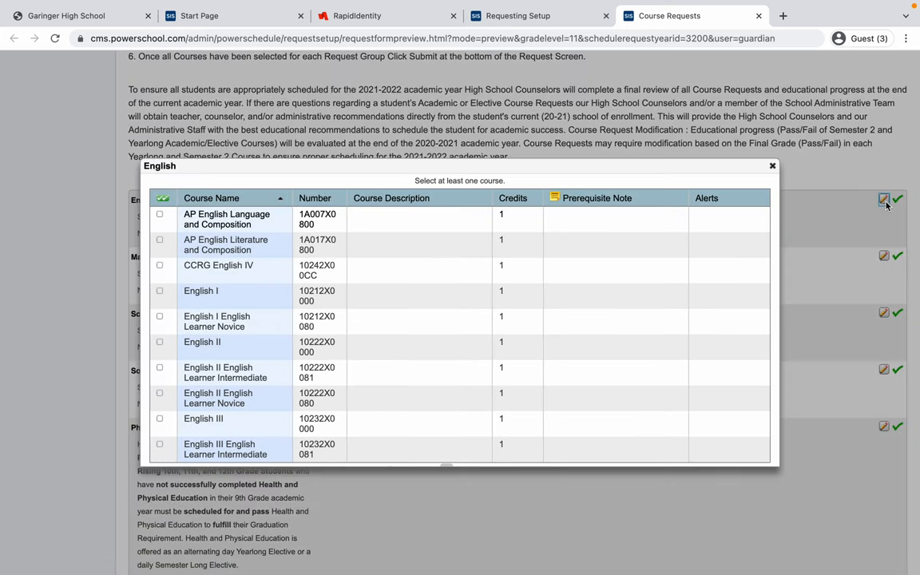
mouse_move(878, 209)
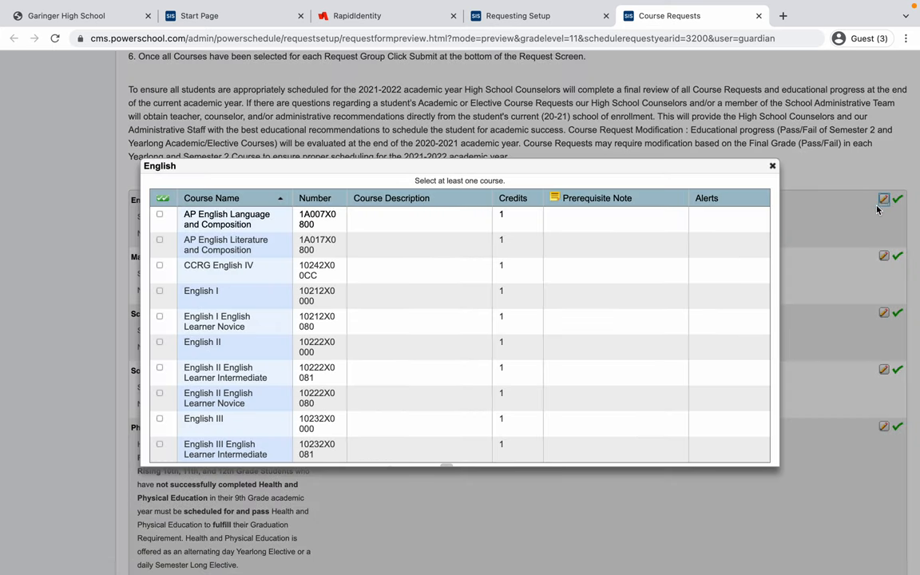
mouse_move(358, 268)
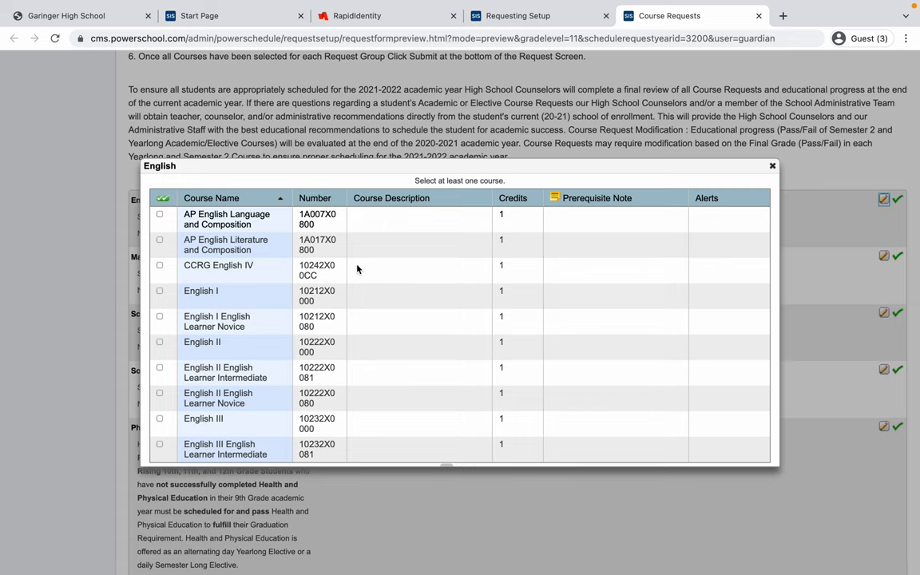
mouse_move(266, 243)
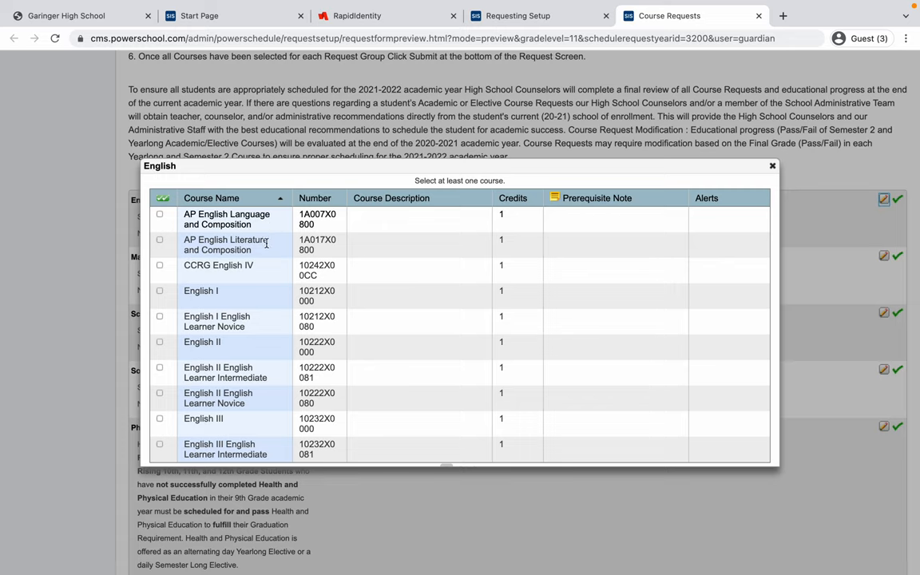
scroll("down", 3)
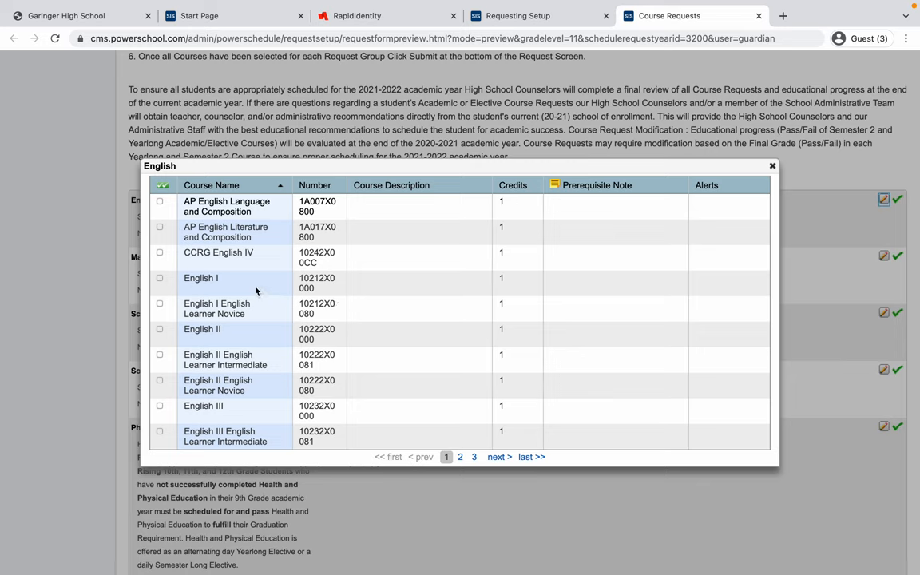
mouse_move(236, 289)
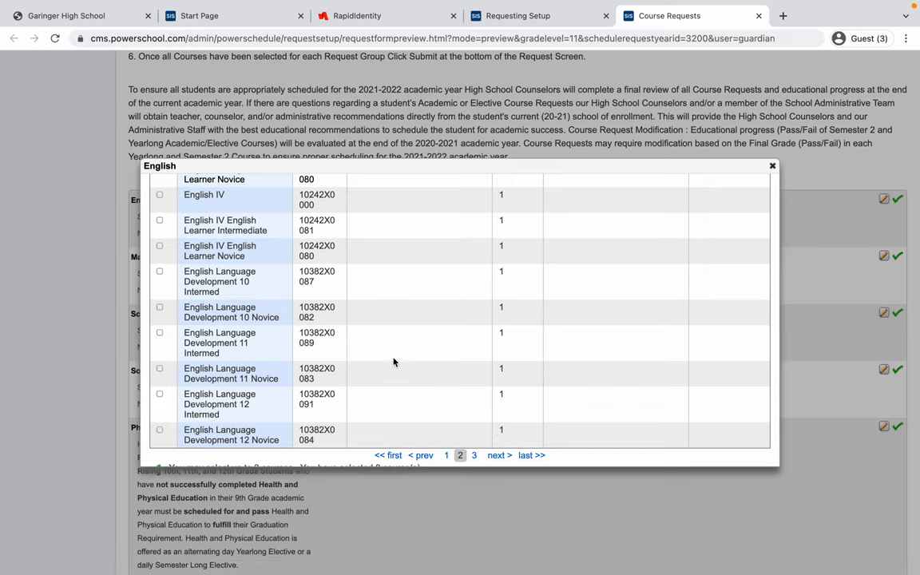
mouse_move(409, 347)
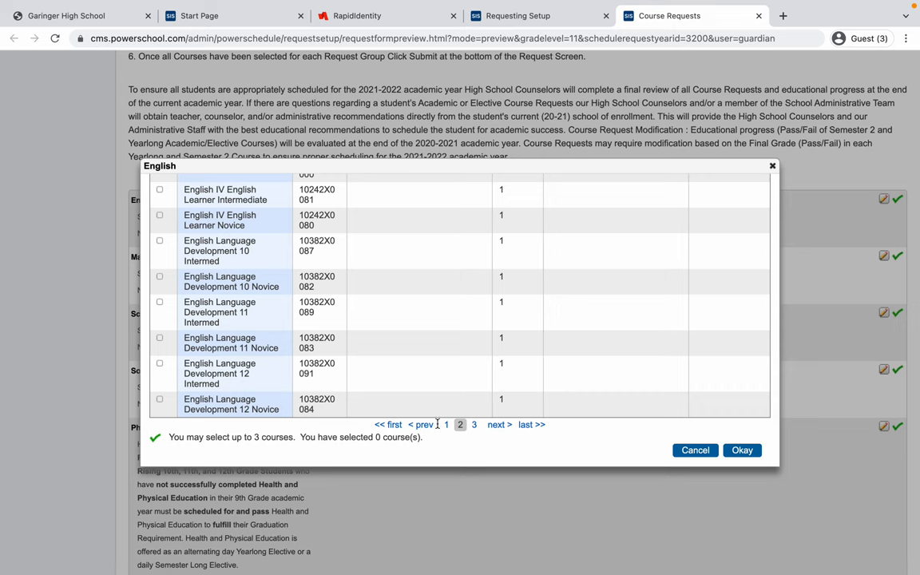
left_click(472, 425)
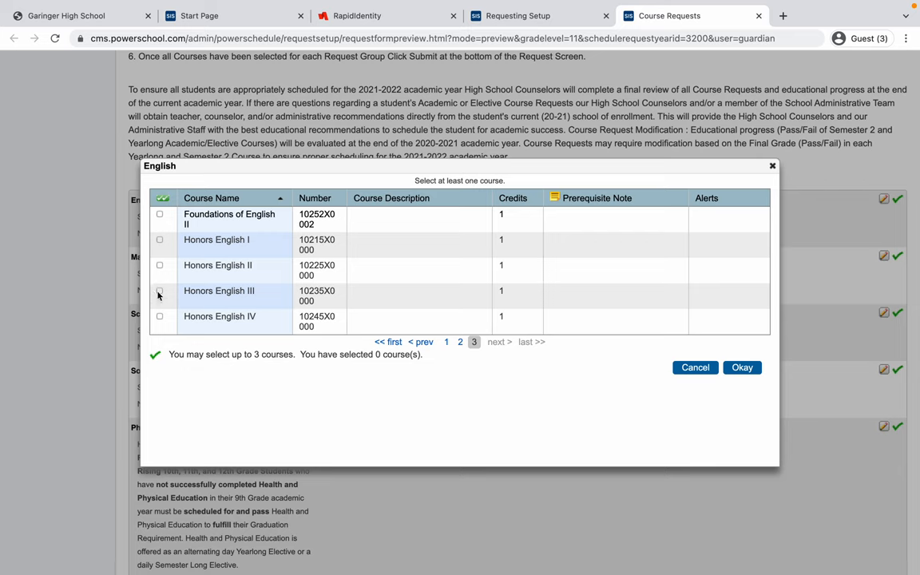
left_click(159, 290)
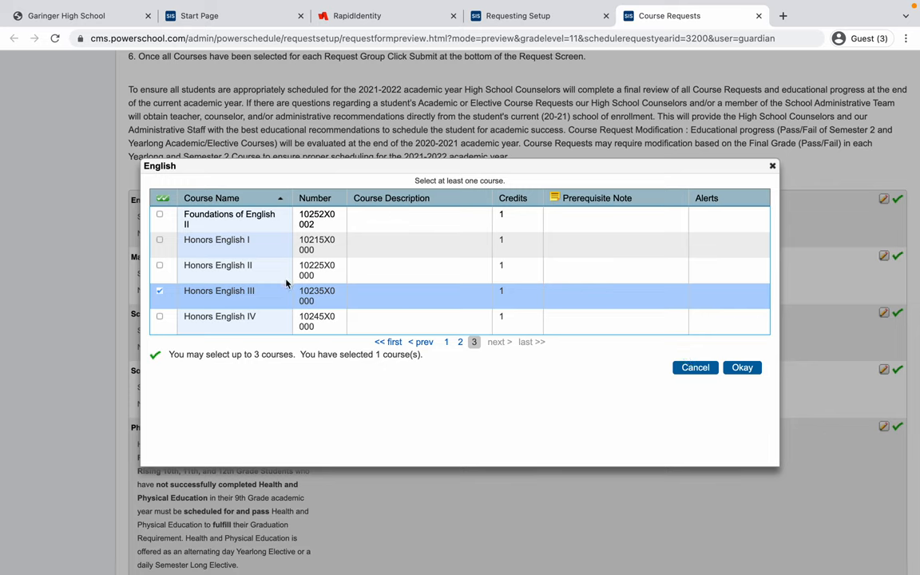
mouse_move(423, 308)
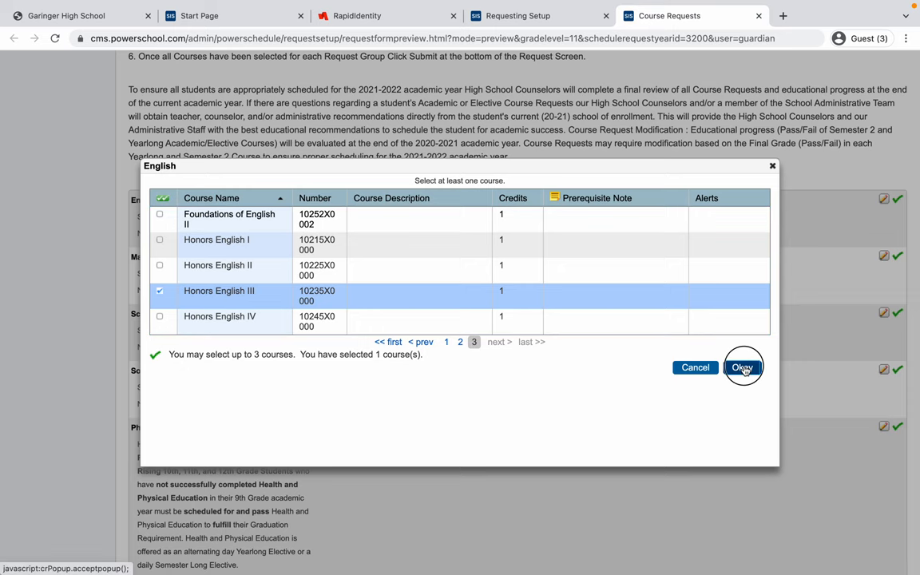
left_click(741, 367)
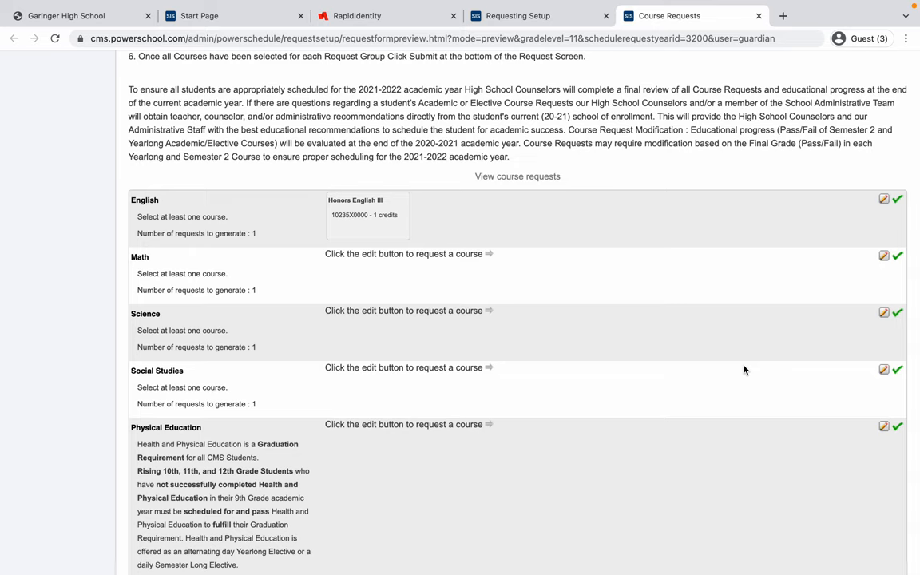
mouse_move(286, 249)
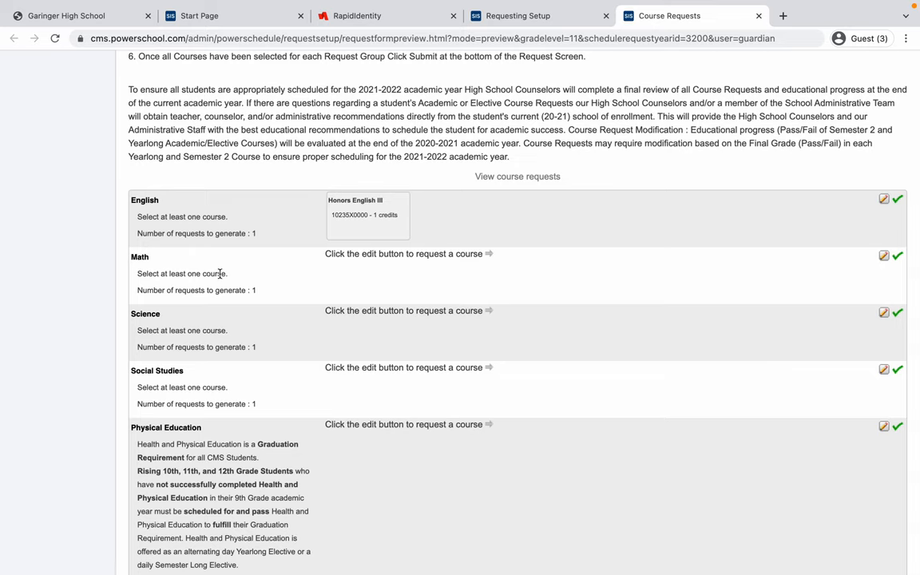
mouse_move(650, 265)
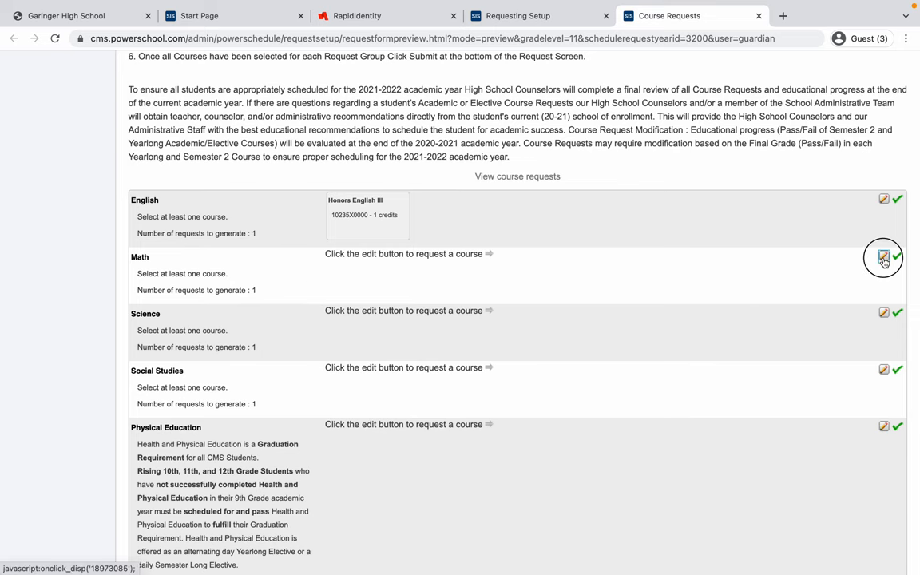
Choose NC Math 3 from the Math course list and confirm it
left_click(883, 255)
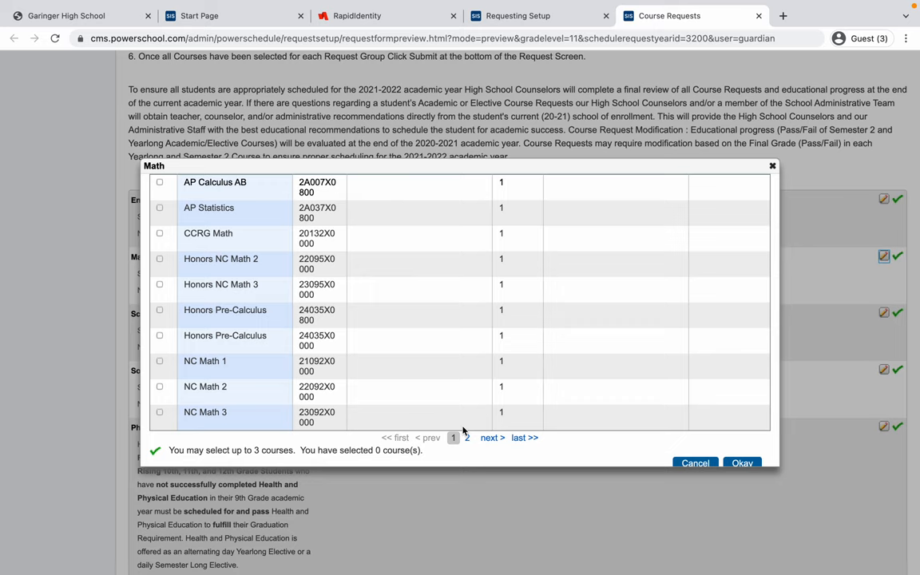
mouse_move(246, 284)
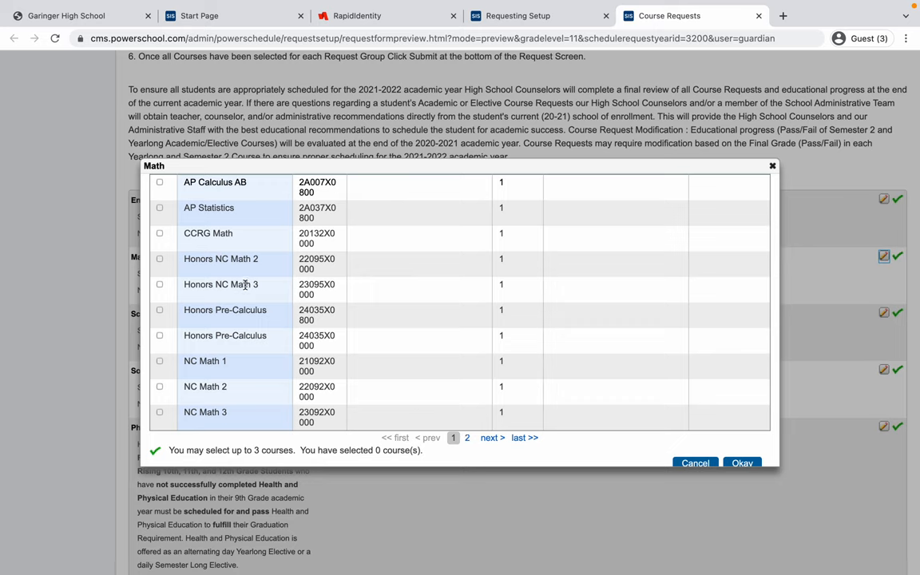
mouse_move(255, 295)
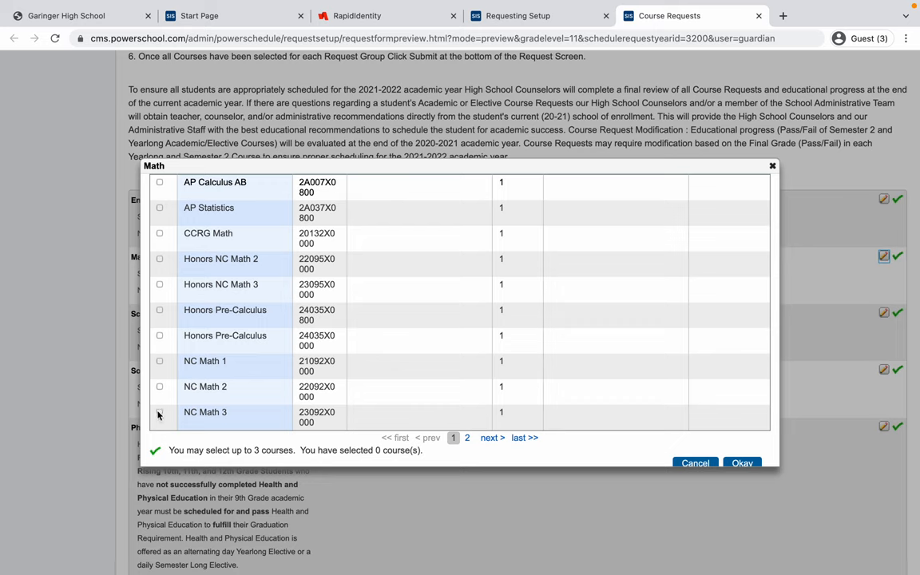
mouse_move(160, 412)
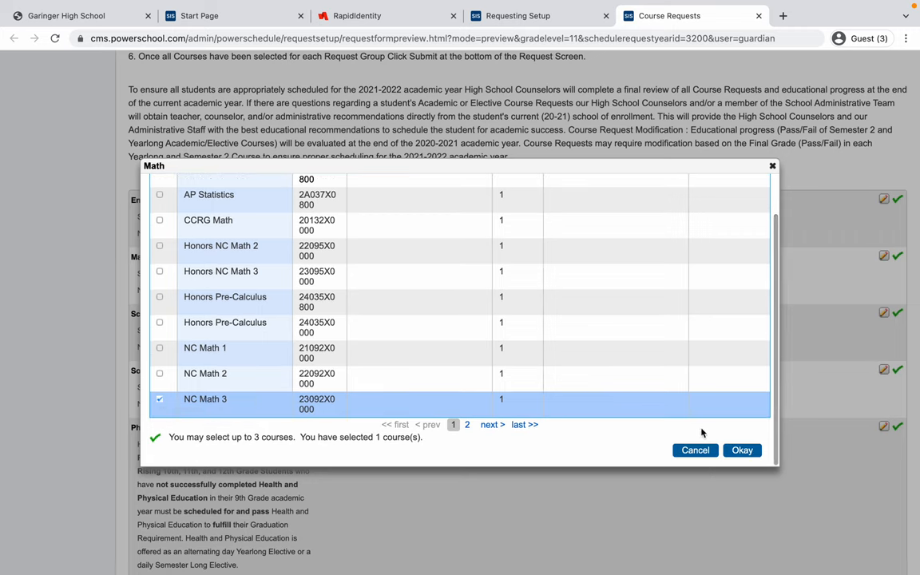
left_click(741, 450)
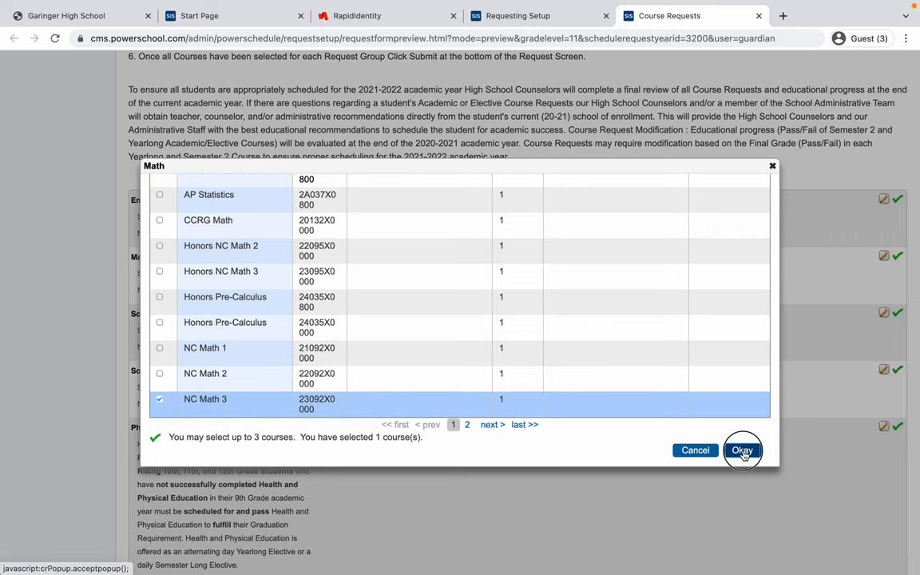
left_click(741, 451)
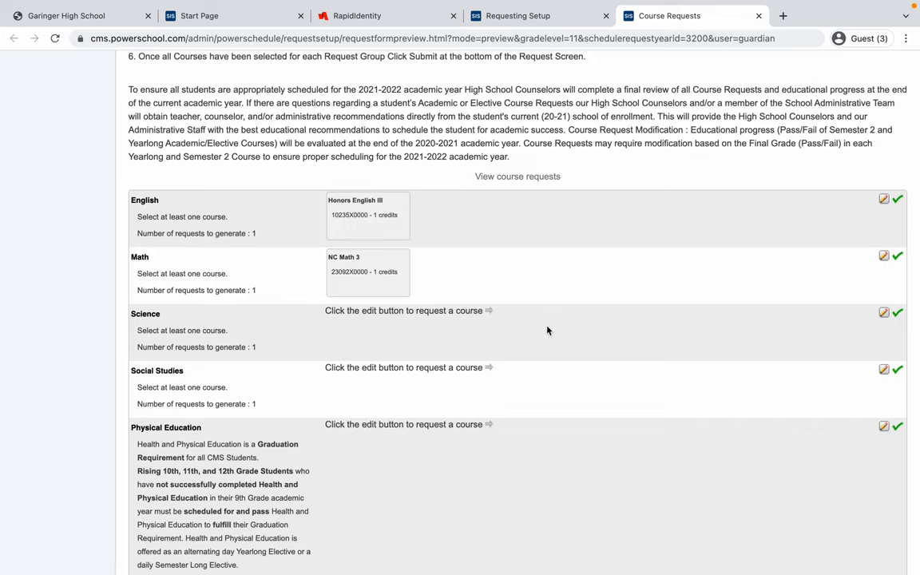
mouse_move(843, 323)
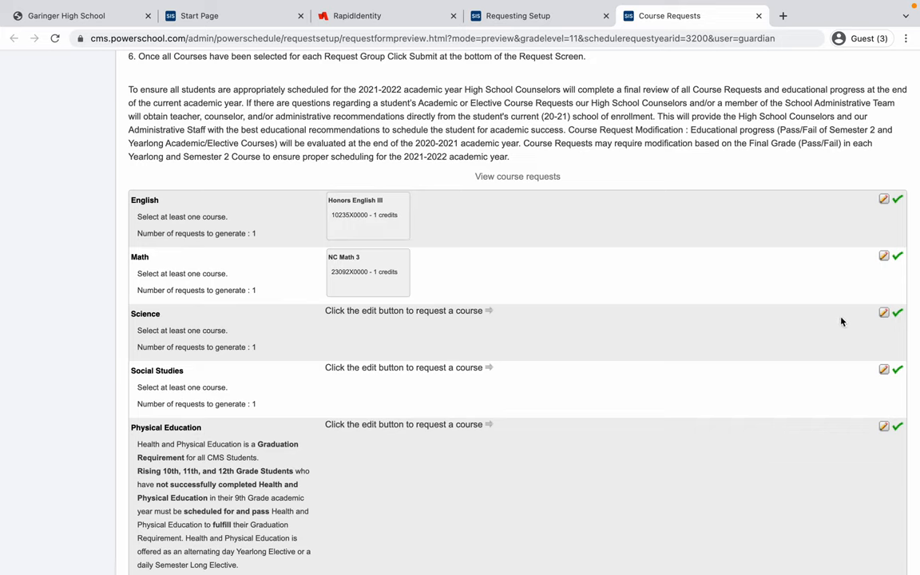
Browse both pages of Science courses, choose Chemistry I and confirm it
left_click(883, 312)
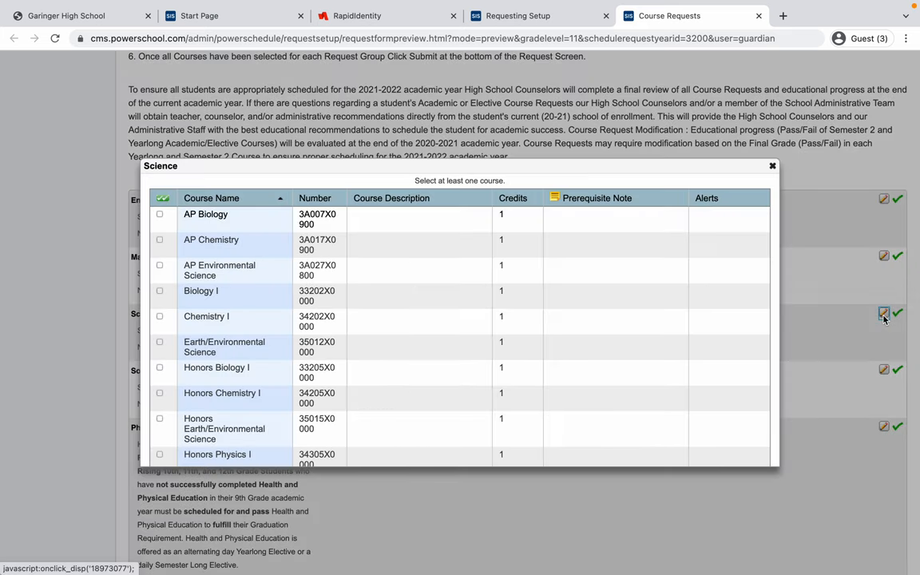
mouse_move(635, 308)
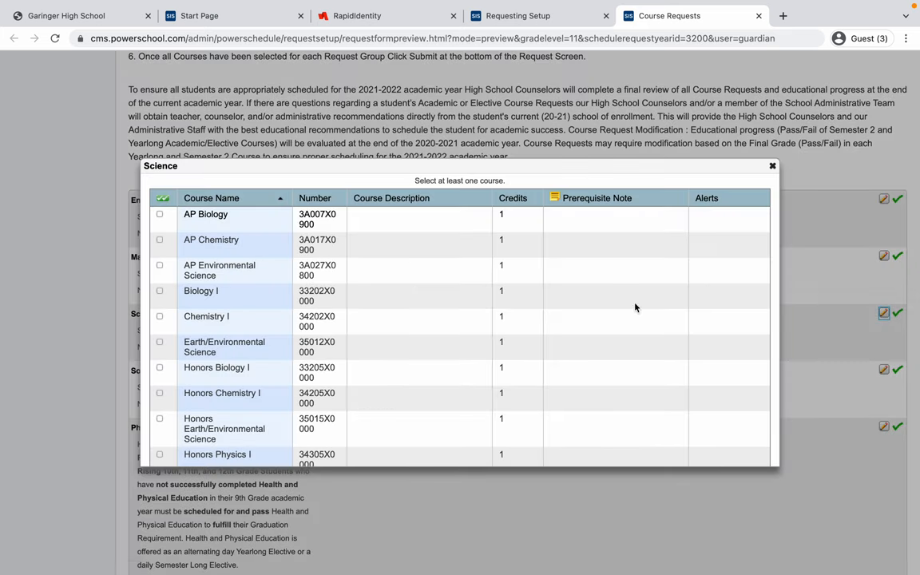
scroll("down", 3)
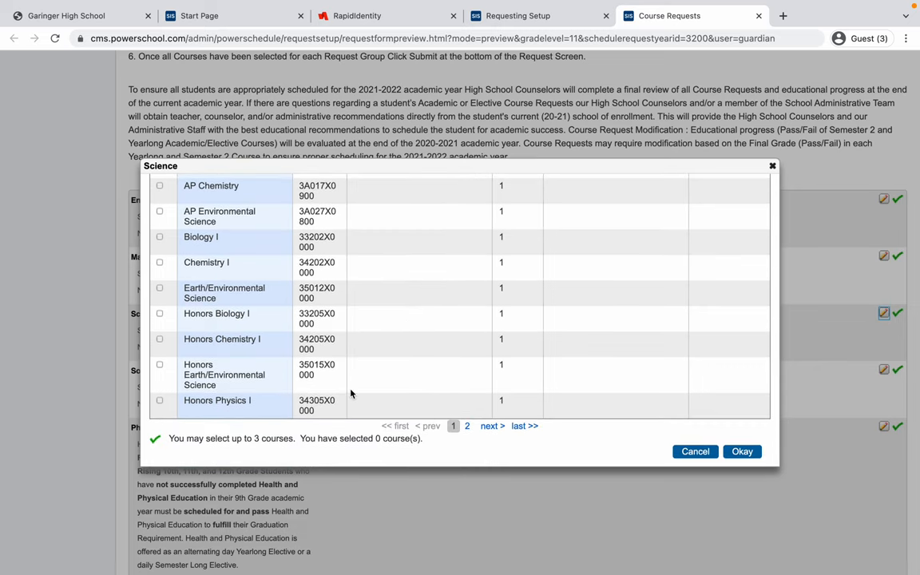
mouse_move(237, 385)
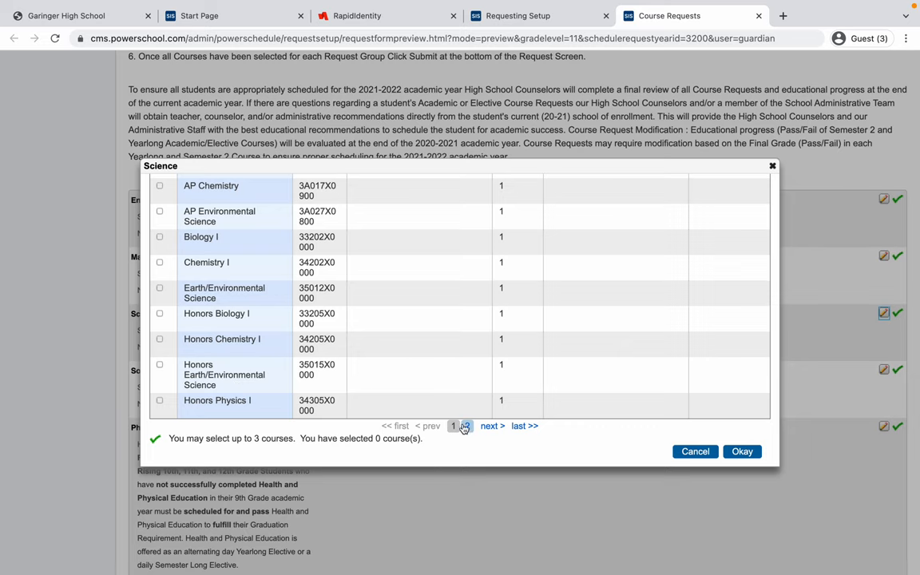
left_click(466, 425)
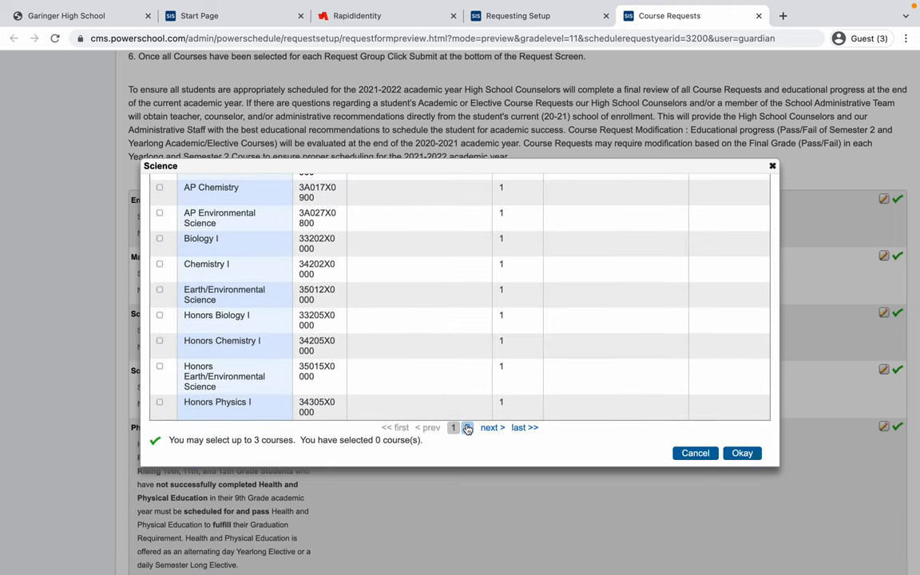
left_click(489, 428)
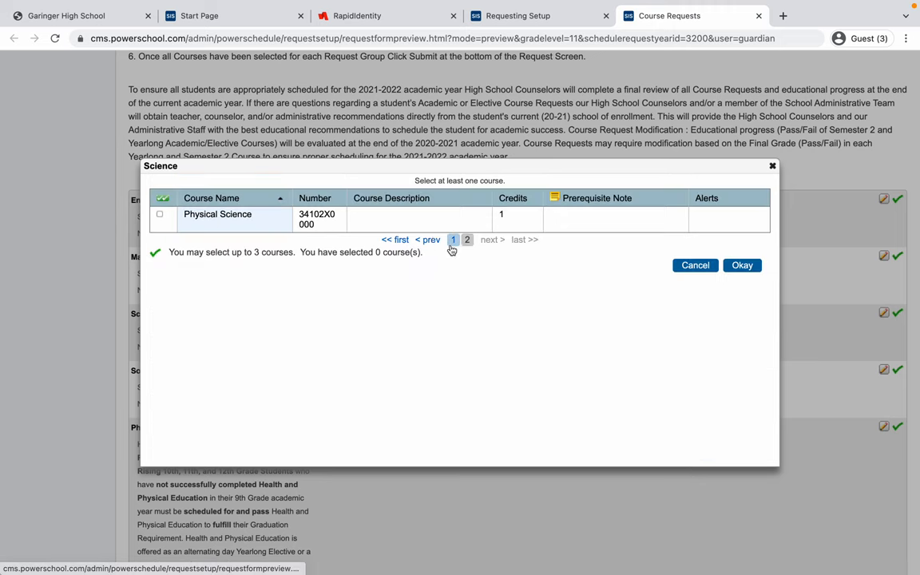
left_click(454, 240)
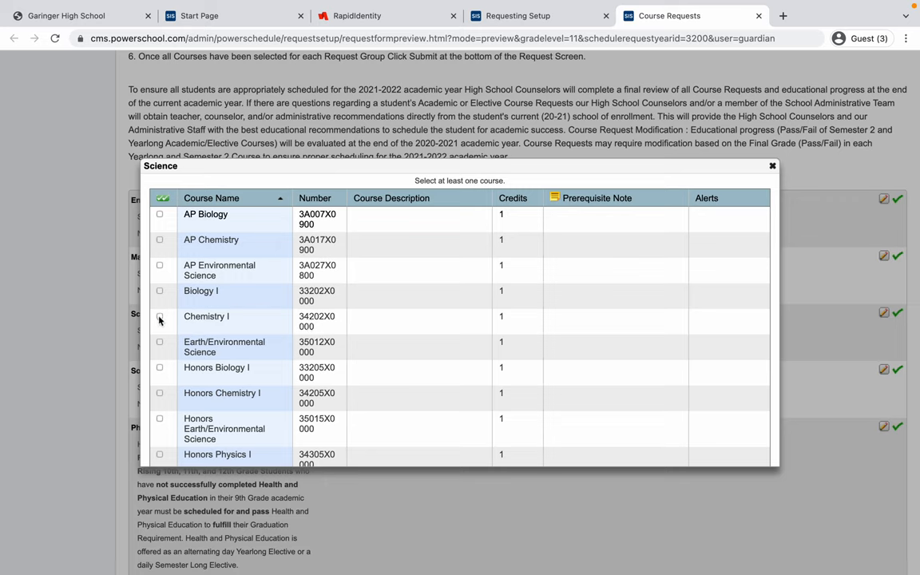
left_click(160, 316)
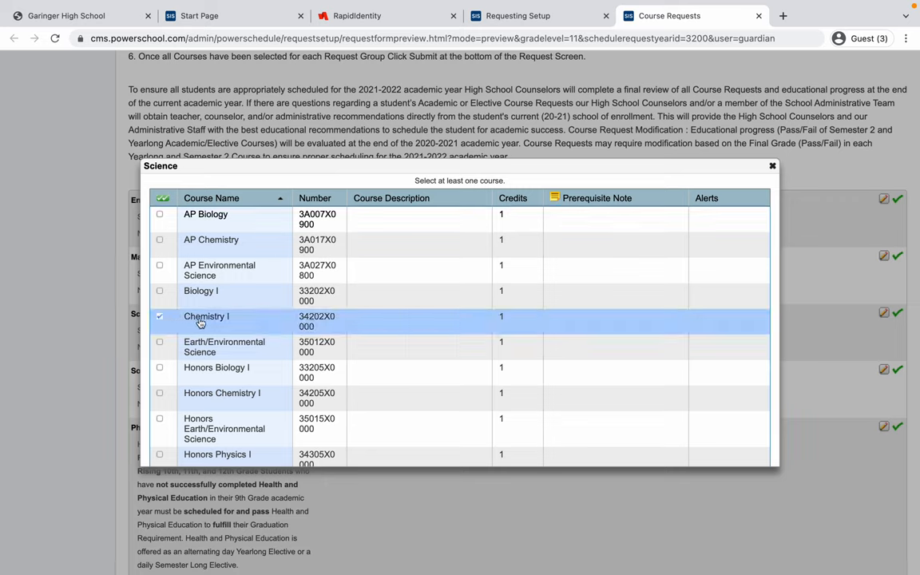
scroll("down", 3)
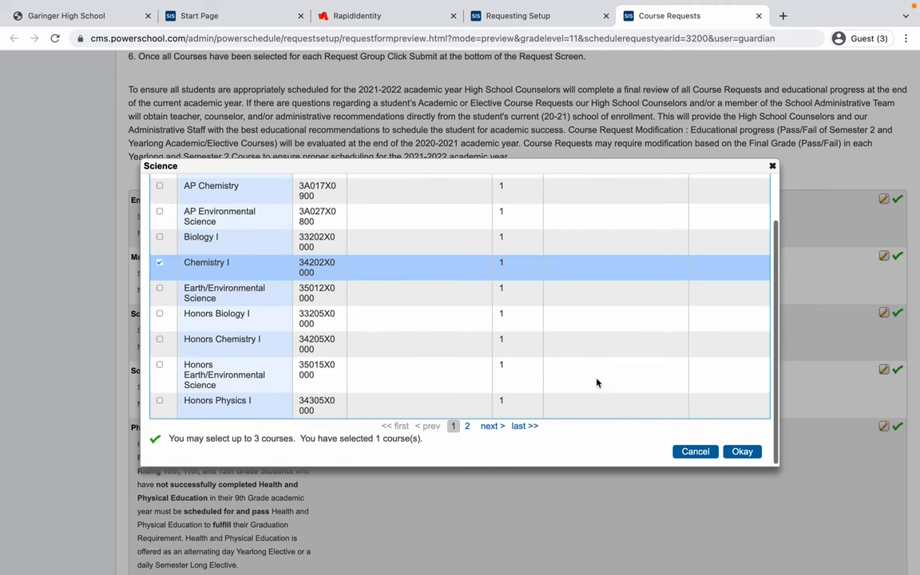
left_click(741, 451)
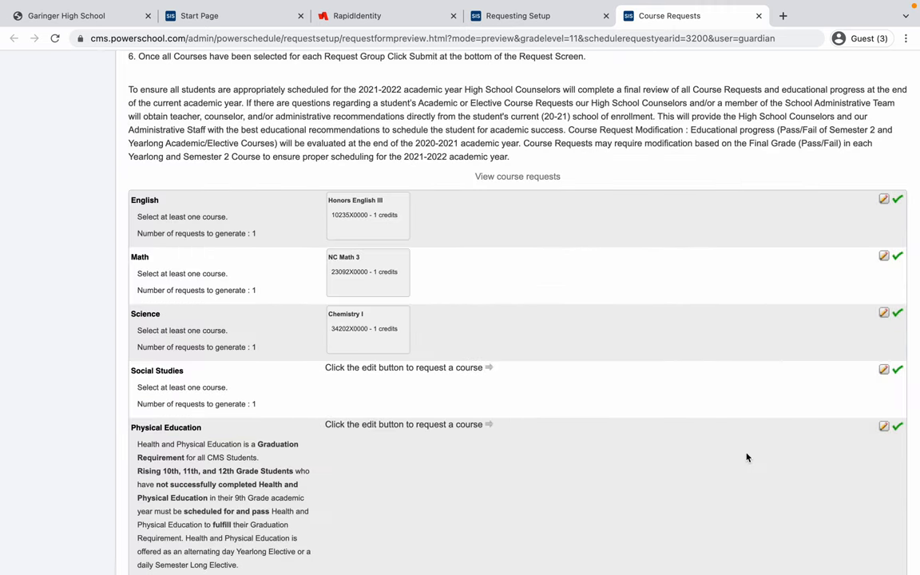
scroll("down", 3)
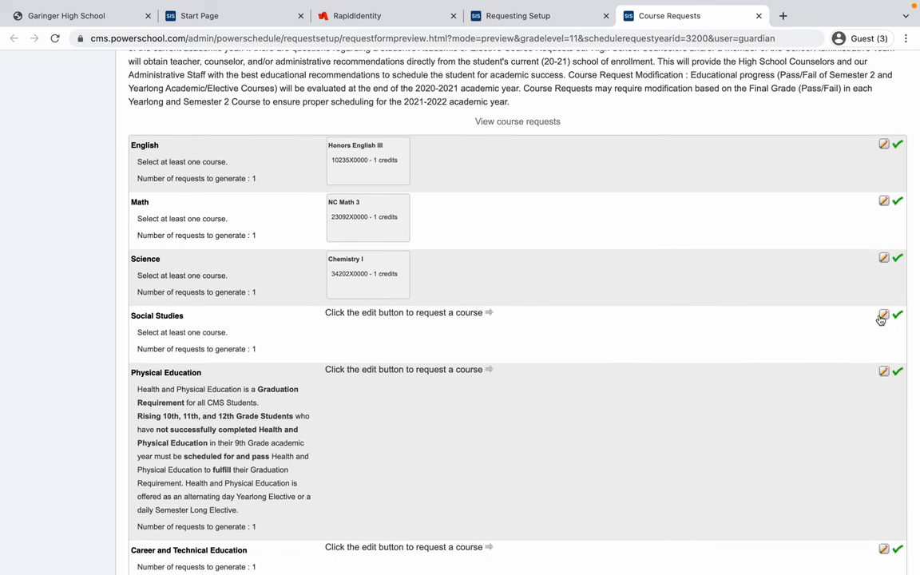
Choose Found Prin USA&NC: Civic Literacy from the Social Studies list and confirm it
left_click(883, 315)
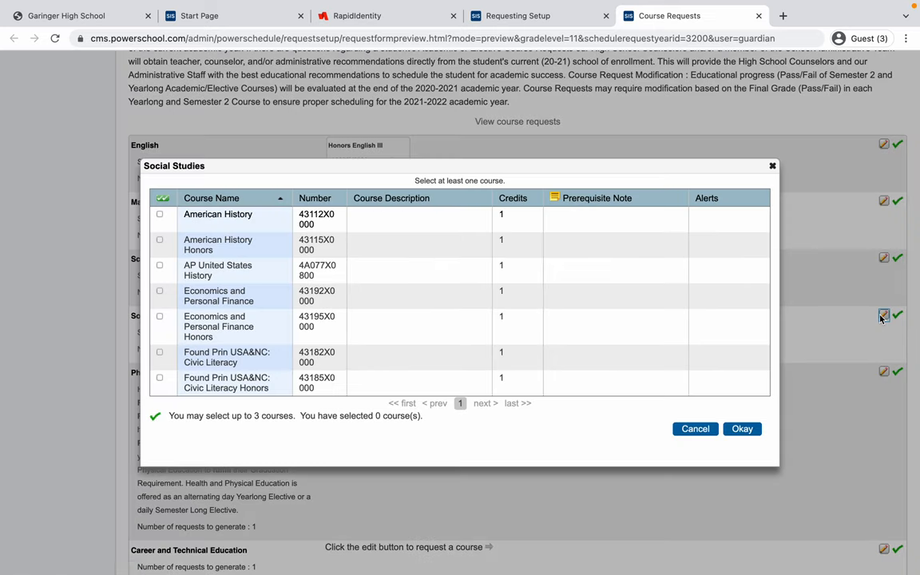
mouse_move(389, 269)
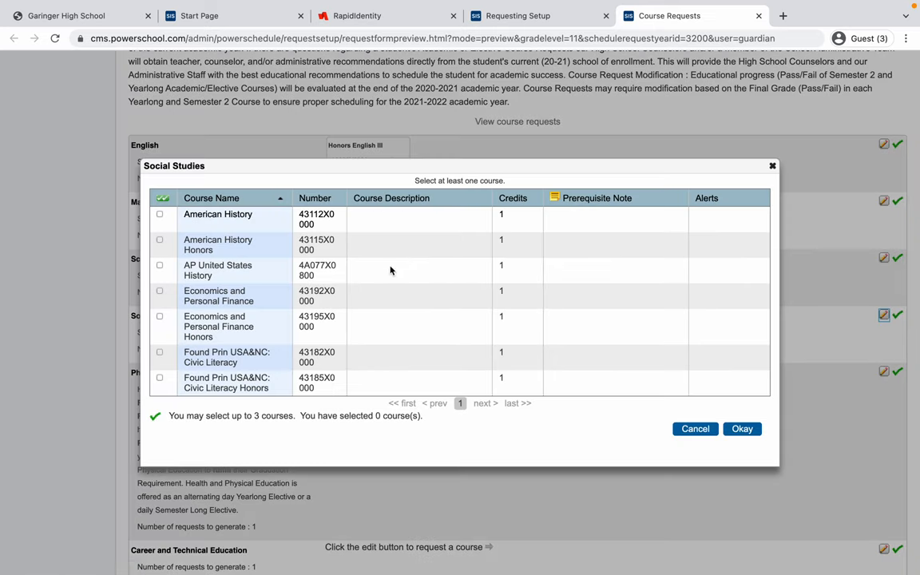
scroll("down", 3)
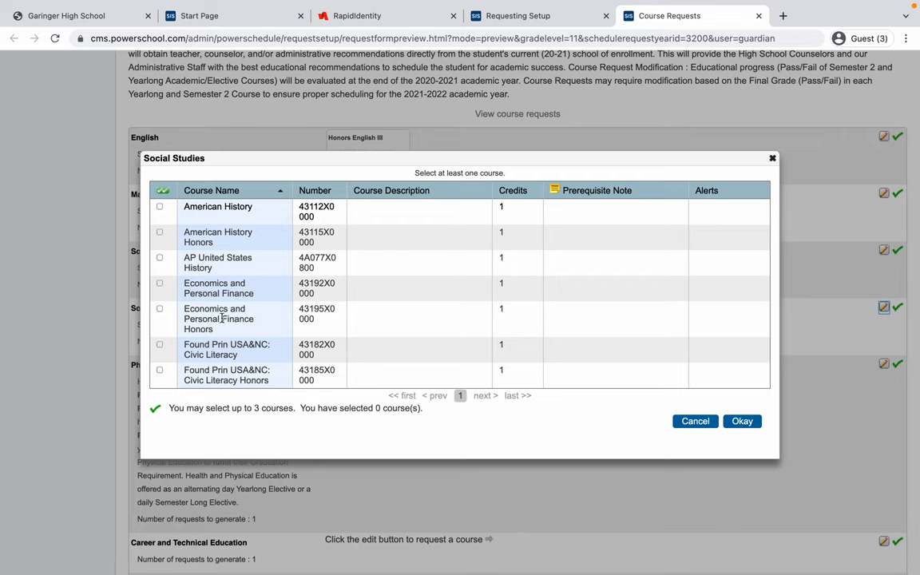
mouse_move(194, 352)
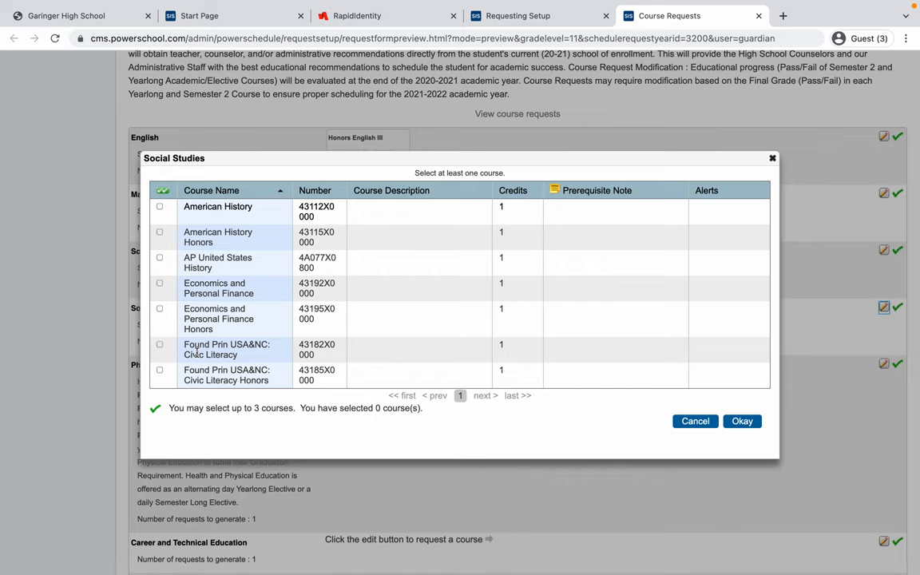
mouse_move(190, 348)
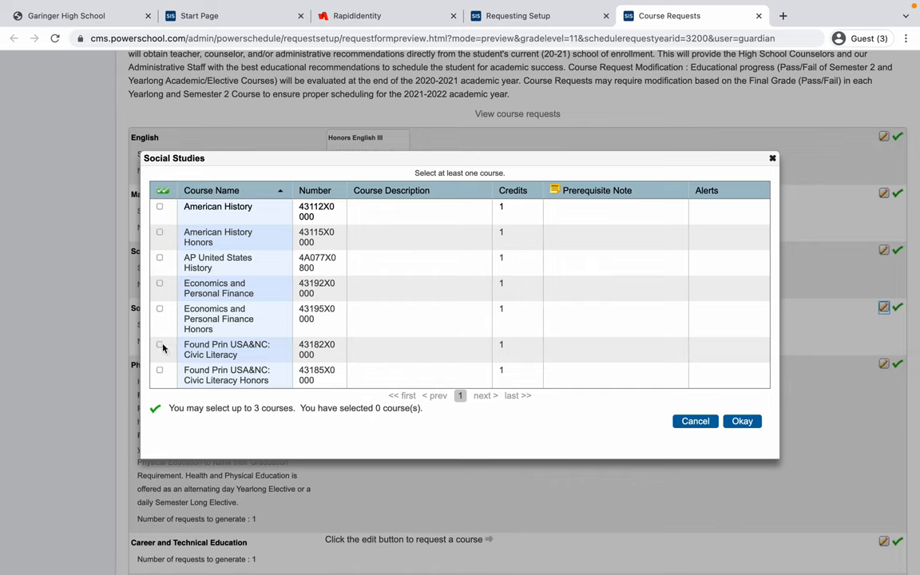
mouse_move(159, 348)
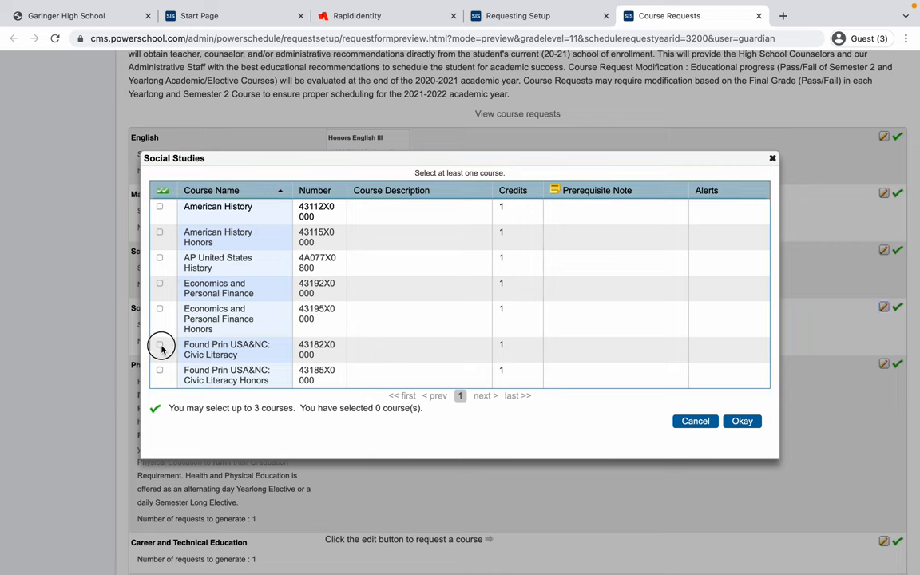
left_click(160, 345)
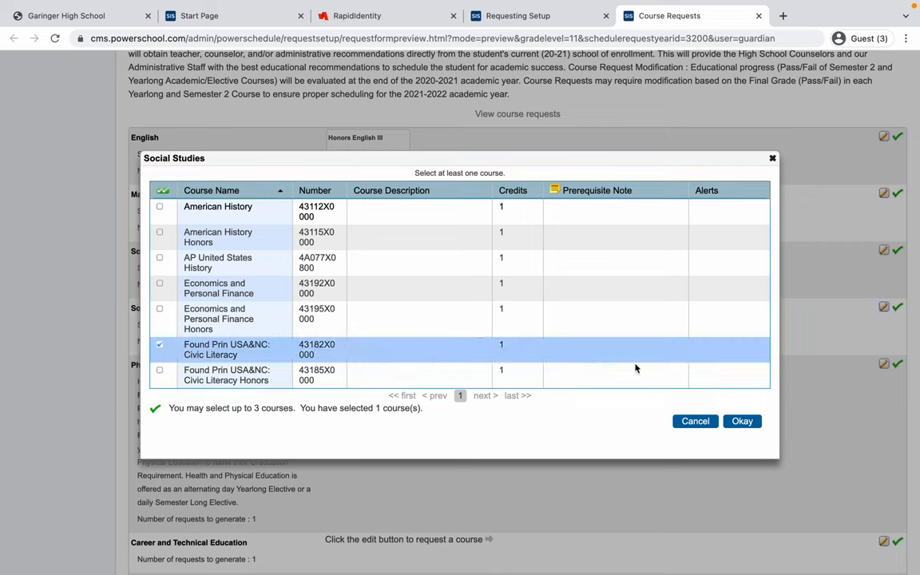
left_click(741, 422)
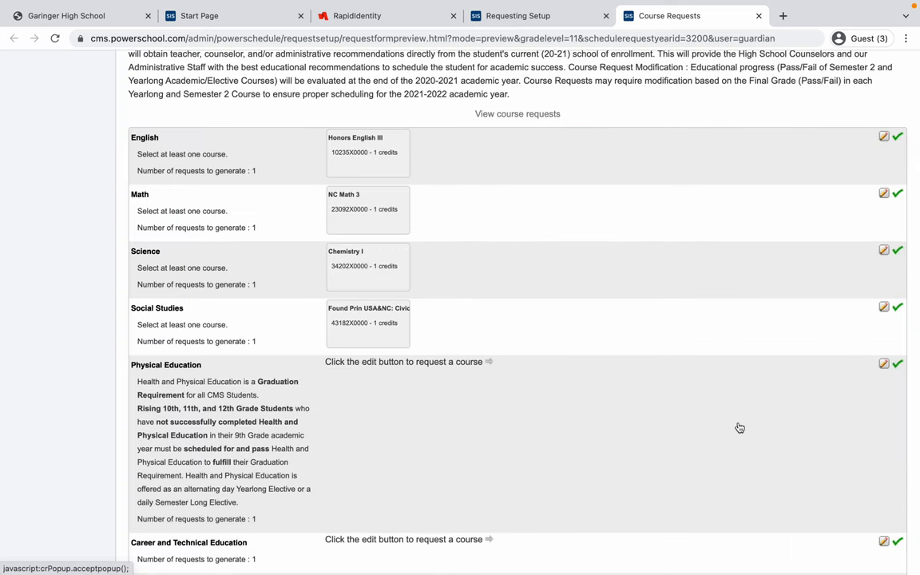
mouse_move(348, 399)
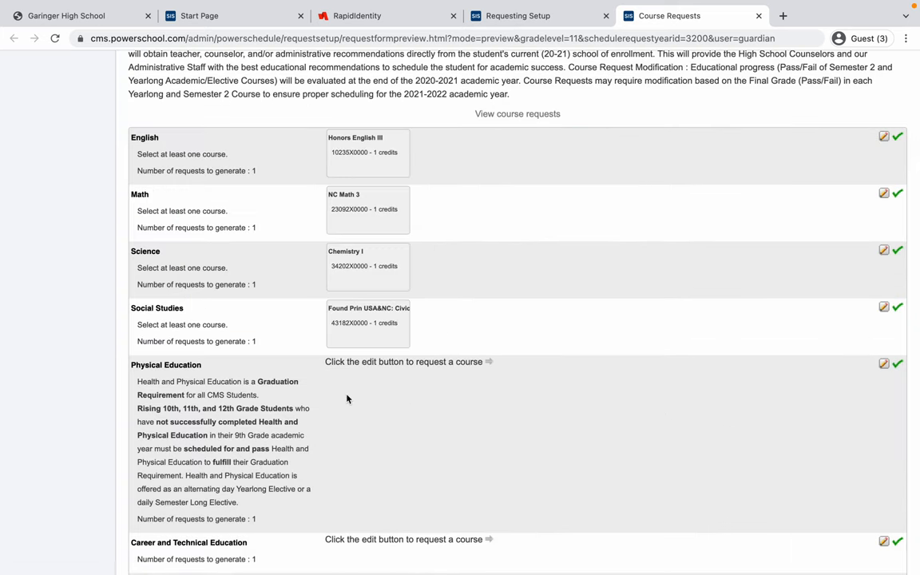
mouse_move(211, 417)
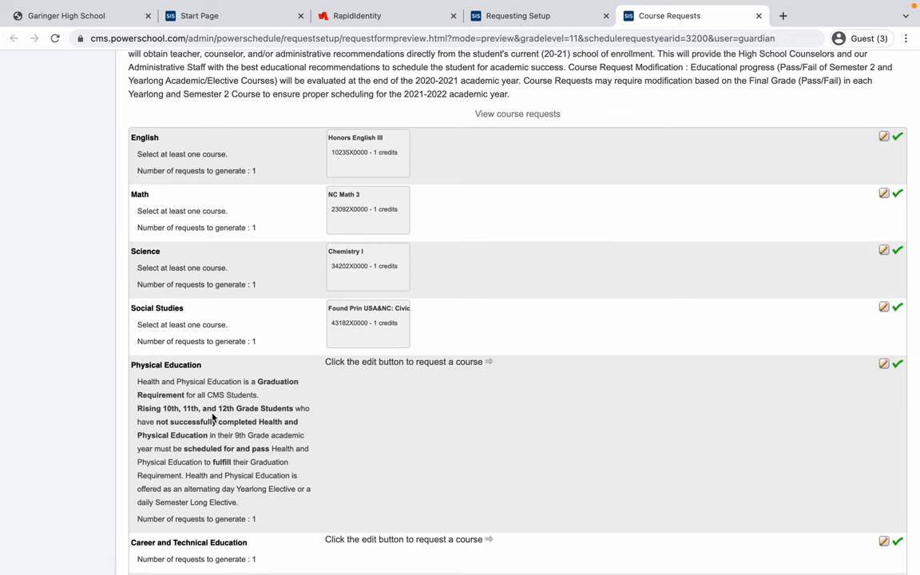
scroll("down", 3)
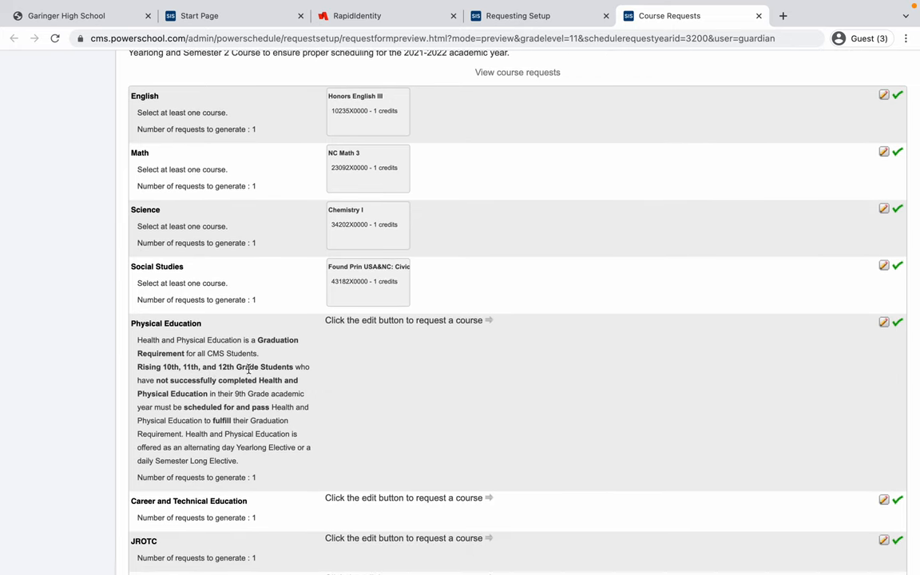
mouse_move(811, 378)
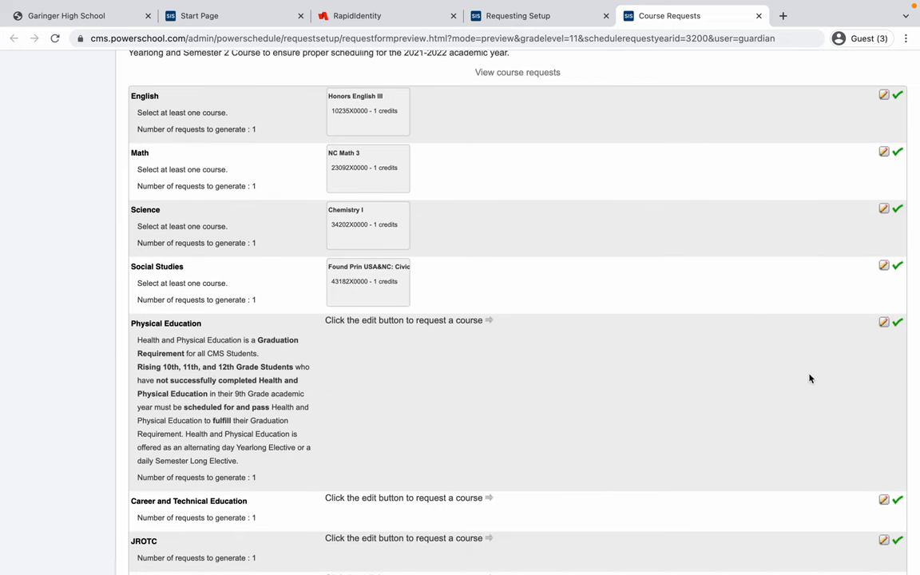
scroll("down", 3)
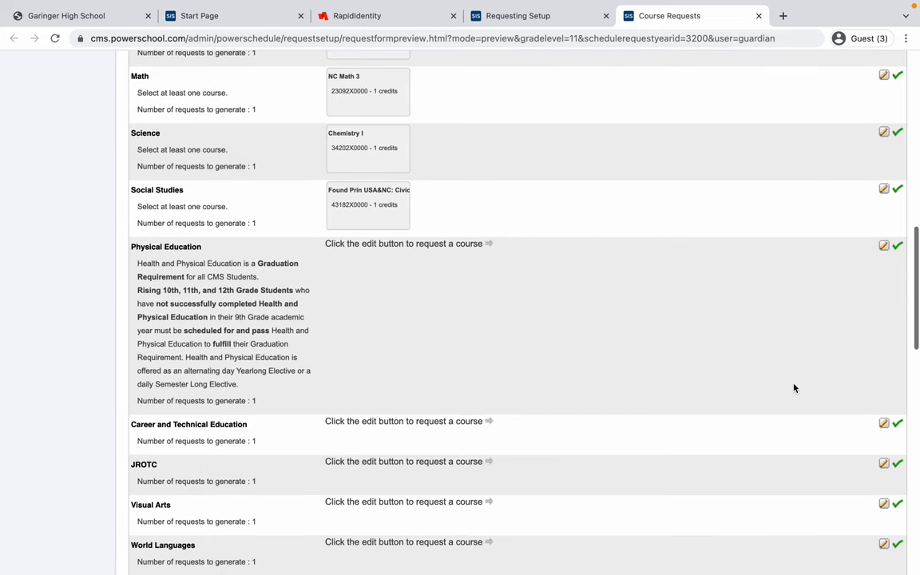
scroll("down", 3)
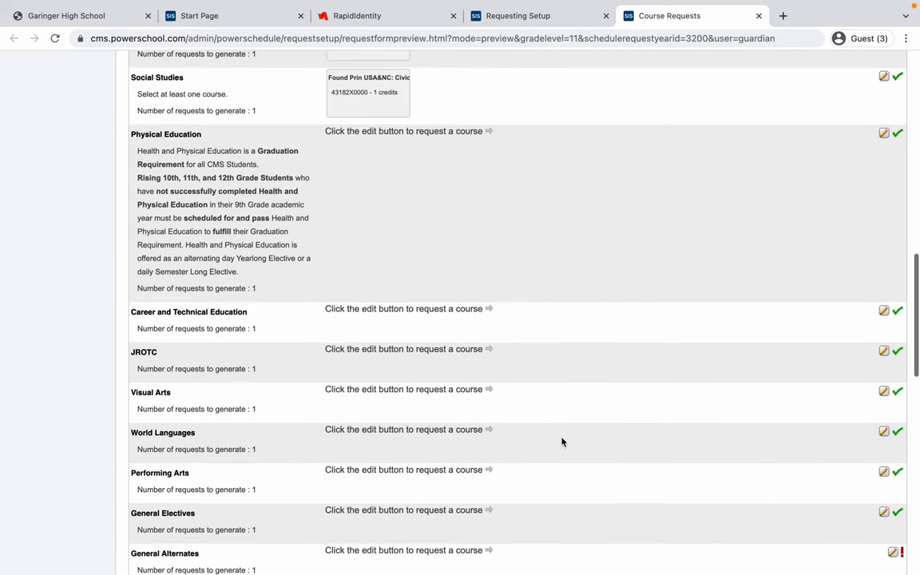
scroll("down", 3)
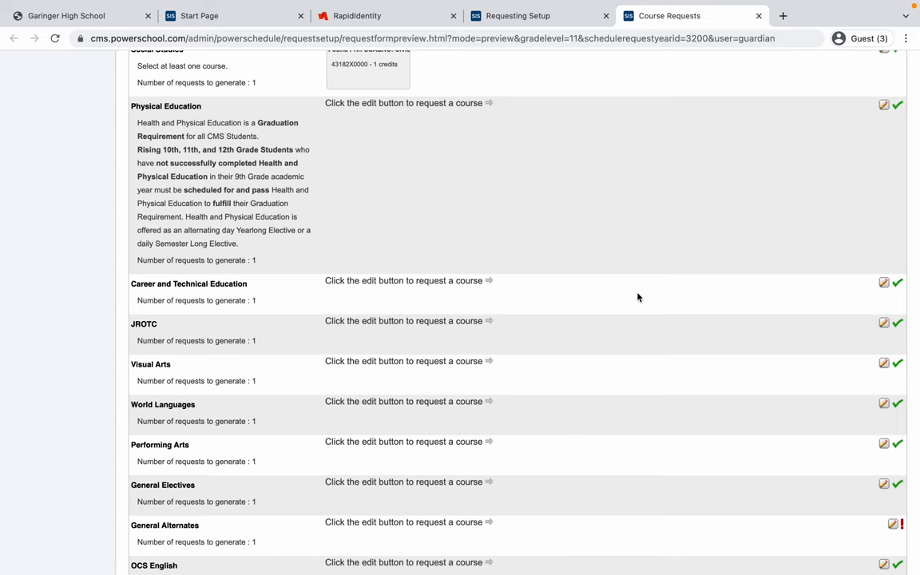
scroll("down", 3)
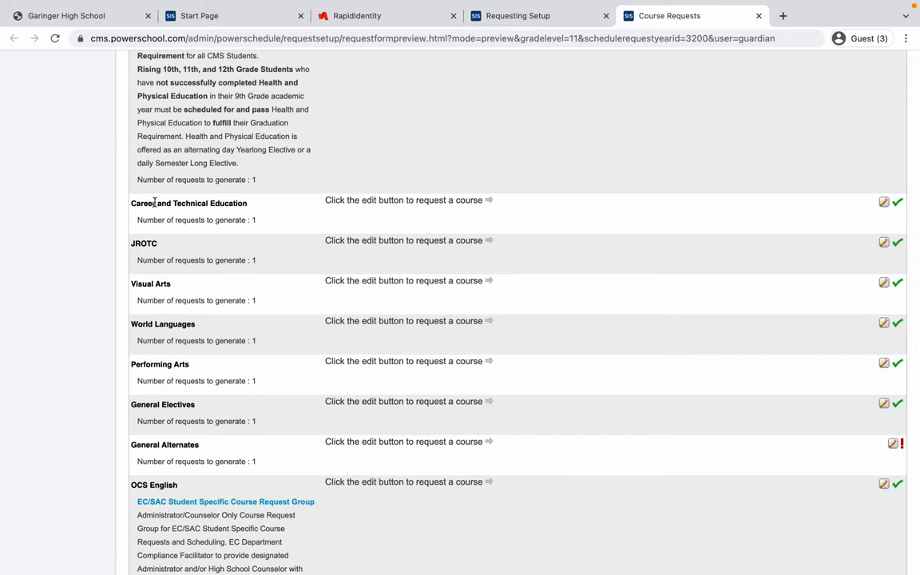
mouse_move(242, 218)
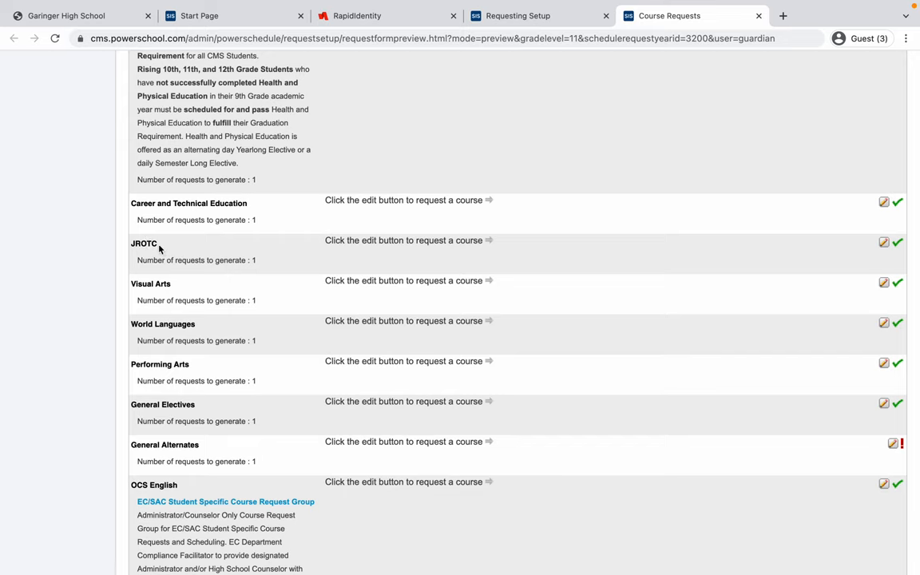
mouse_move(153, 316)
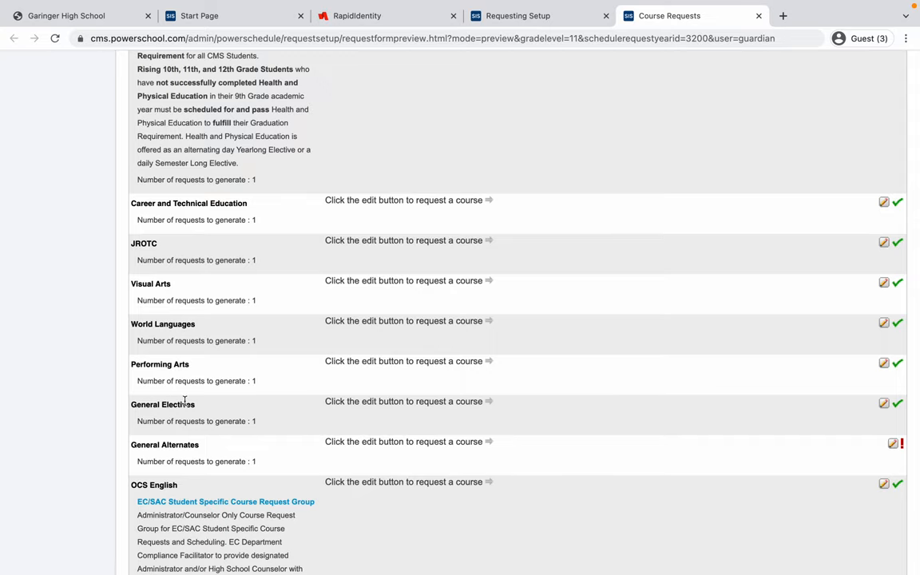
scroll("down", 3)
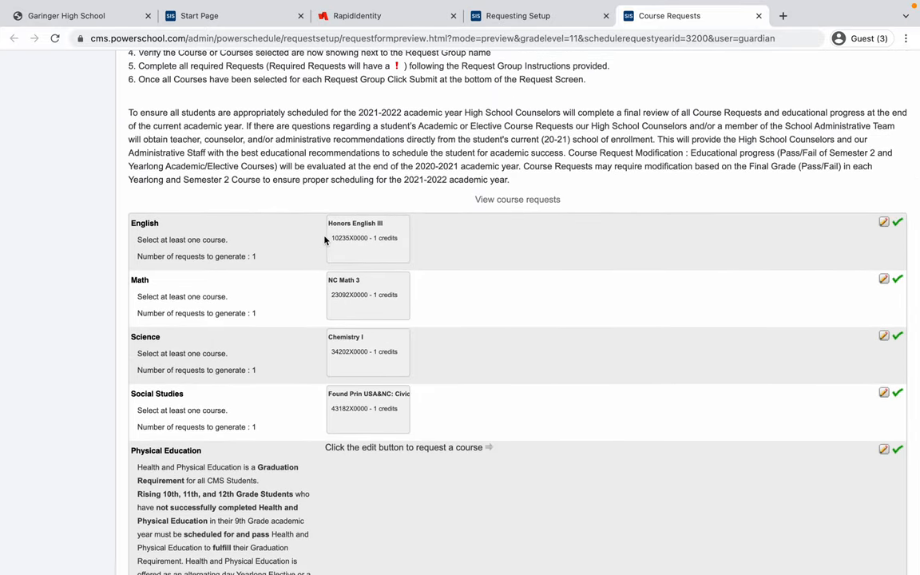
mouse_move(377, 237)
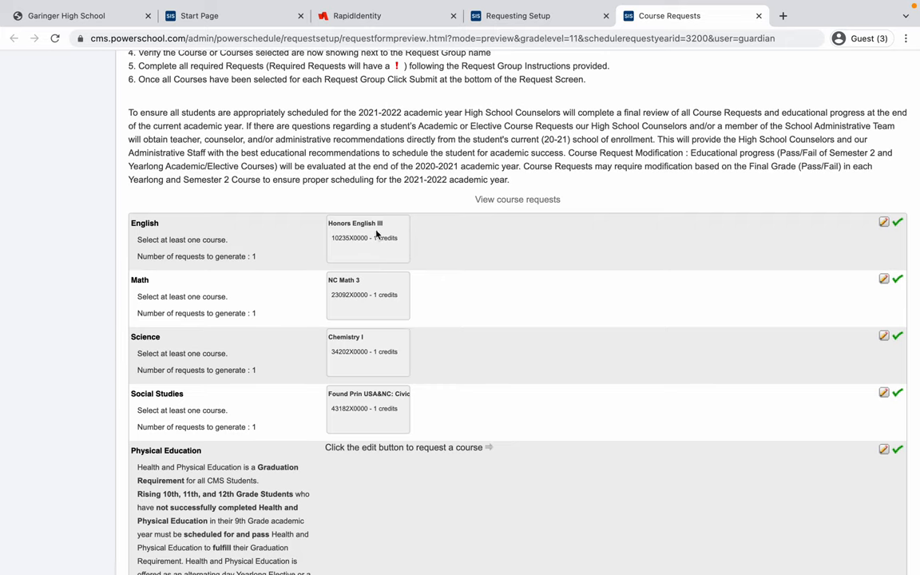
mouse_move(367, 350)
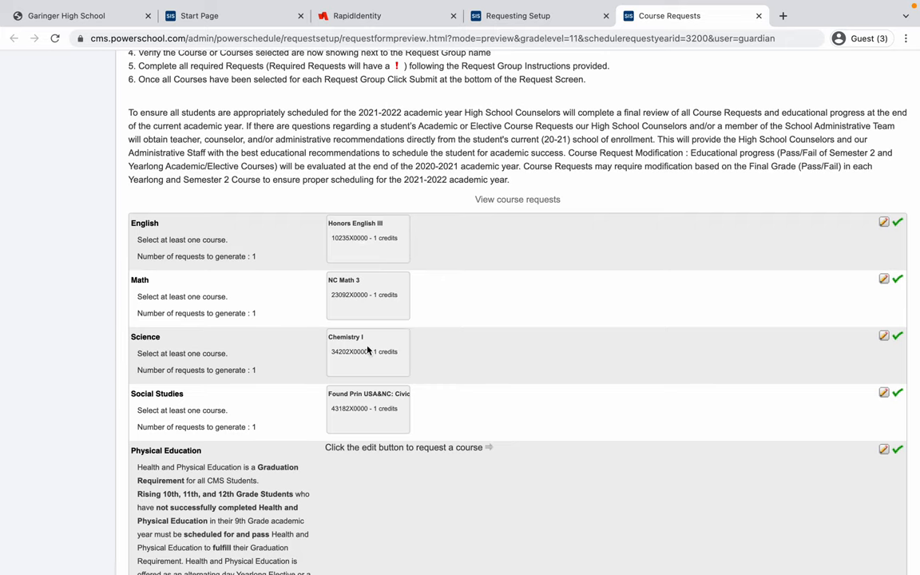
mouse_move(358, 406)
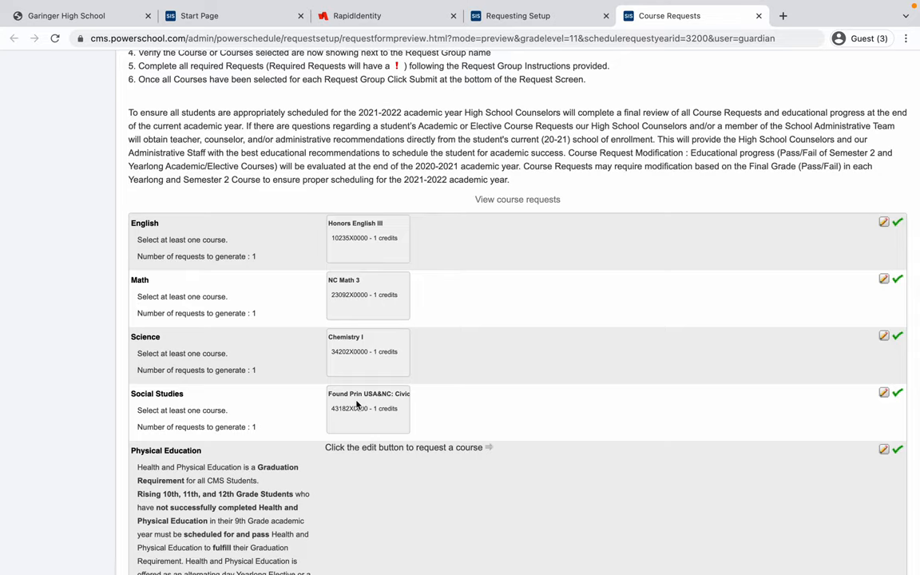
scroll("down", 3)
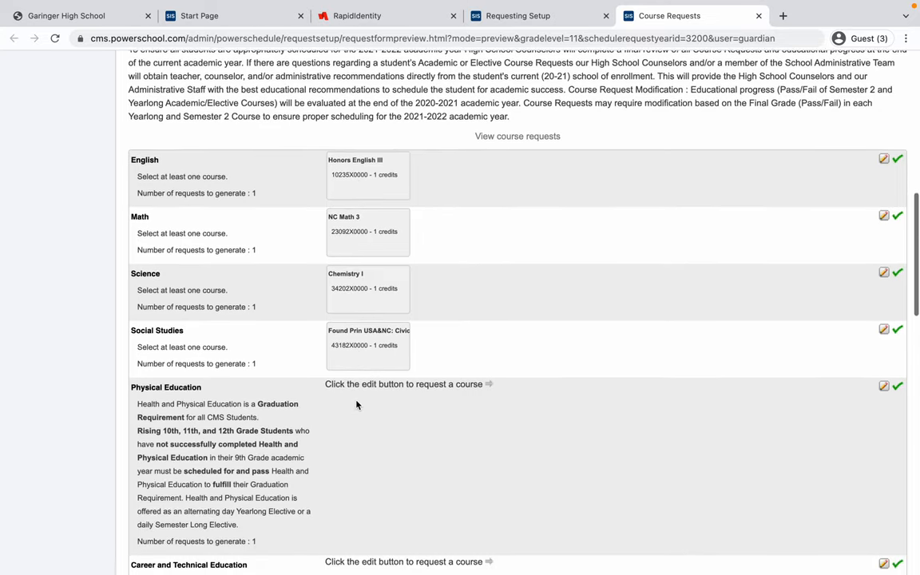
scroll("down", 3)
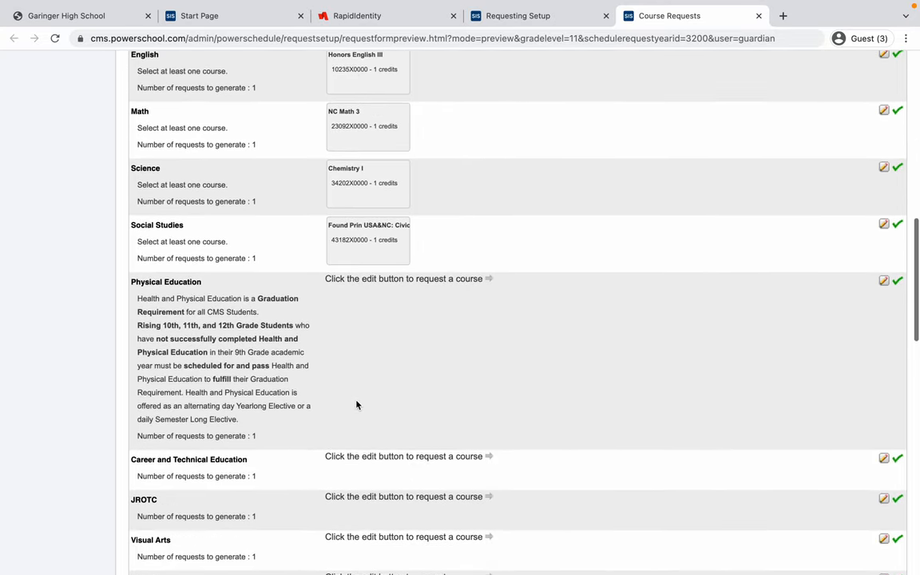
scroll("down", 3)
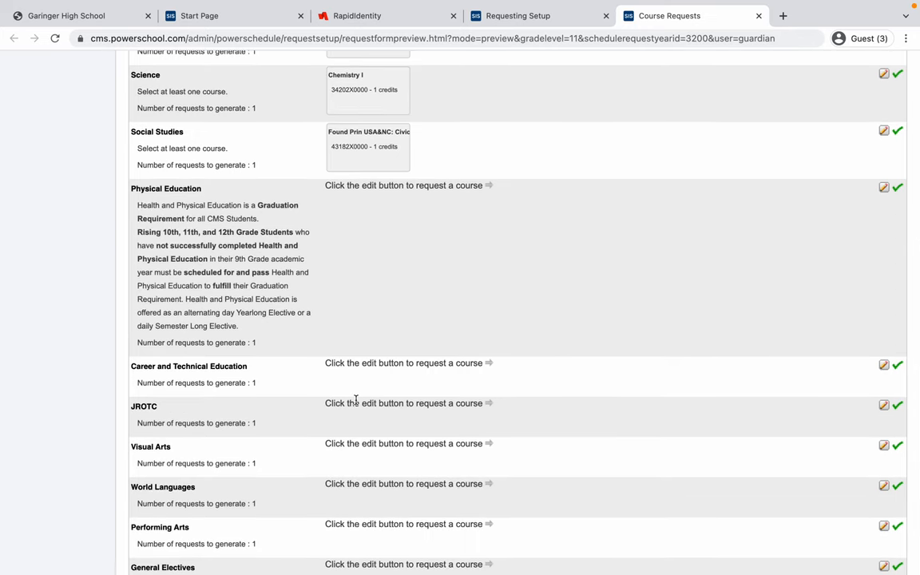
scroll("down", 3)
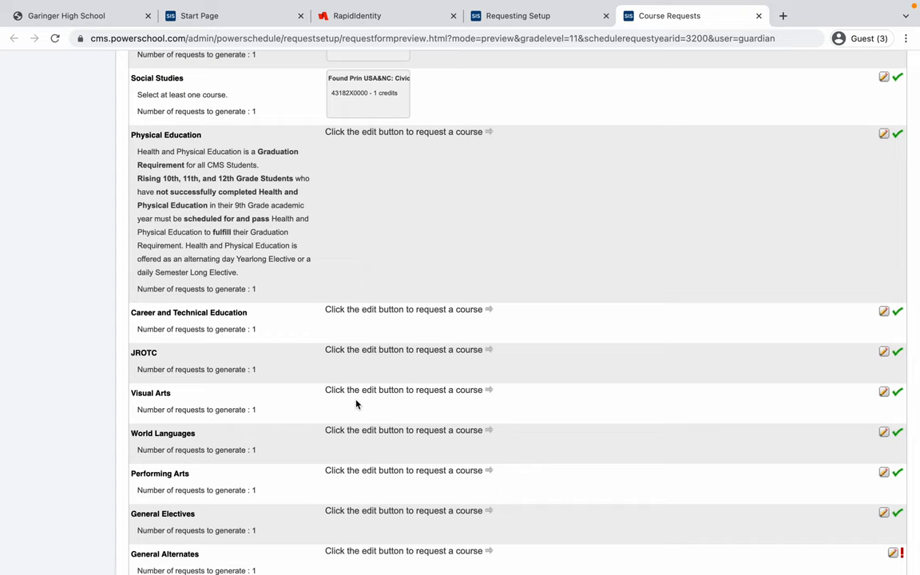
mouse_move(375, 354)
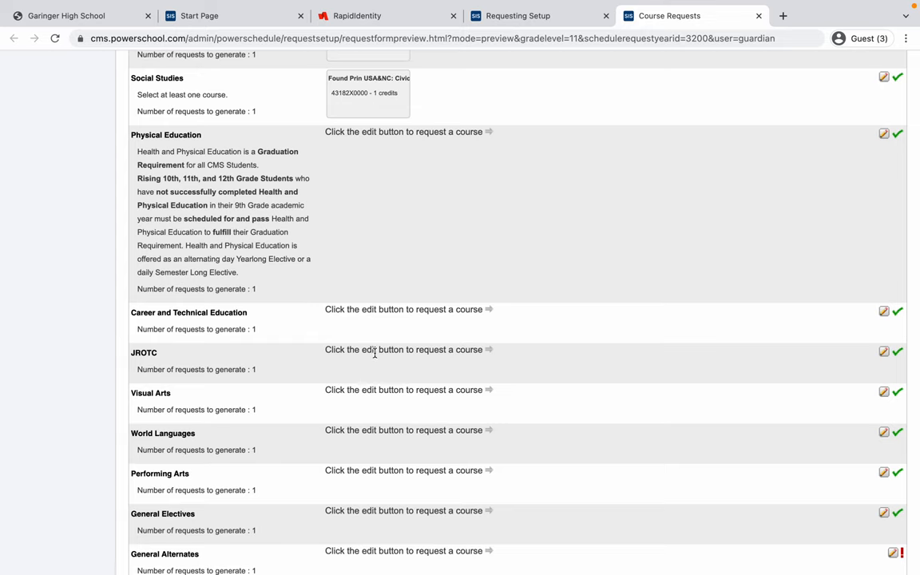
mouse_move(504, 361)
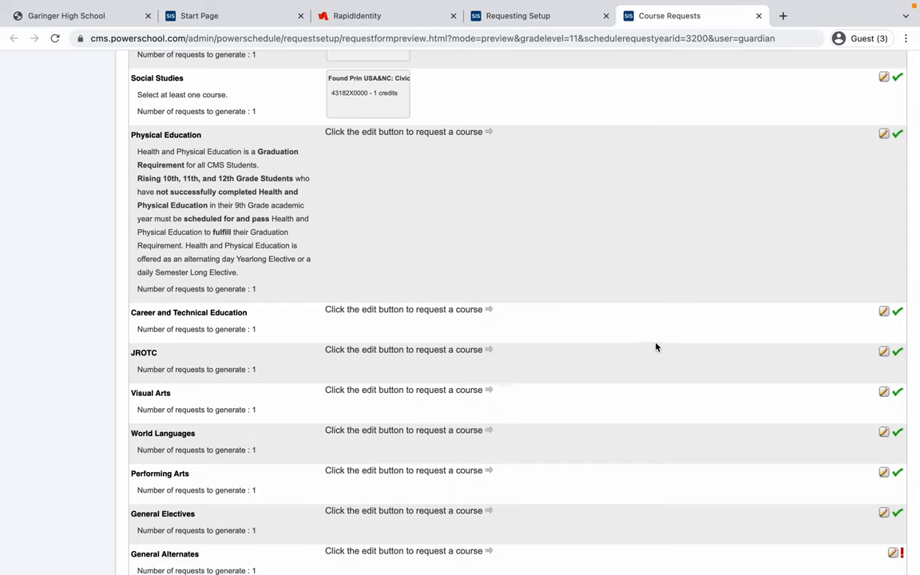
mouse_move(883, 353)
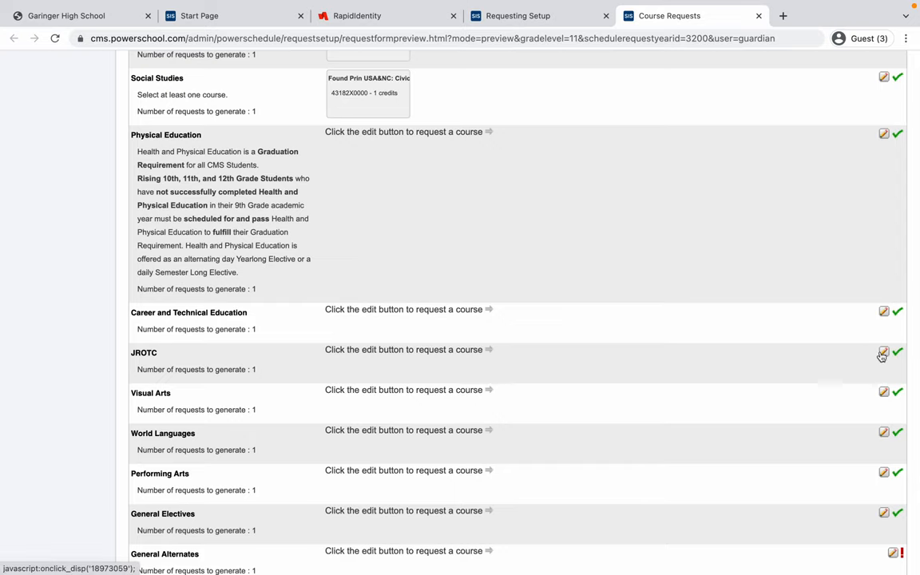
Choose ROTC I (Army) from the JROTC course list and confirm it
left_click(883, 353)
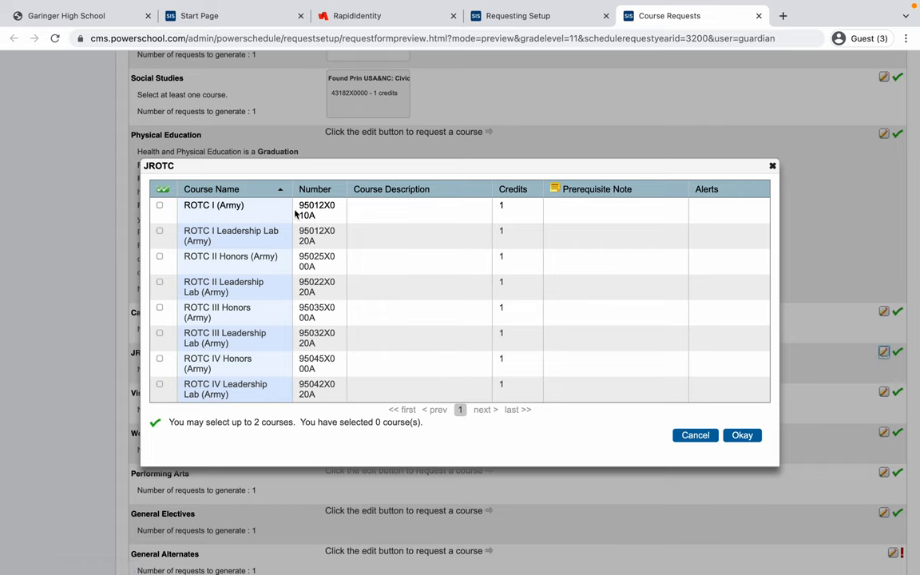
mouse_move(270, 341)
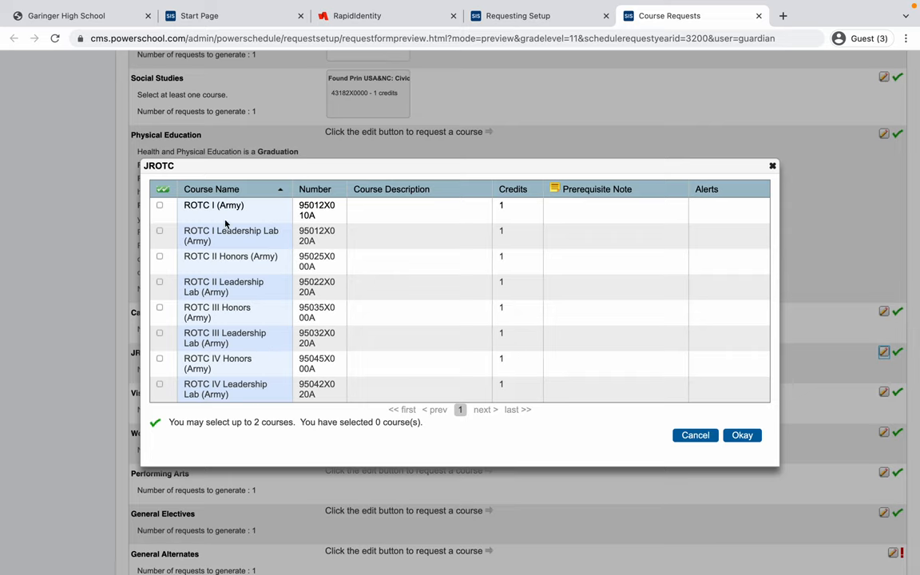
mouse_move(227, 224)
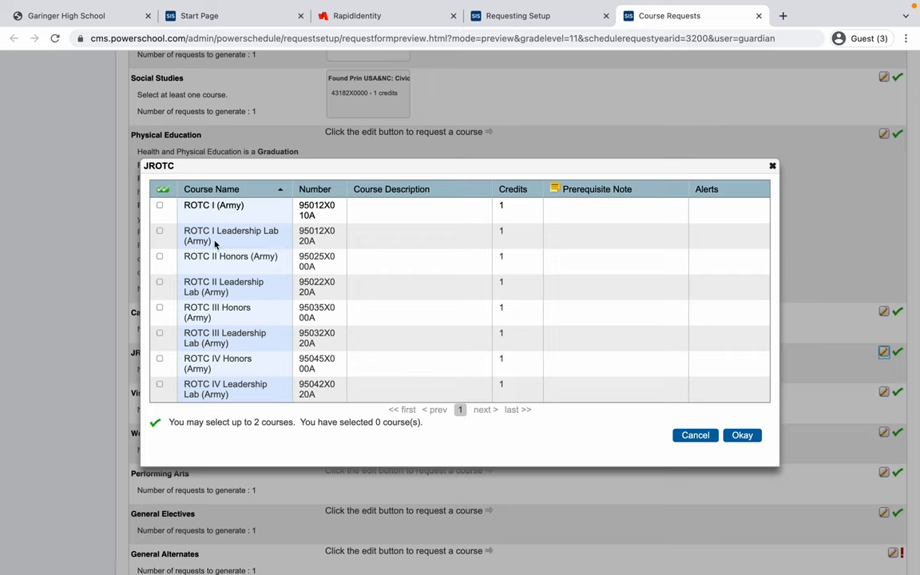
mouse_move(236, 303)
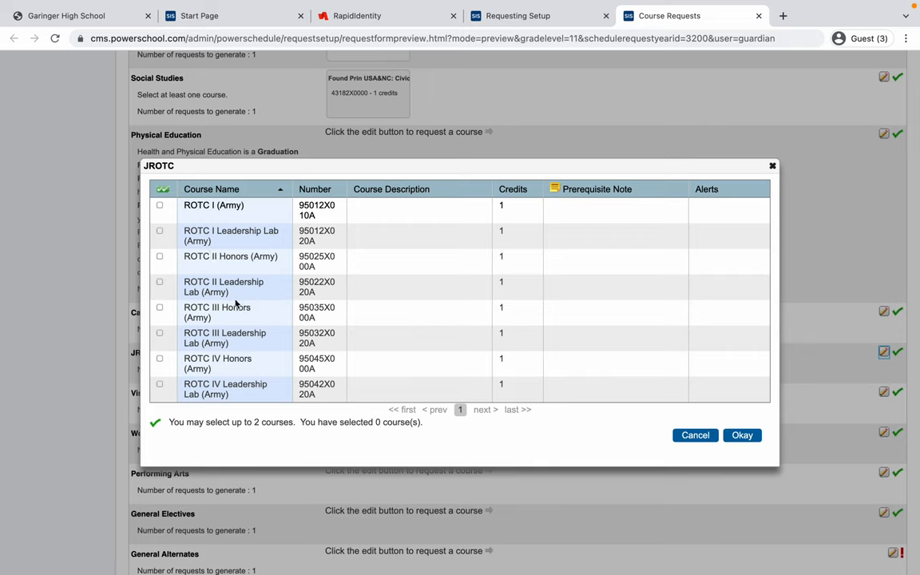
mouse_move(235, 374)
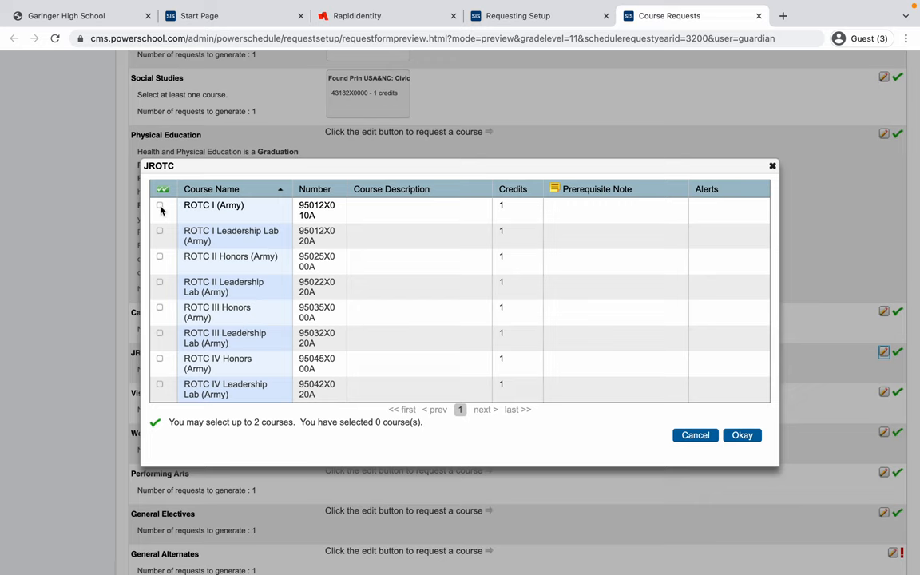
mouse_move(160, 211)
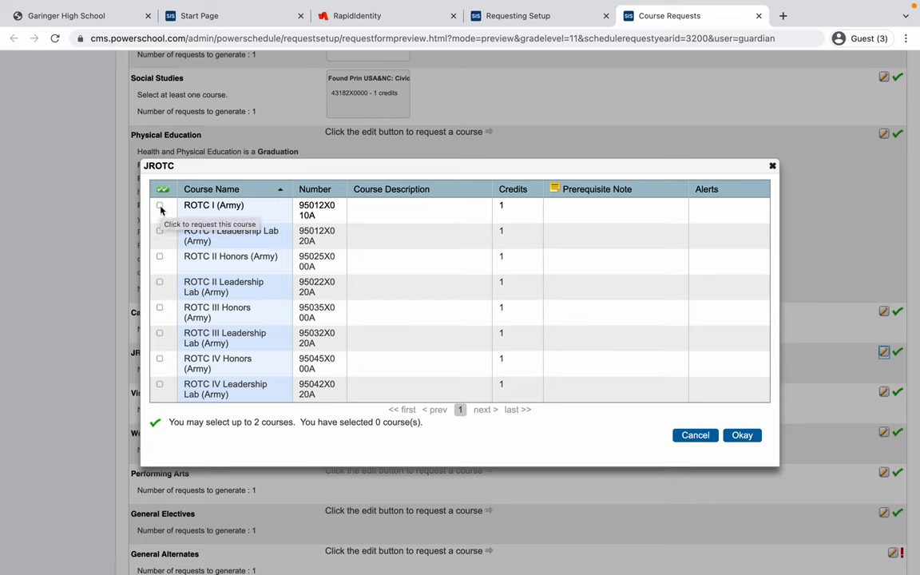
left_click(160, 209)
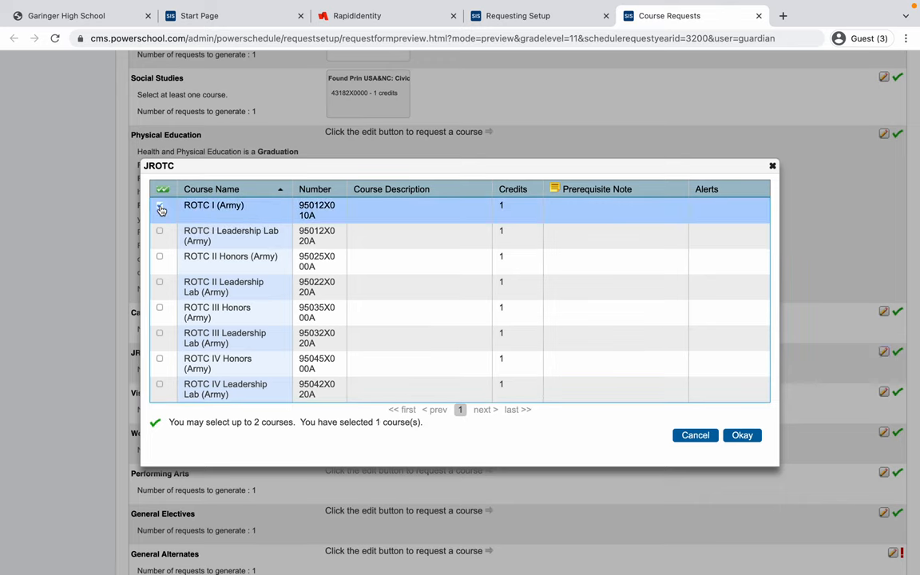
left_click(160, 209)
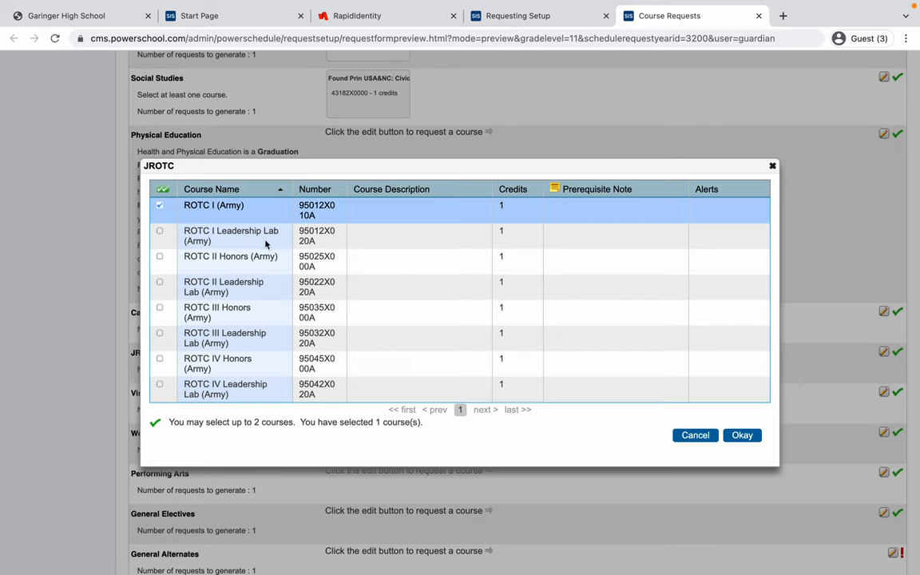
mouse_move(265, 245)
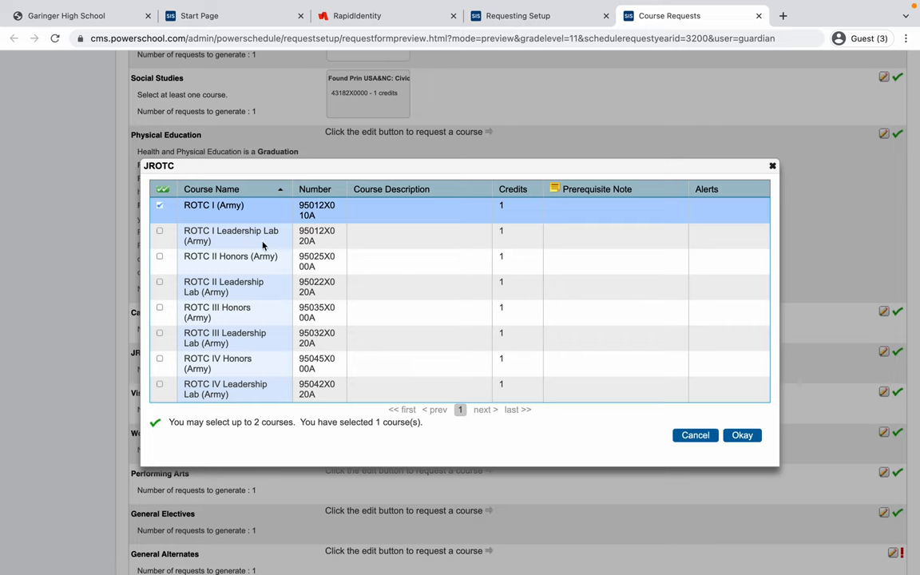
mouse_move(717, 393)
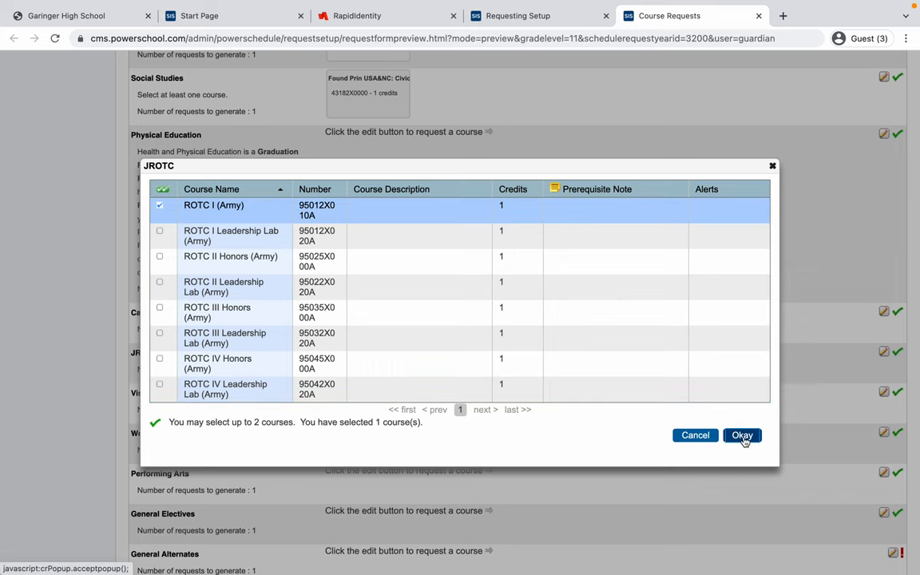
left_click(741, 435)
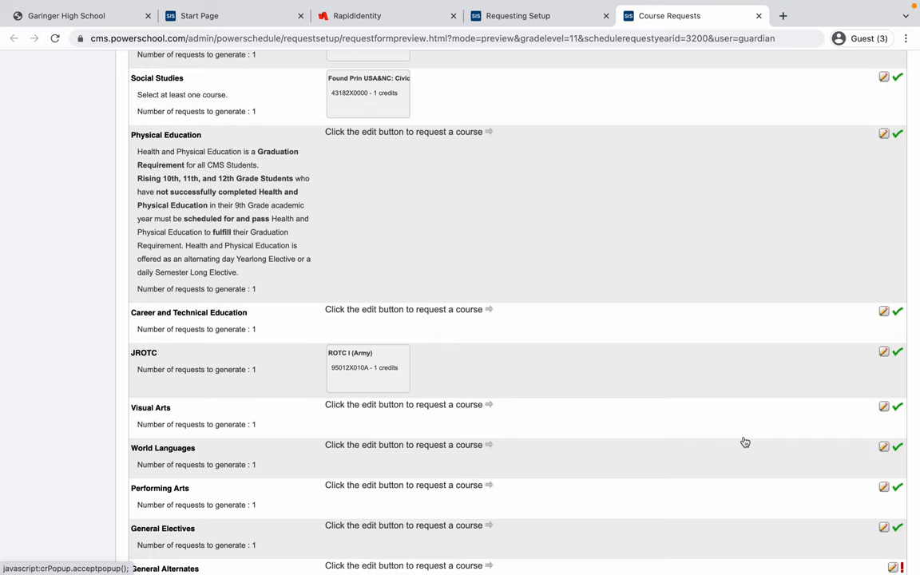
mouse_move(657, 364)
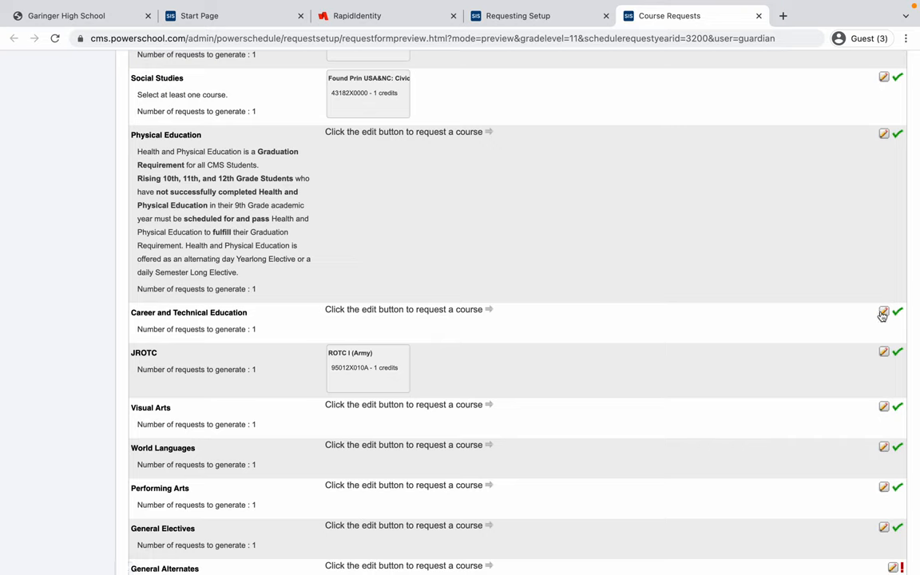
Browse the Career and Technical Education pages, choose Financial Planning I and confirm it
left_click(883, 312)
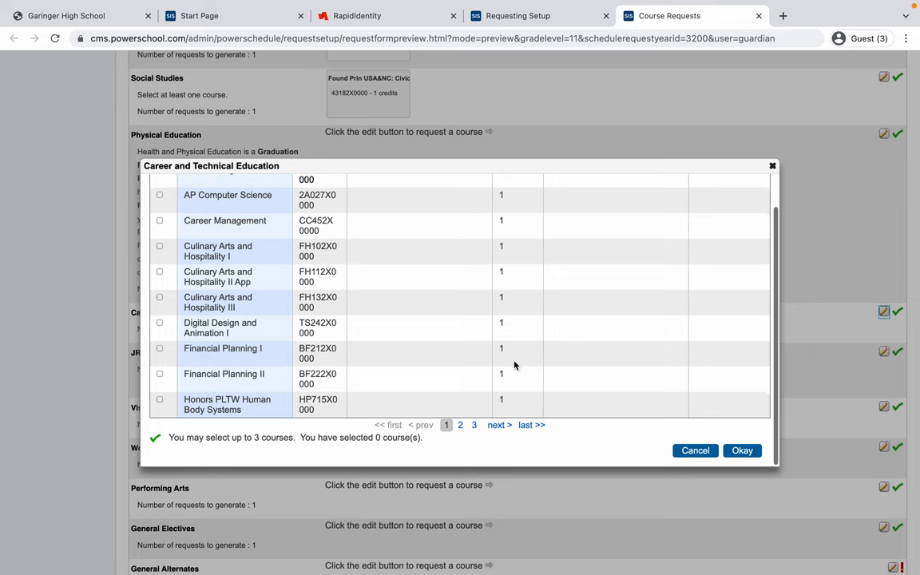
left_click(460, 425)
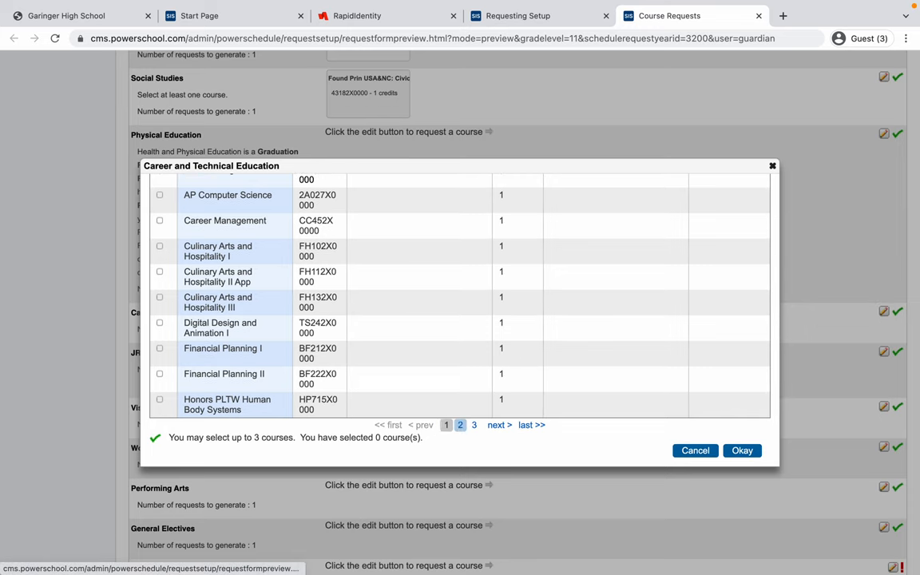
left_click(460, 425)
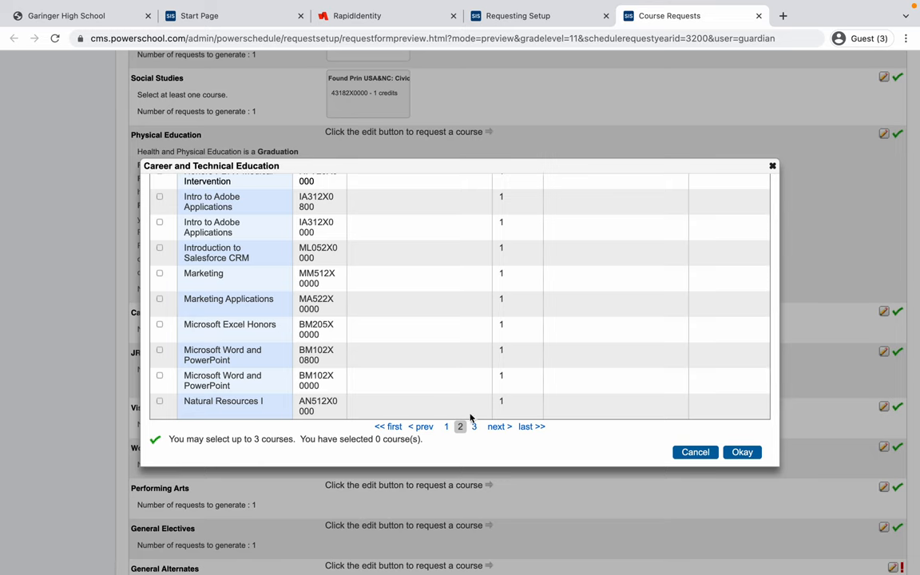
left_click(472, 409)
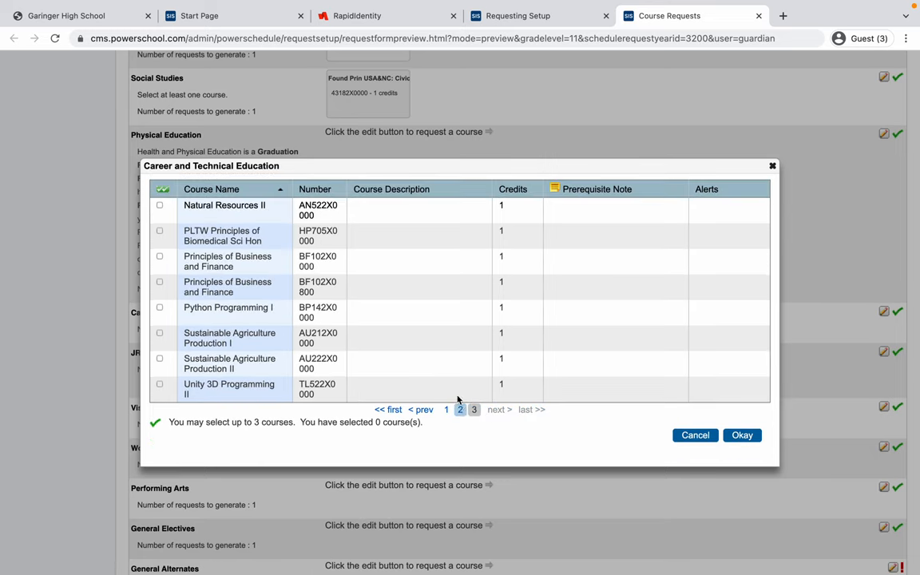
left_click(473, 408)
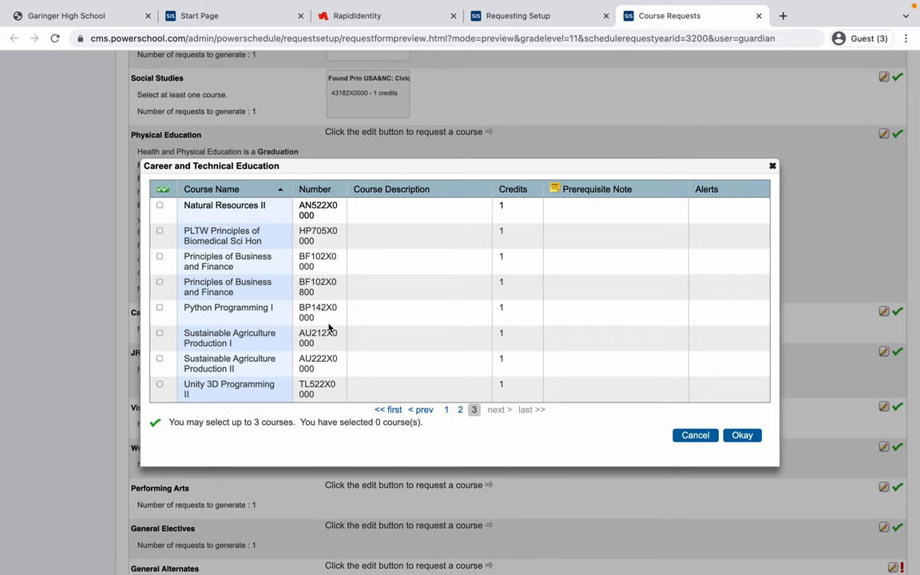
mouse_move(460, 396)
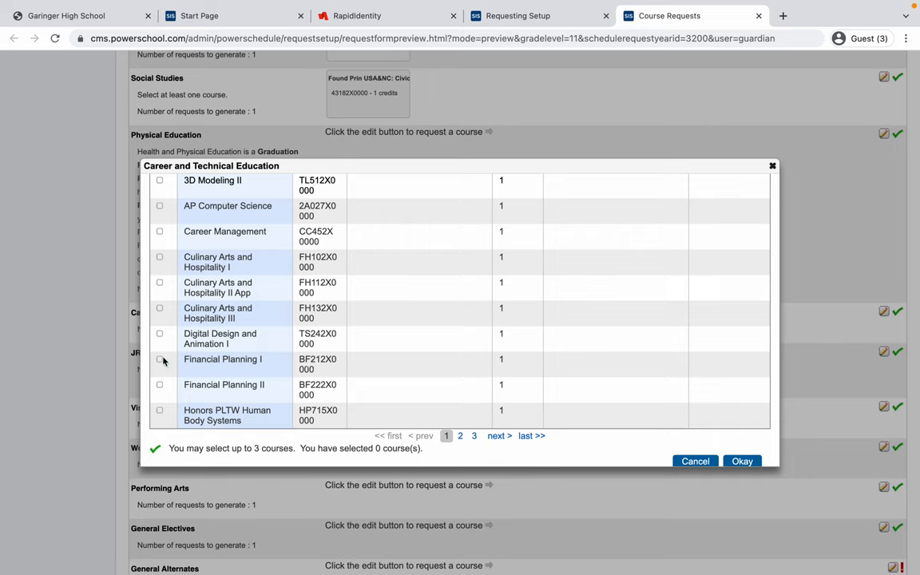
mouse_move(160, 361)
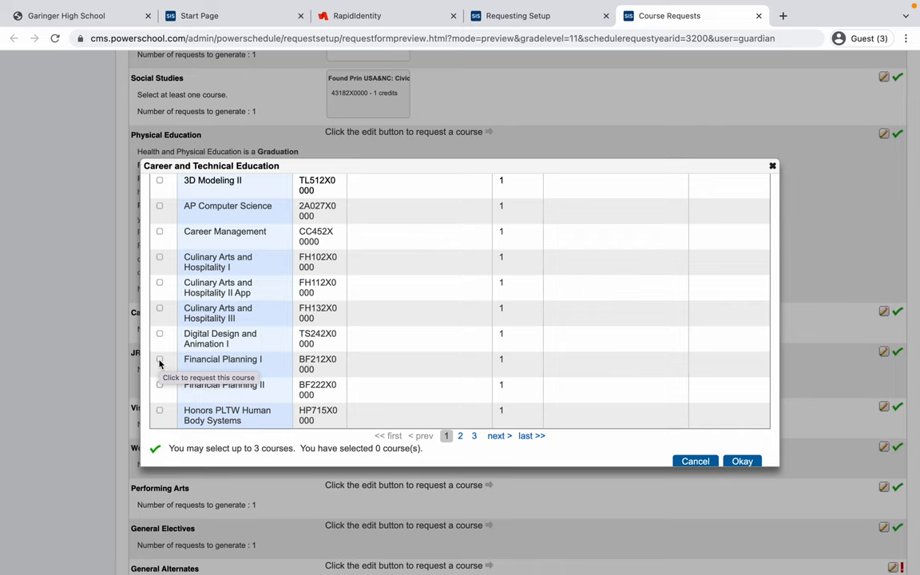
left_click(160, 359)
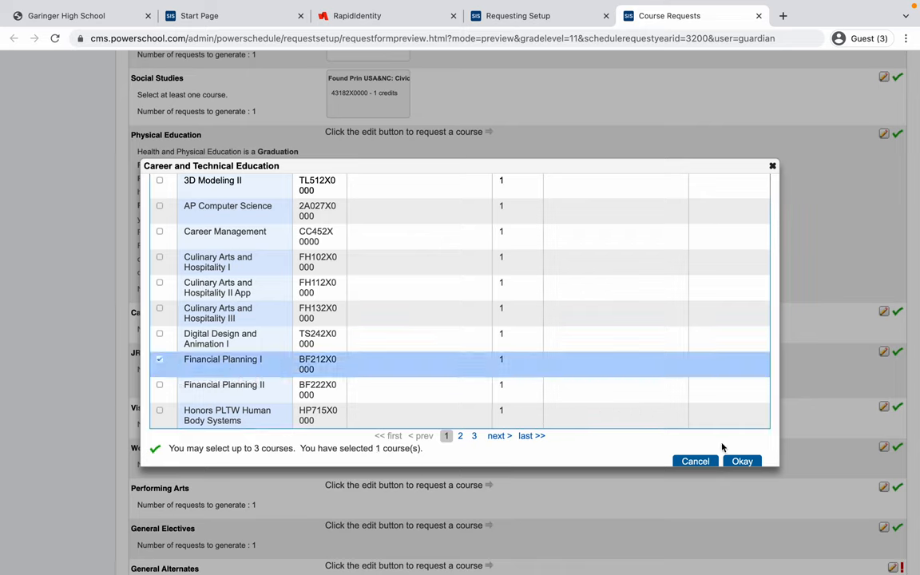
left_click(741, 460)
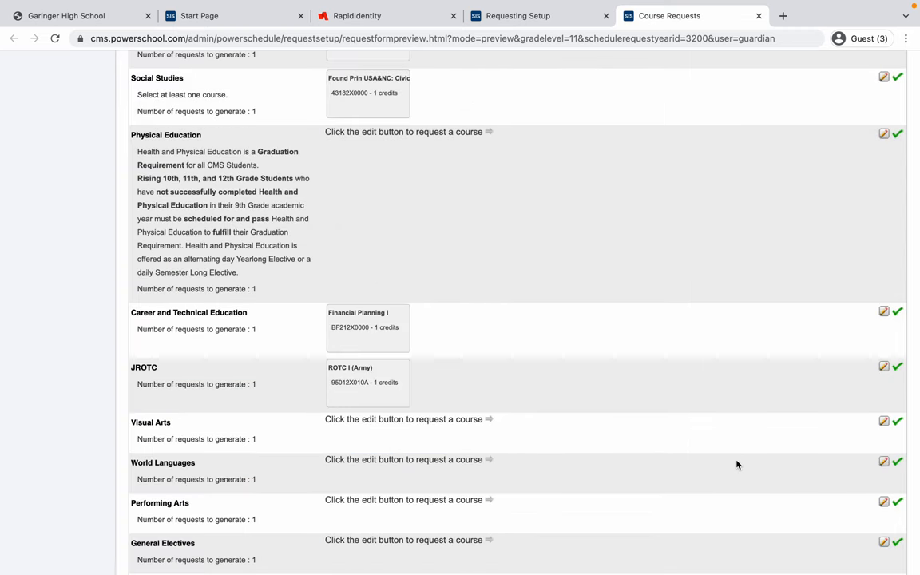
mouse_move(444, 417)
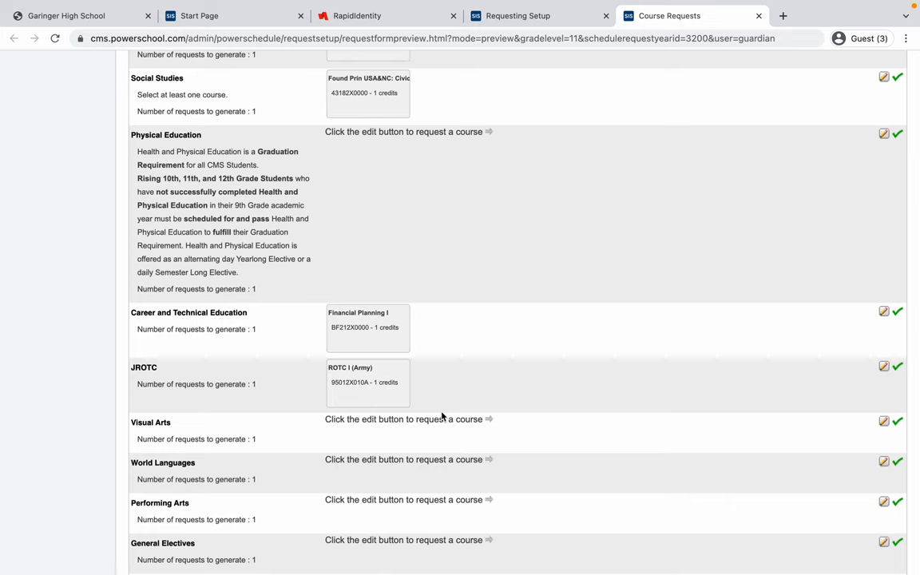
Scroll down to World Languages and bring up its French and Spanish course choices
scroll("down", 3)
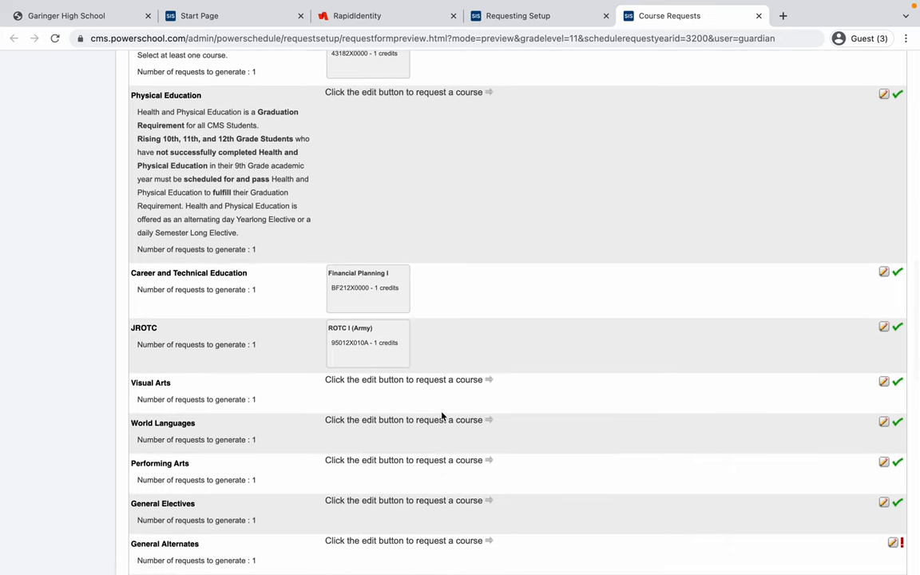
scroll("down", 3)
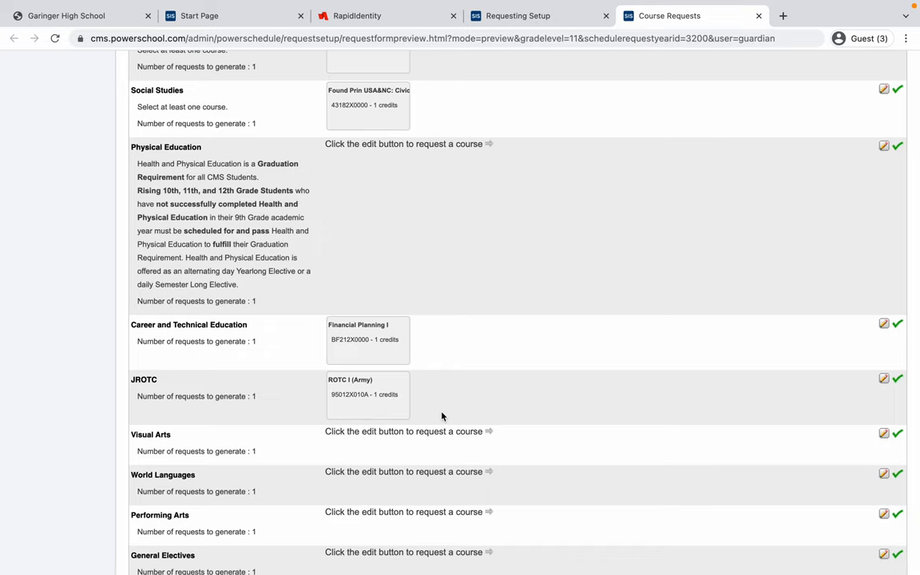
scroll("down", 3)
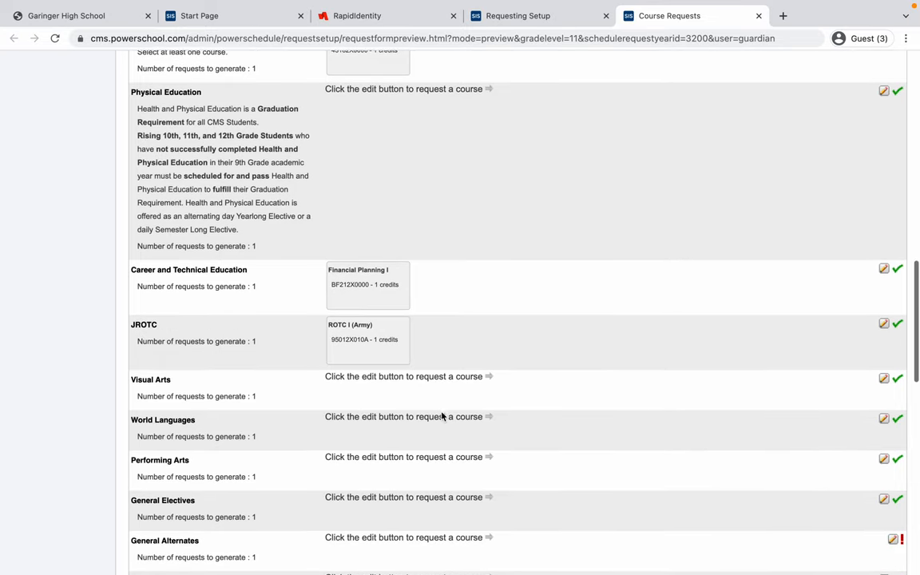
scroll("down", 3)
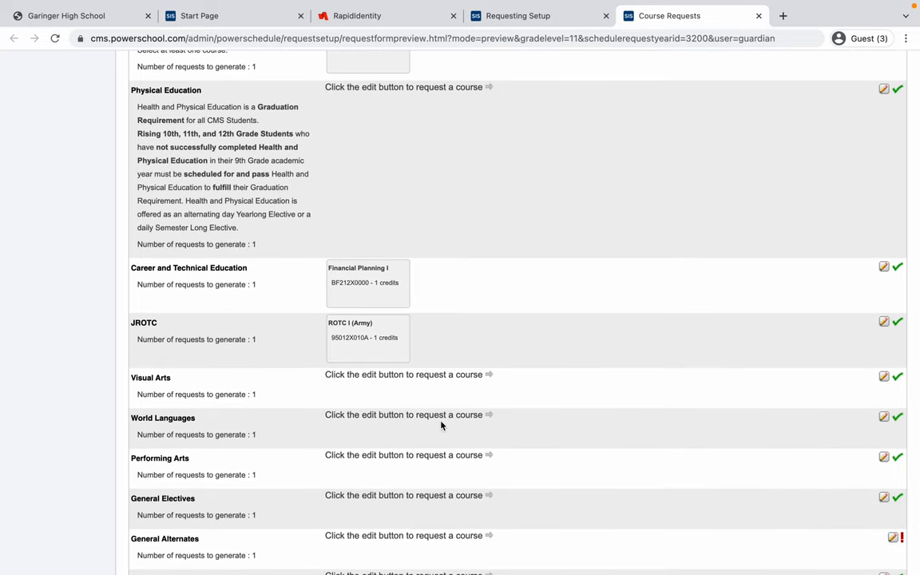
mouse_move(532, 441)
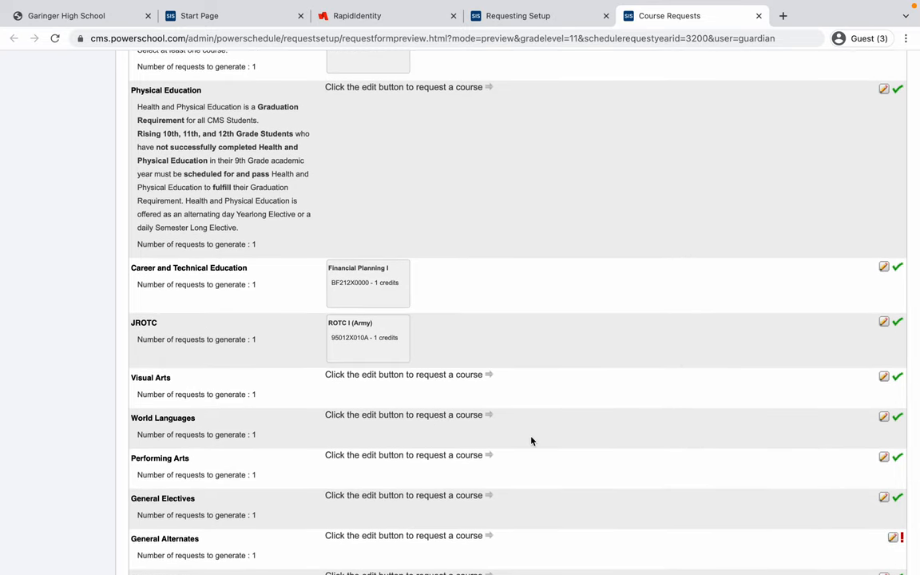
left_click(883, 415)
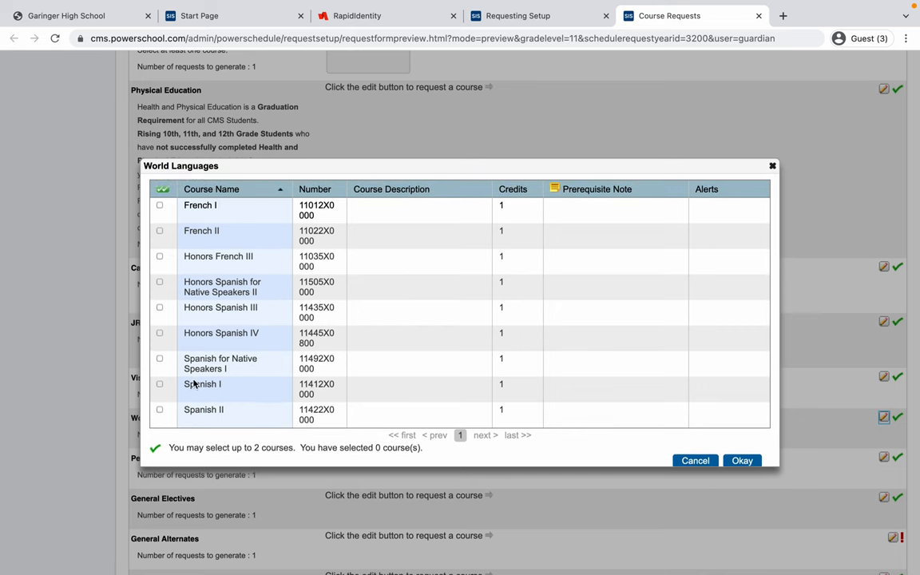
Request Spanish I and Spanish II for World Languages and confirm the choices
left_click(160, 383)
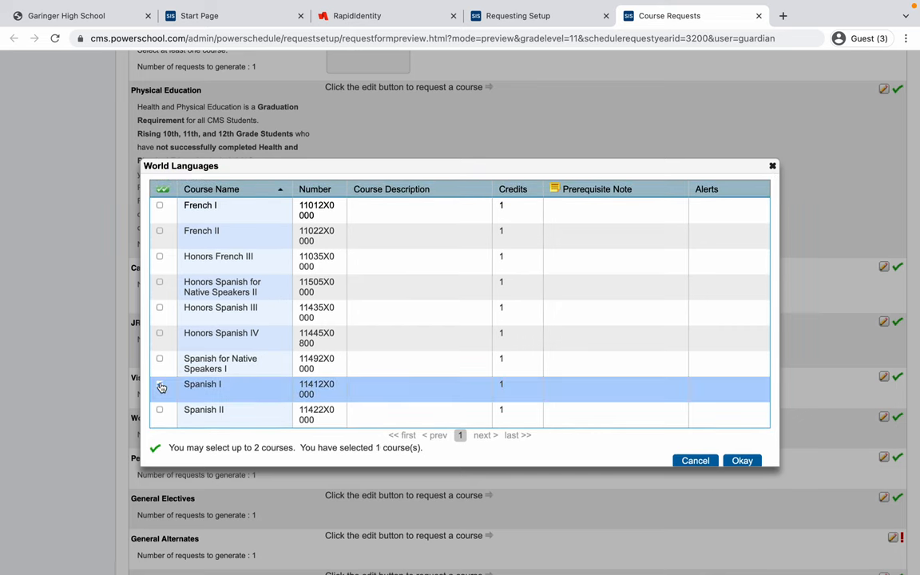
left_click(159, 383)
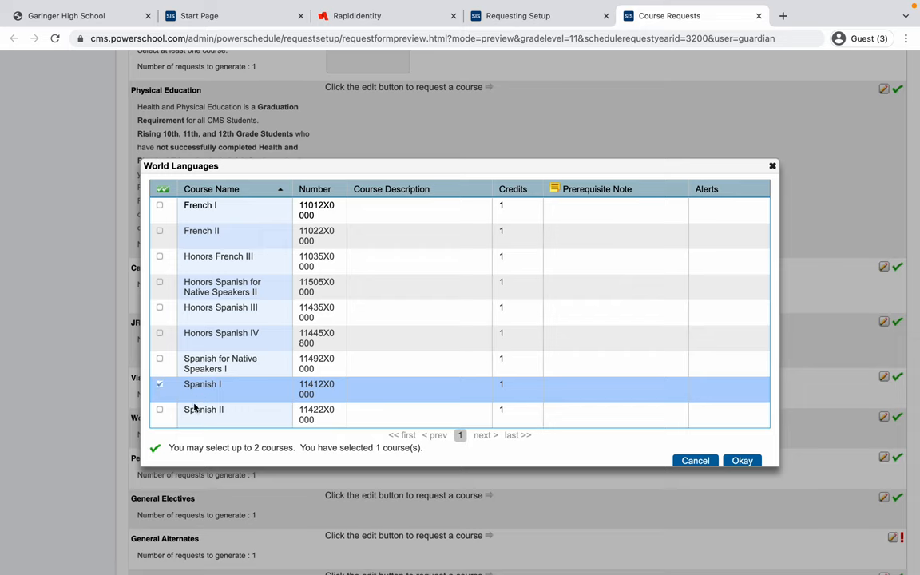
mouse_move(163, 413)
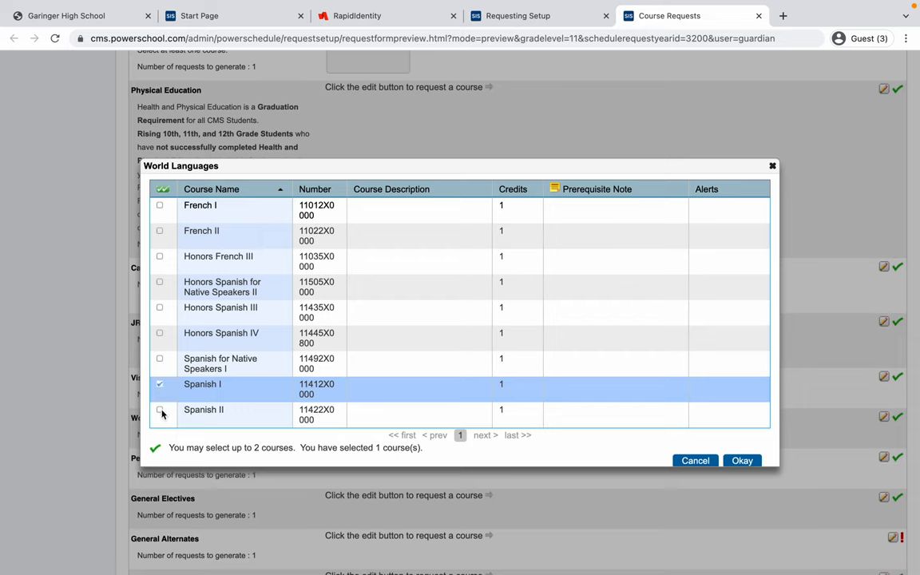
left_click(159, 409)
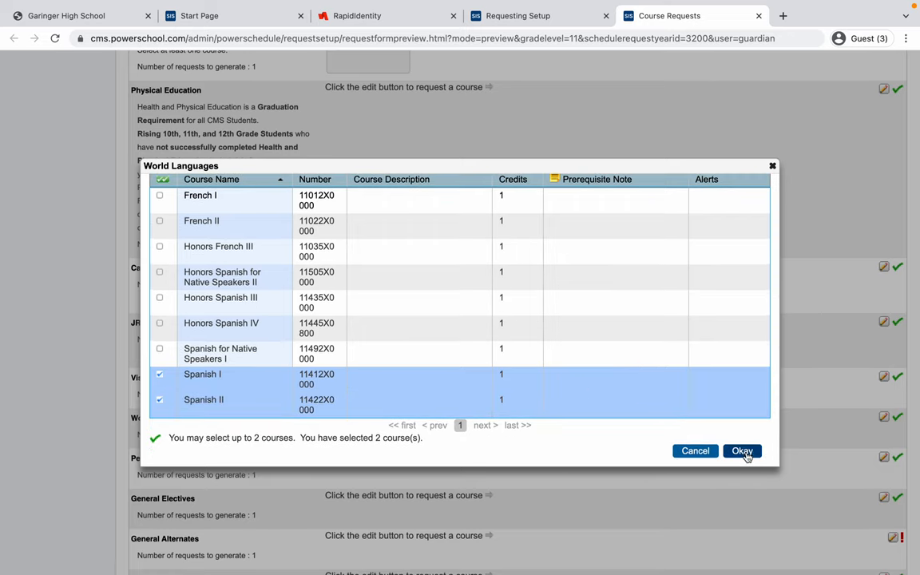
left_click(741, 450)
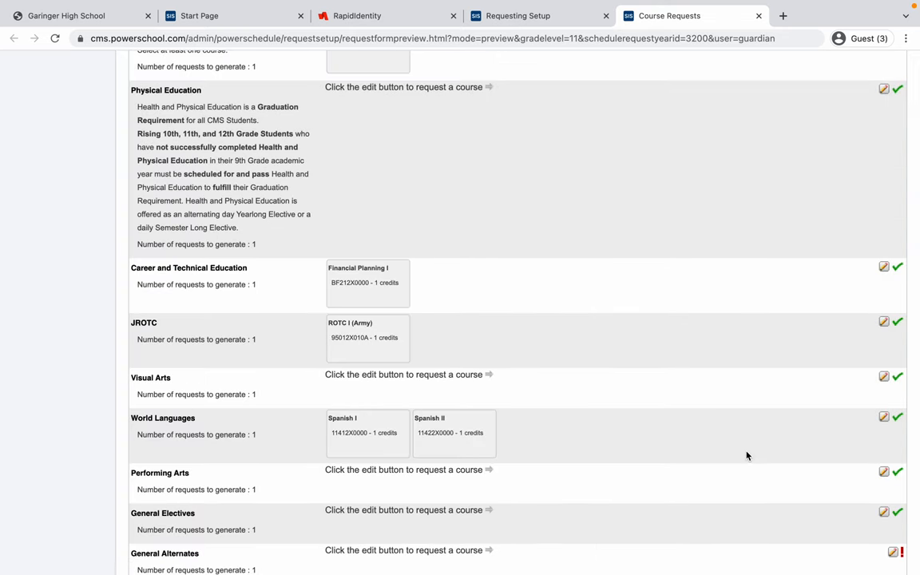
mouse_move(587, 345)
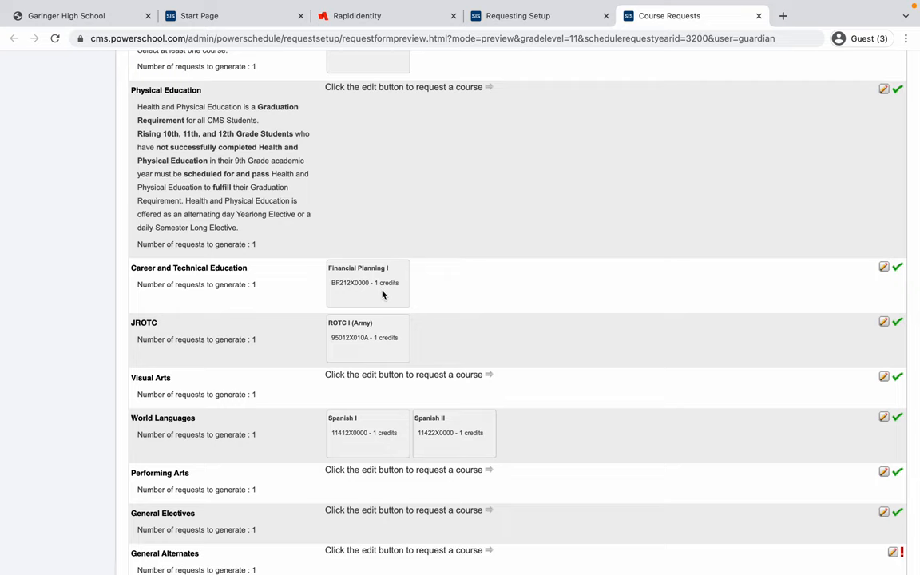
mouse_move(365, 323)
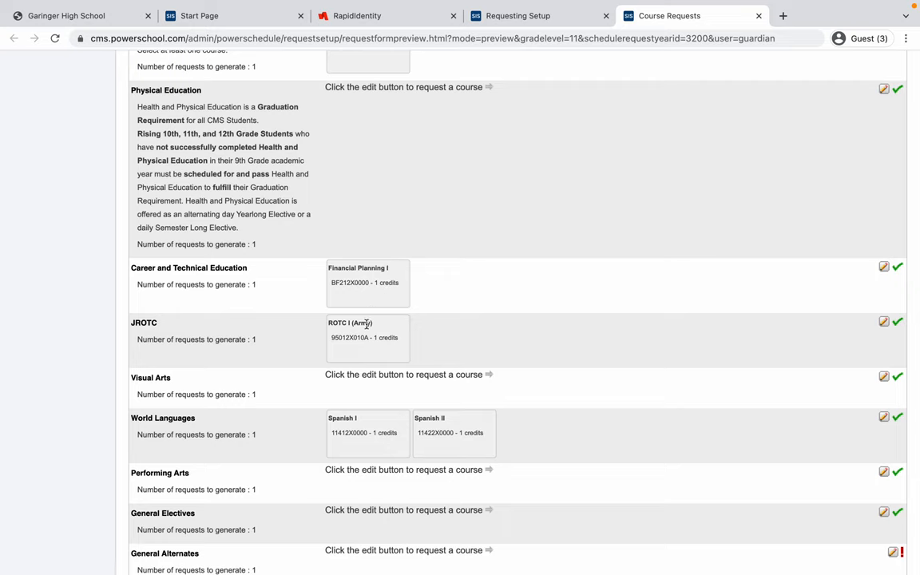
mouse_move(460, 431)
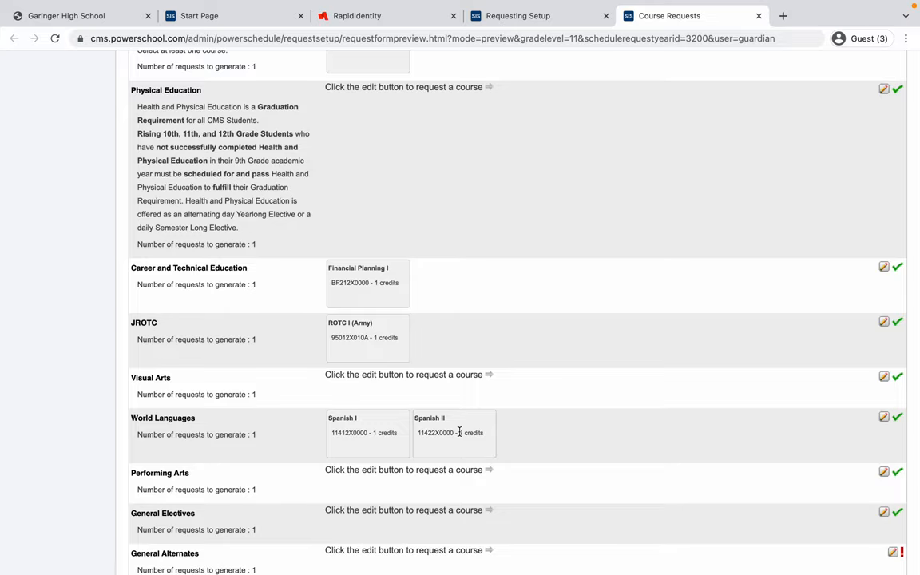
Scroll down the Course Requests page to the General Alternates row and its edit pencil
scroll("down", 3)
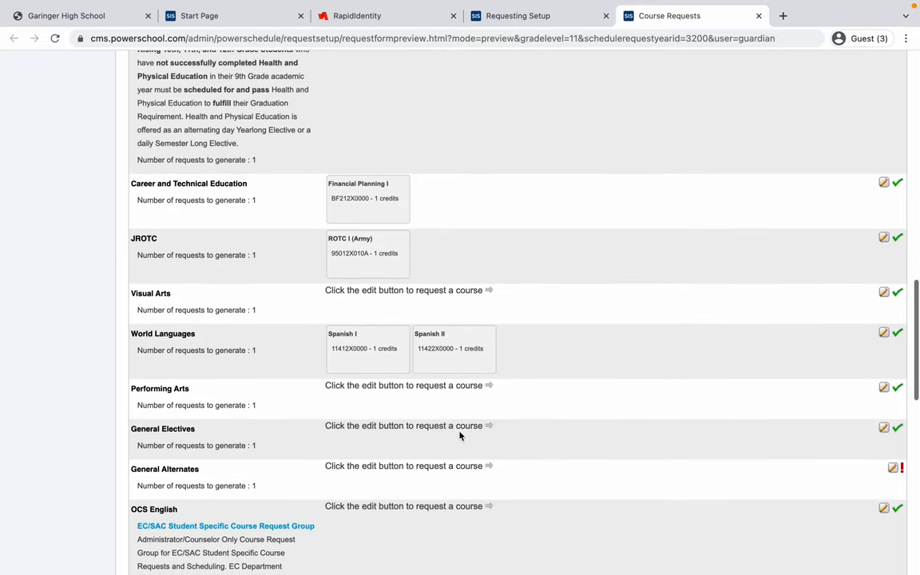
scroll("down", 3)
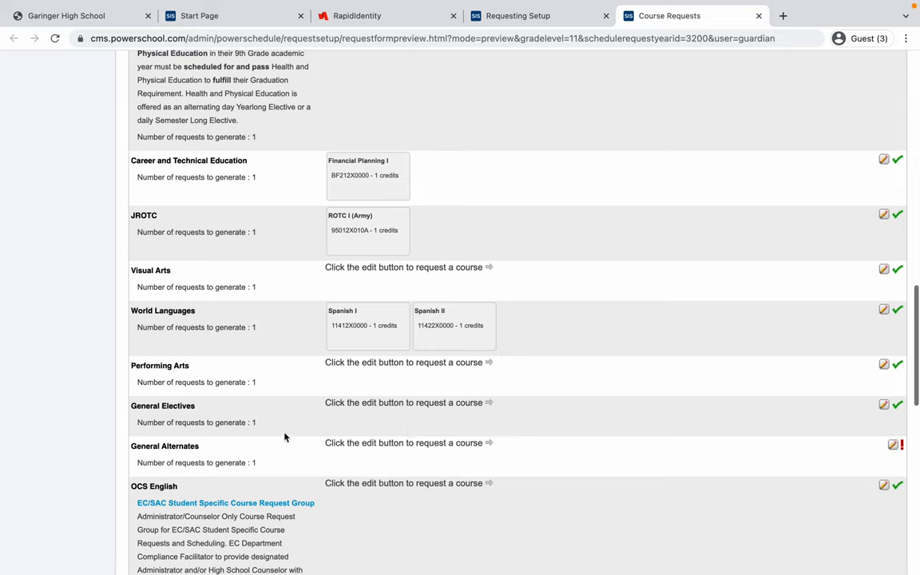
mouse_move(609, 457)
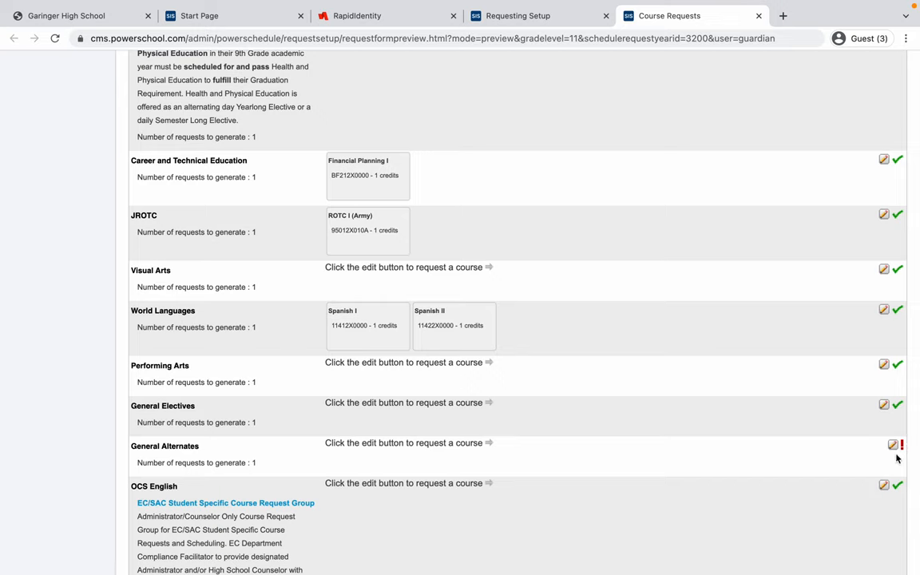
mouse_move(904, 455)
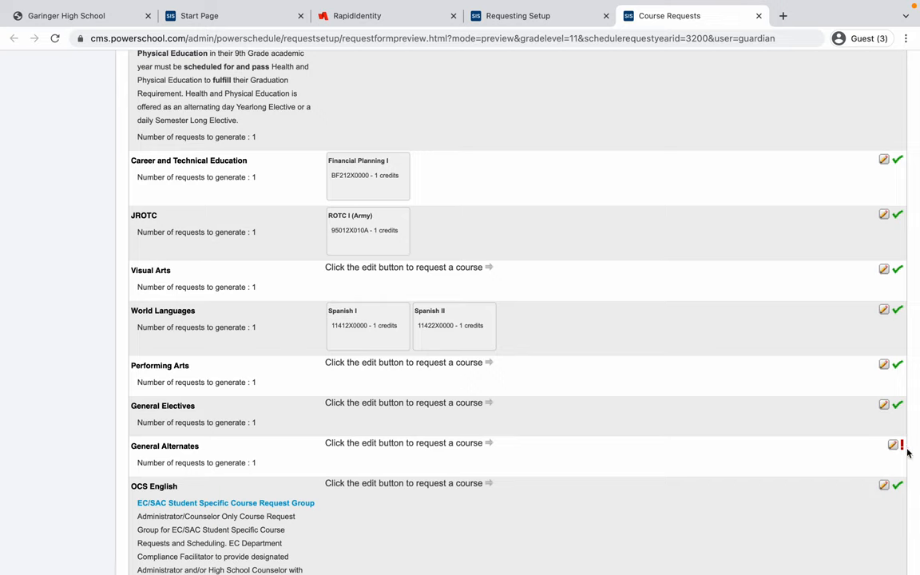
mouse_move(884, 457)
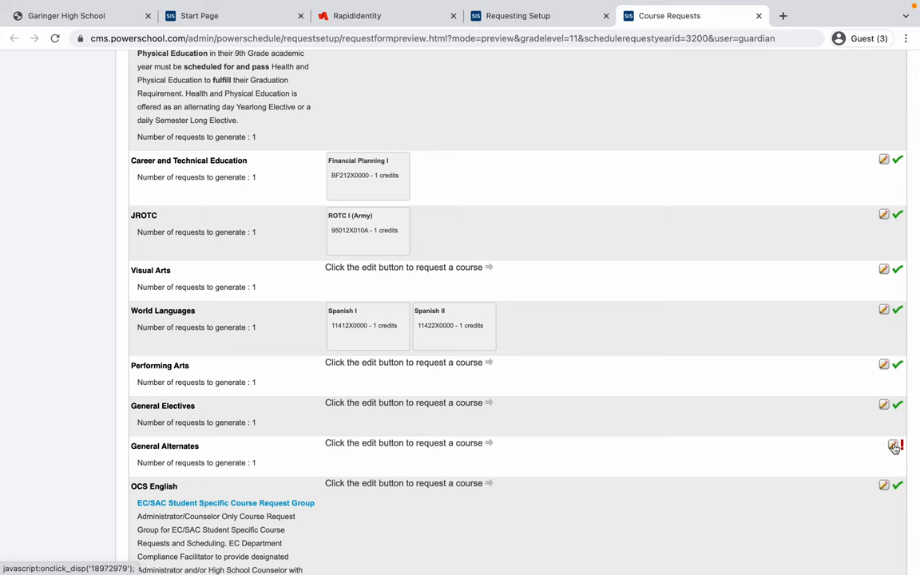
Browse the General Alternates course pages and choose Marketing as an alternate
left_click(885, 446)
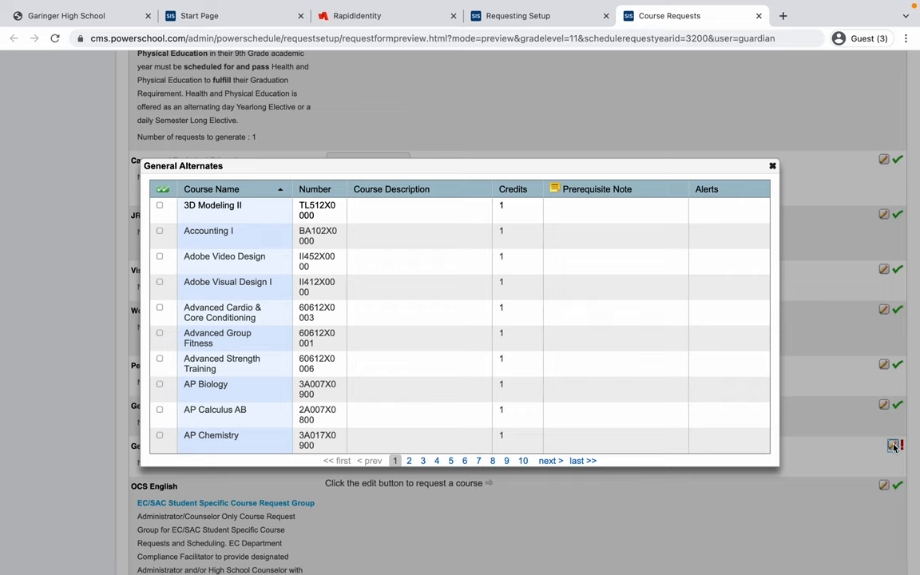
mouse_move(636, 374)
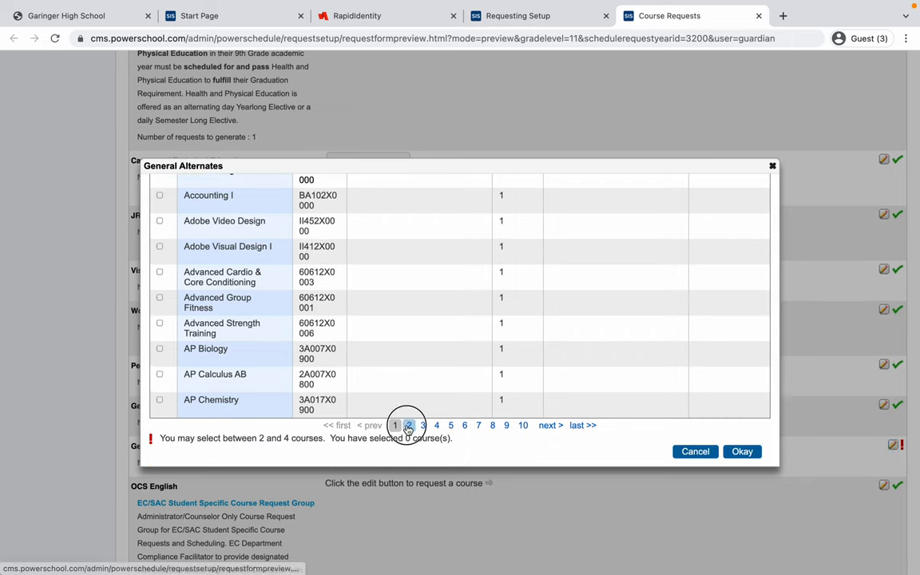
left_click(408, 424)
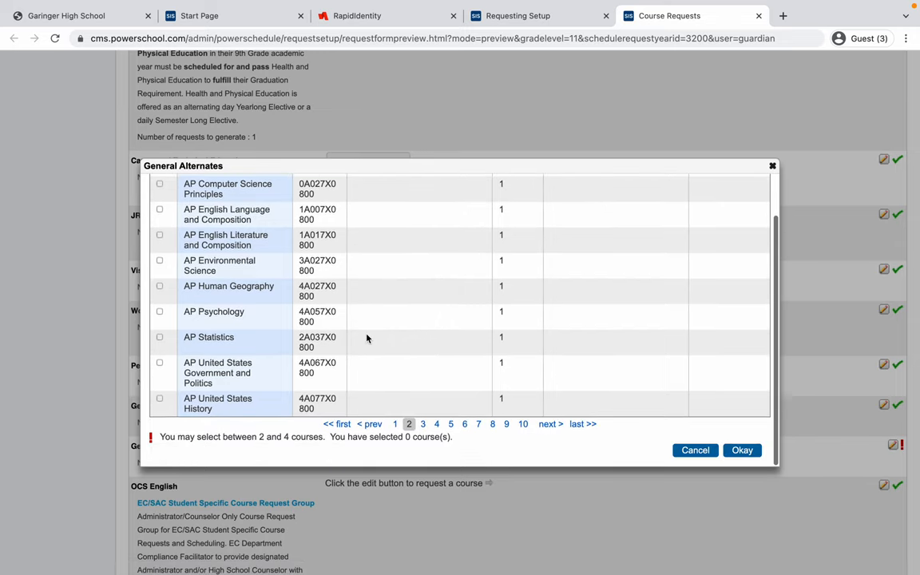
left_click(422, 425)
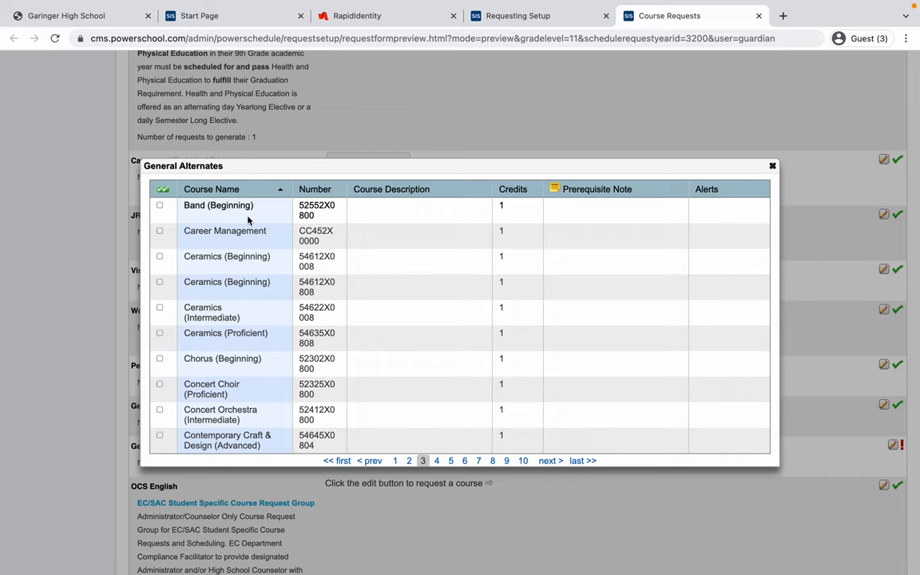
mouse_move(246, 249)
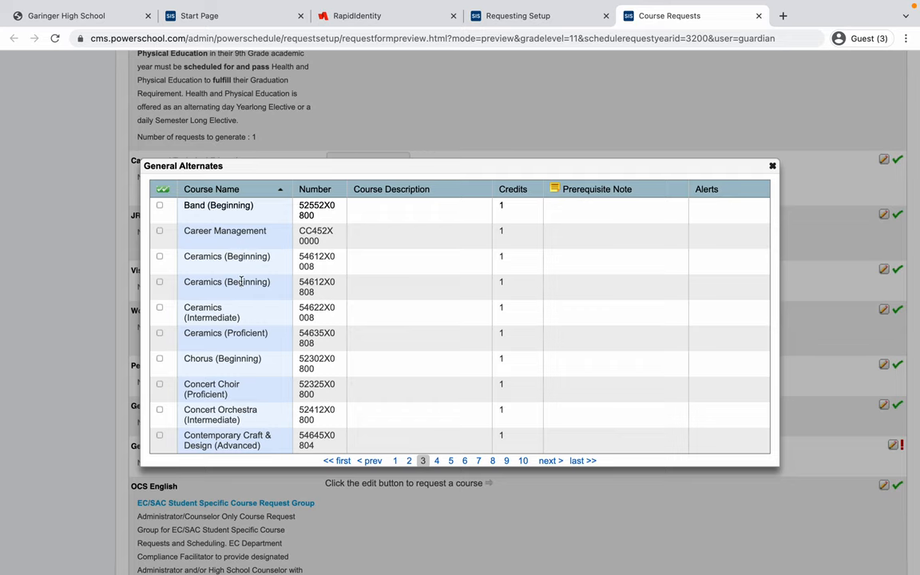
mouse_move(238, 388)
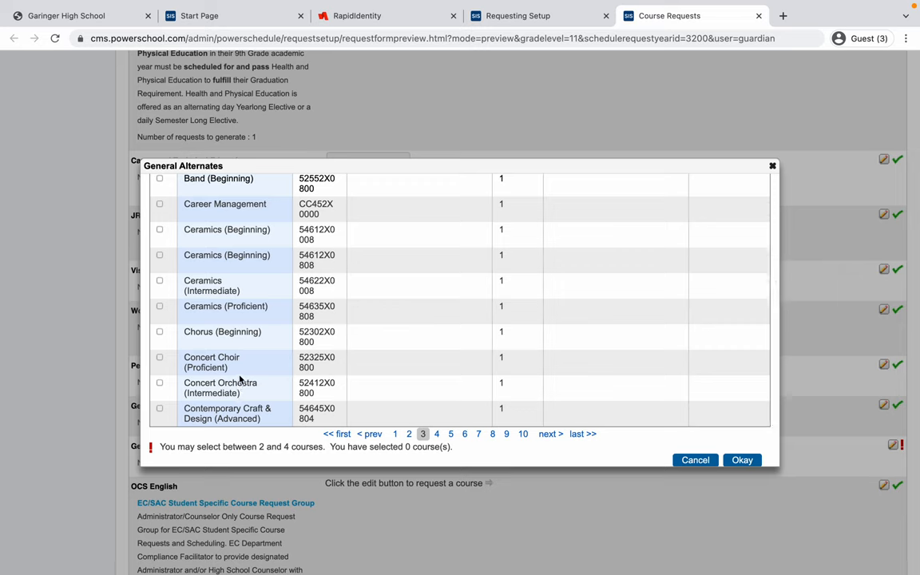
mouse_move(268, 399)
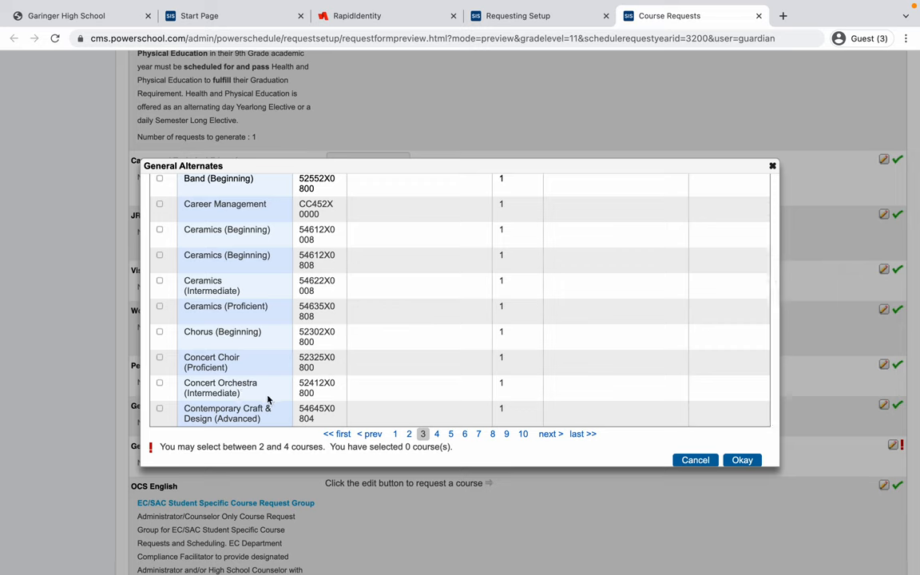
left_click(436, 435)
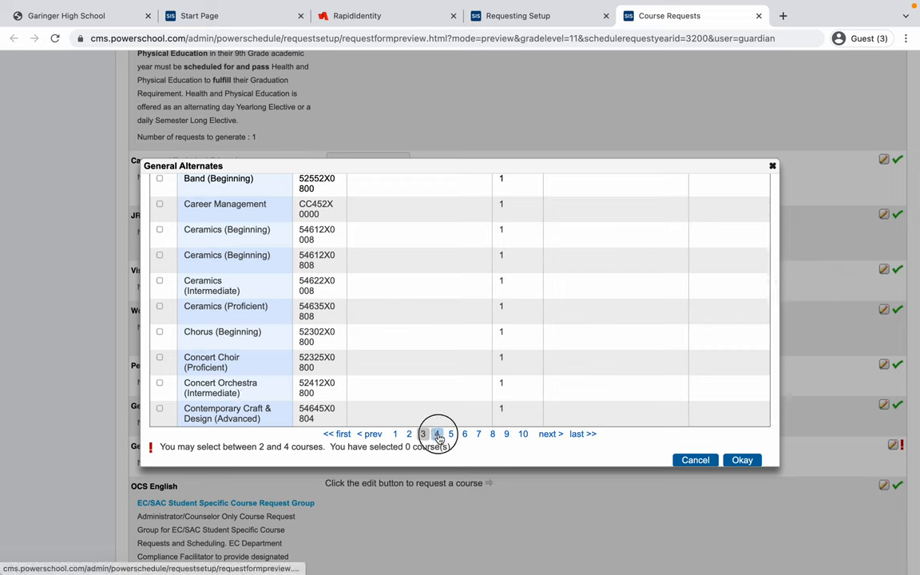
left_click(438, 434)
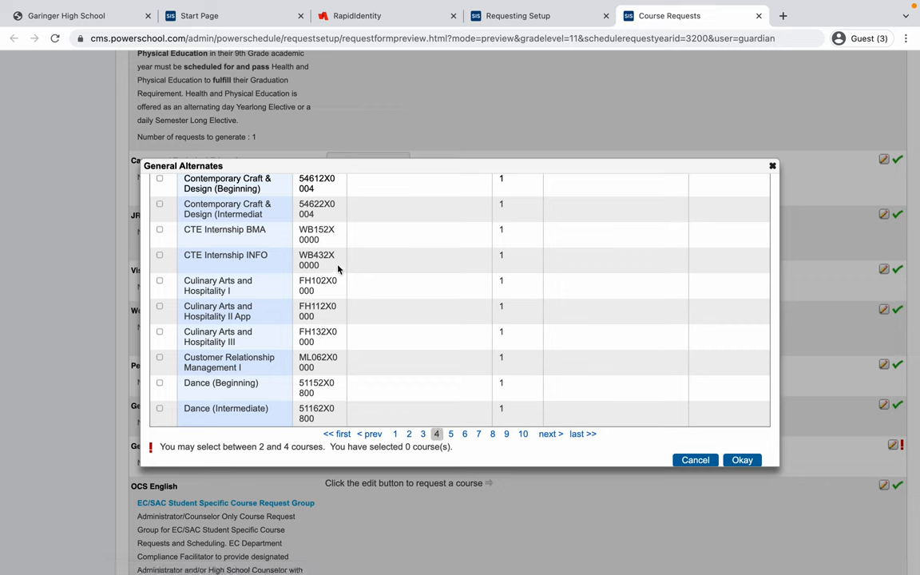
mouse_move(204, 243)
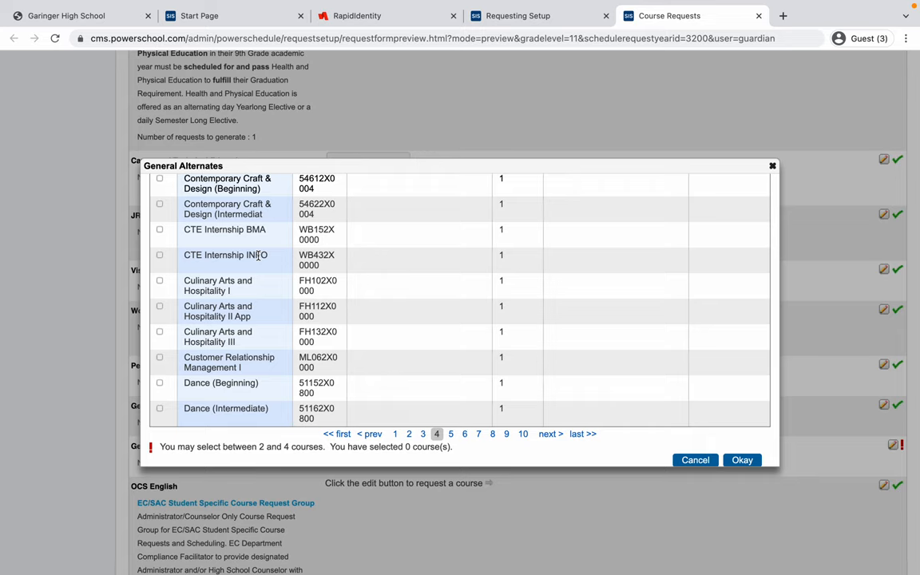
scroll("down", 3)
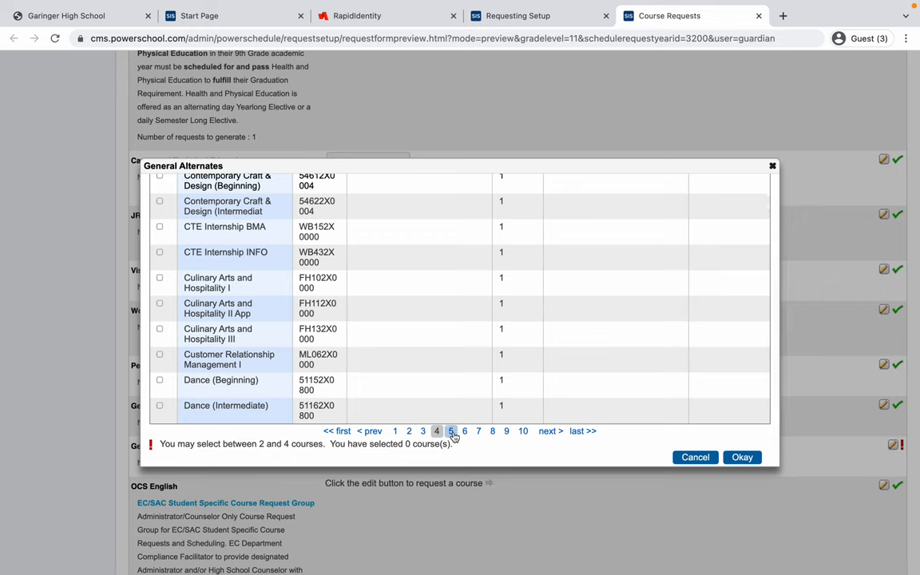
left_click(436, 431)
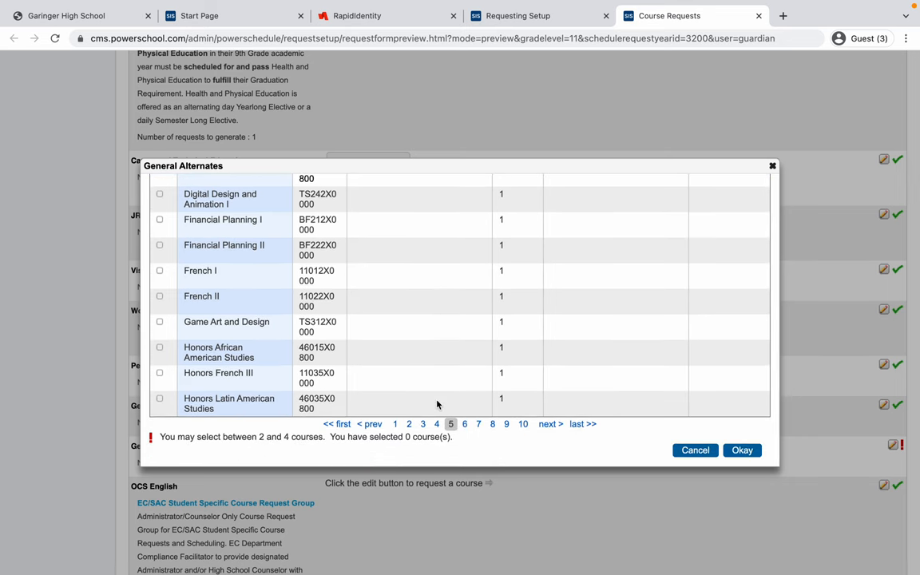
left_click(463, 425)
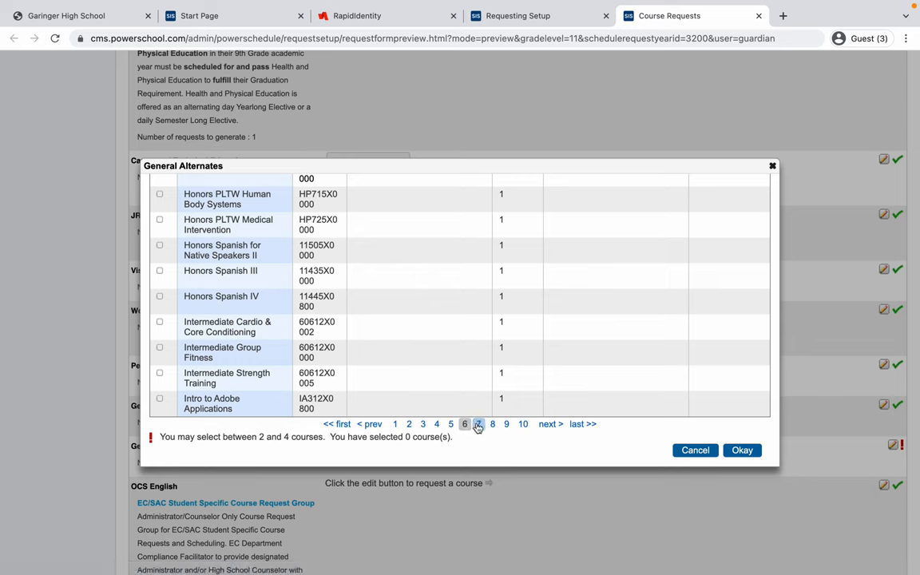
left_click(479, 424)
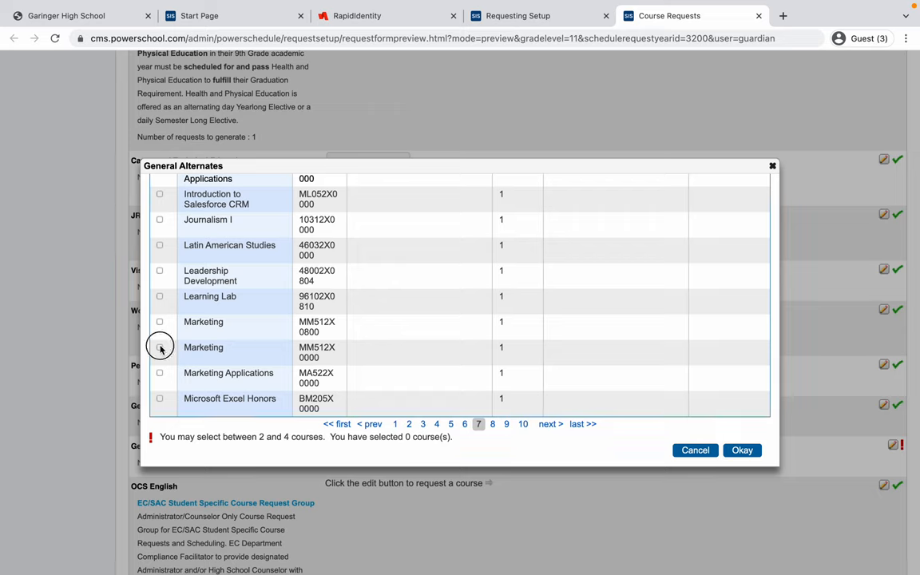
left_click(160, 348)
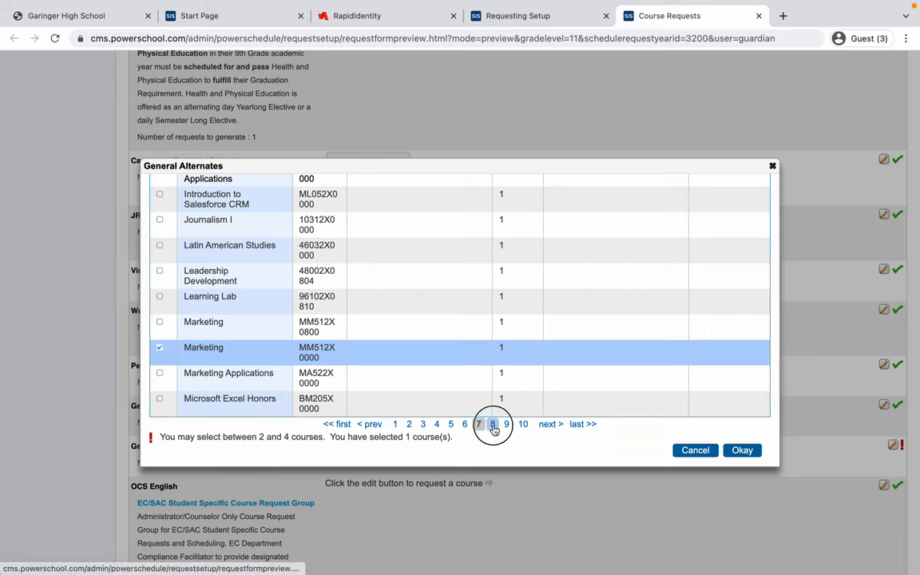
Page back and forth through the remaining General Alternates course pages looking for more options
left_click(492, 425)
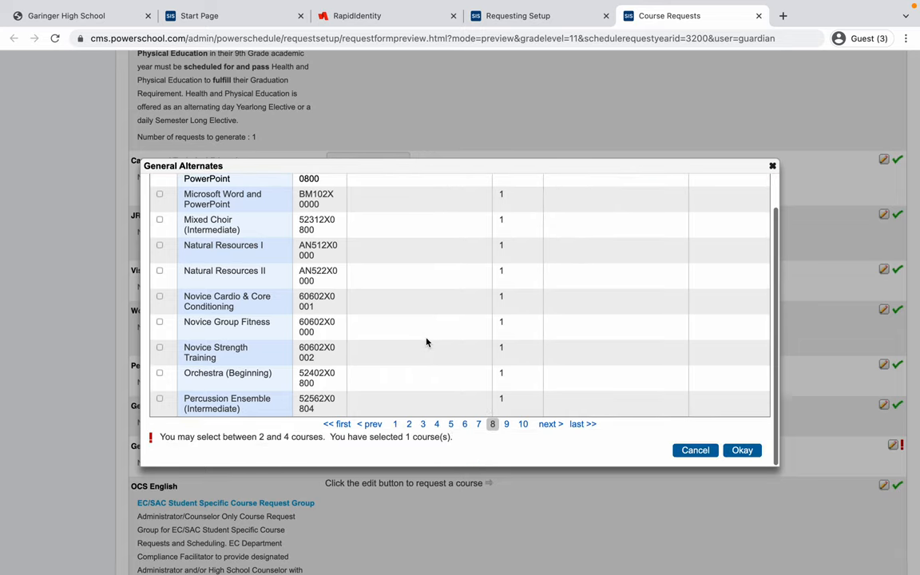
left_click(504, 425)
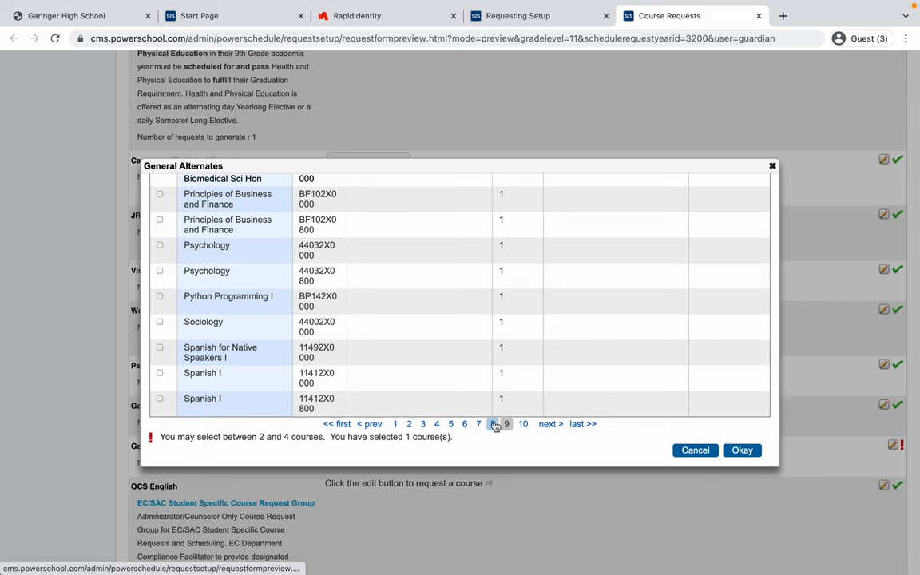
left_click(492, 424)
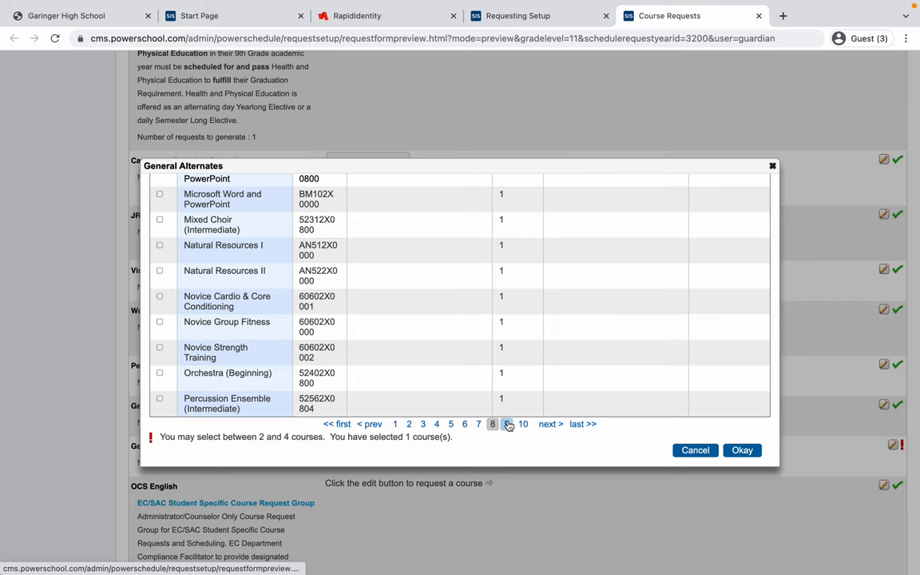
left_click(506, 423)
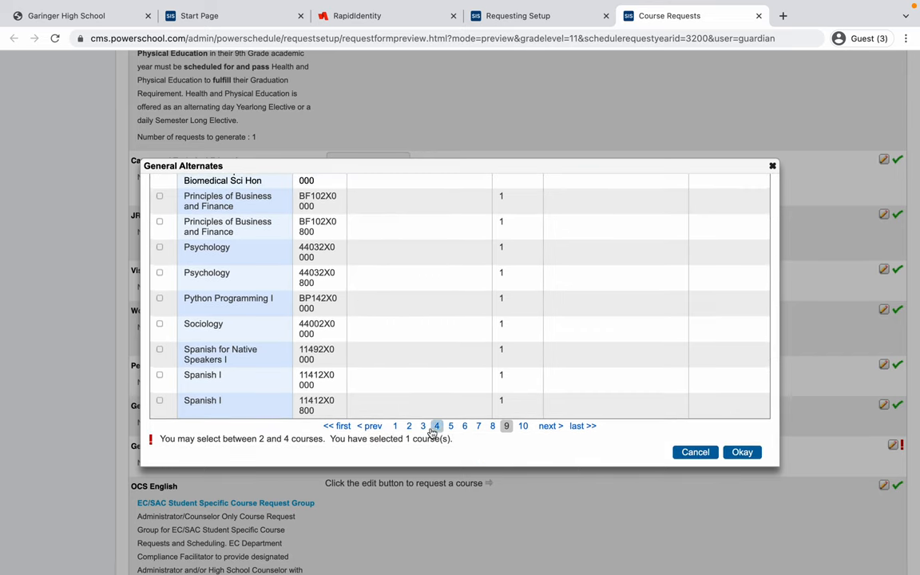
left_click(421, 424)
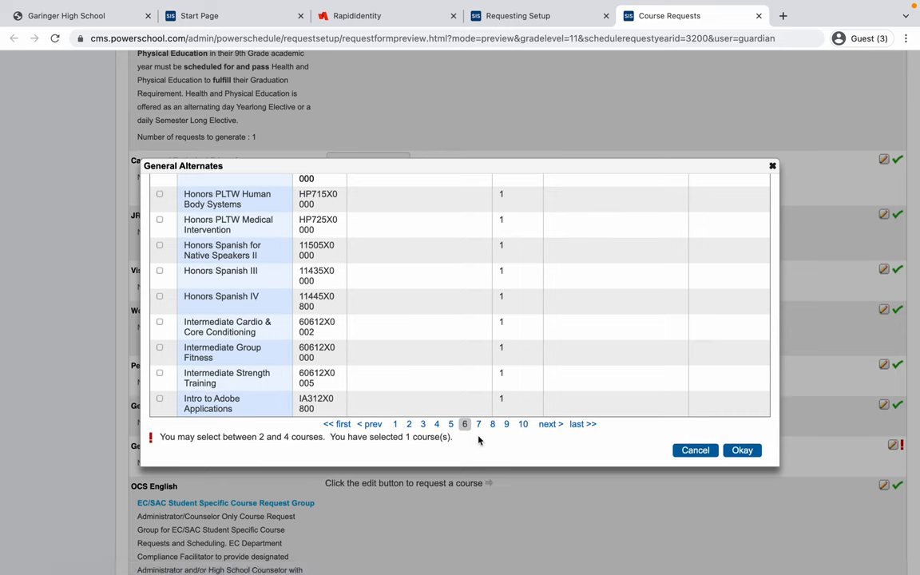
left_click(492, 425)
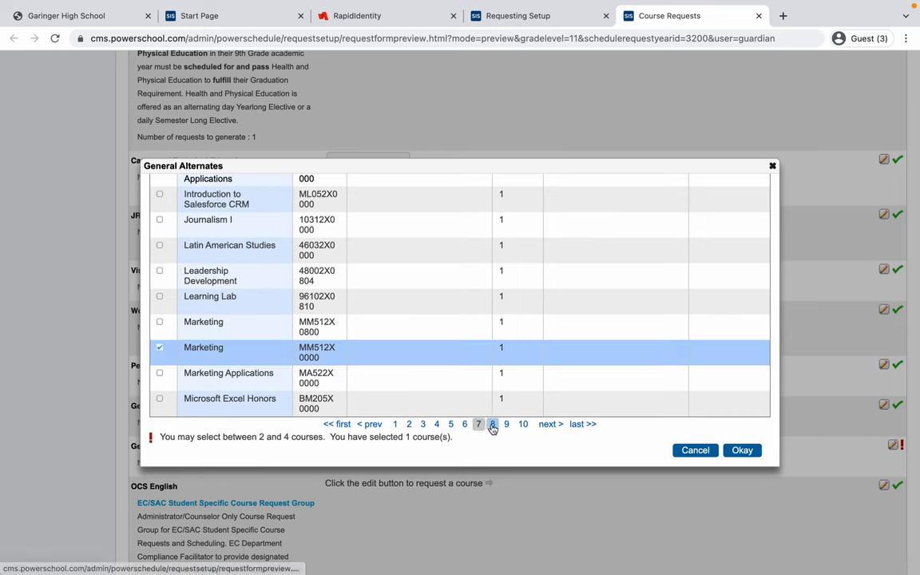
left_click(505, 425)
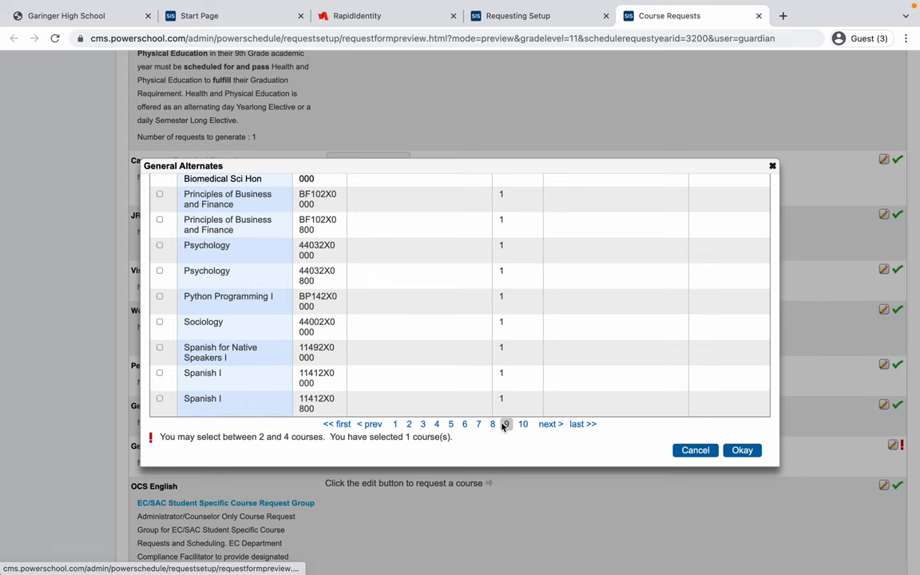
left_click(524, 425)
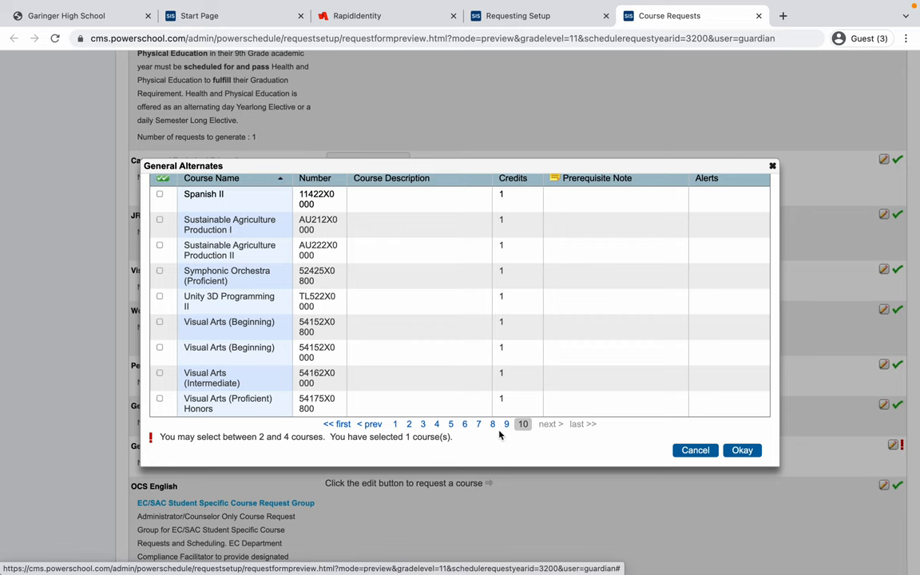
left_click(504, 425)
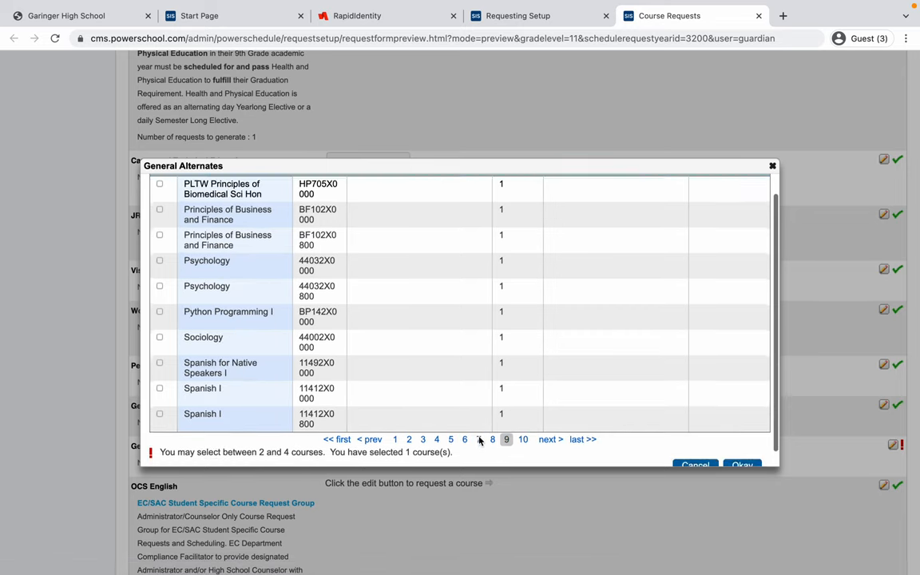
left_click(492, 430)
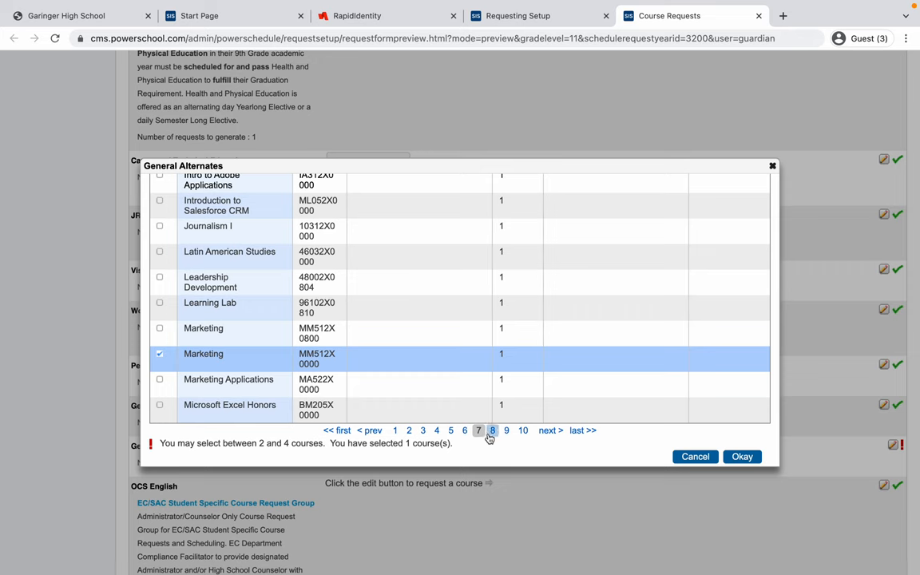
left_click(463, 431)
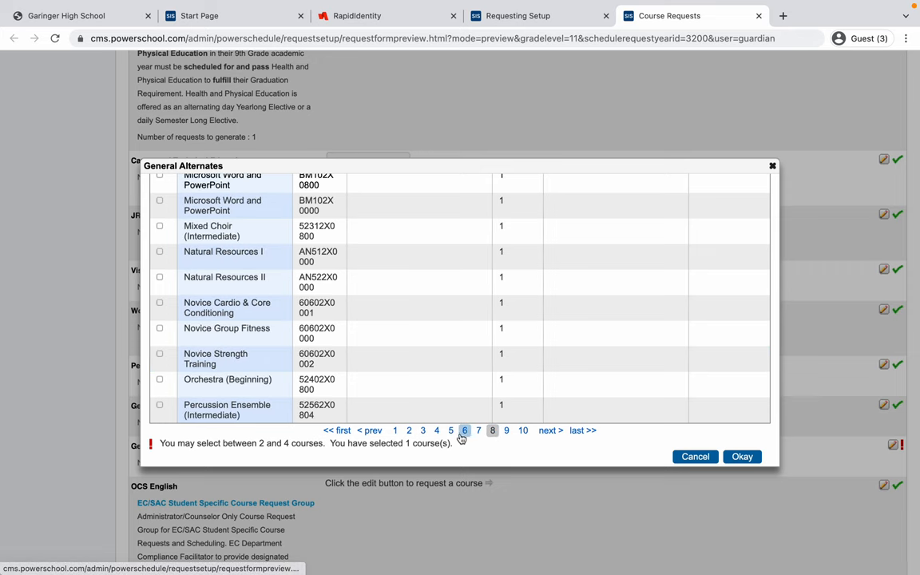
left_click(451, 431)
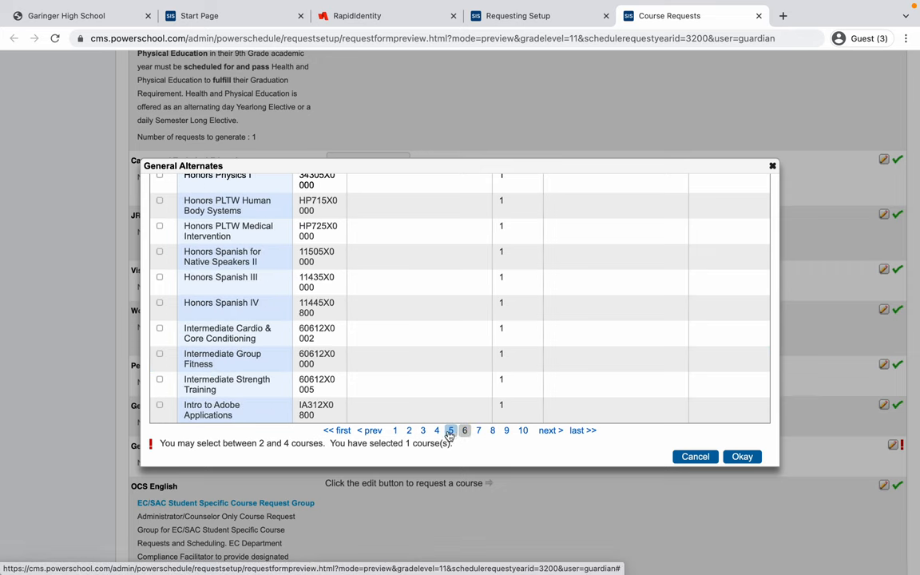
left_click(450, 431)
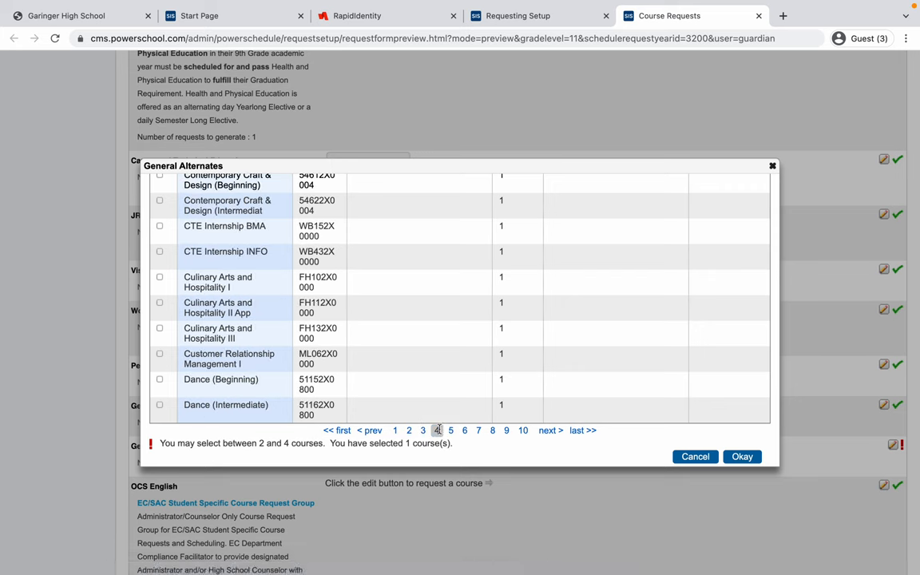
Add Culinary Arts and Hospitality I as a second General Alternates course
left_click(422, 430)
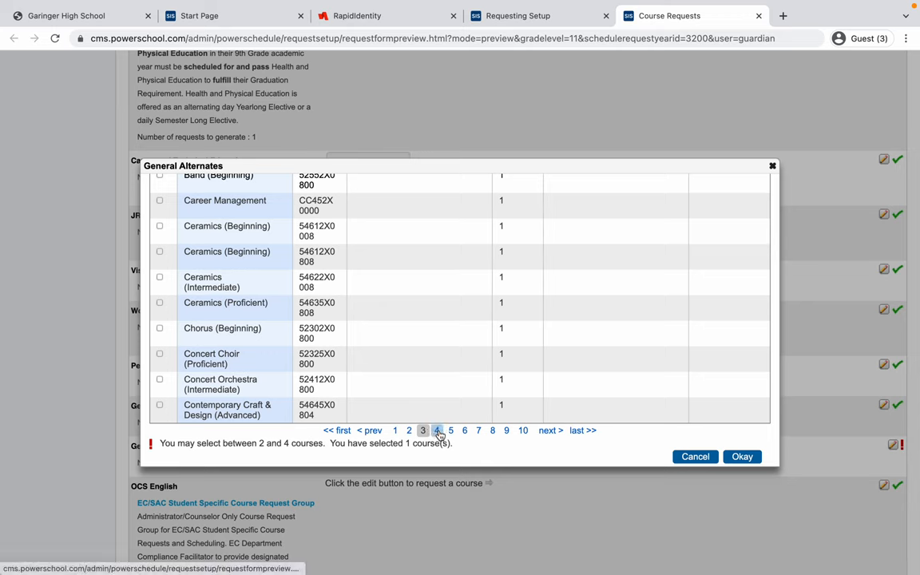
left_click(437, 430)
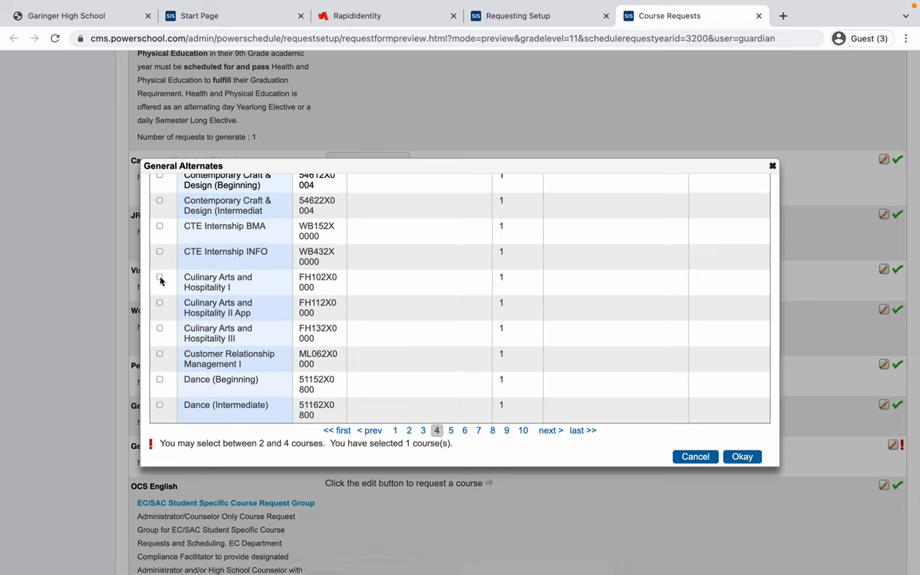
left_click(160, 279)
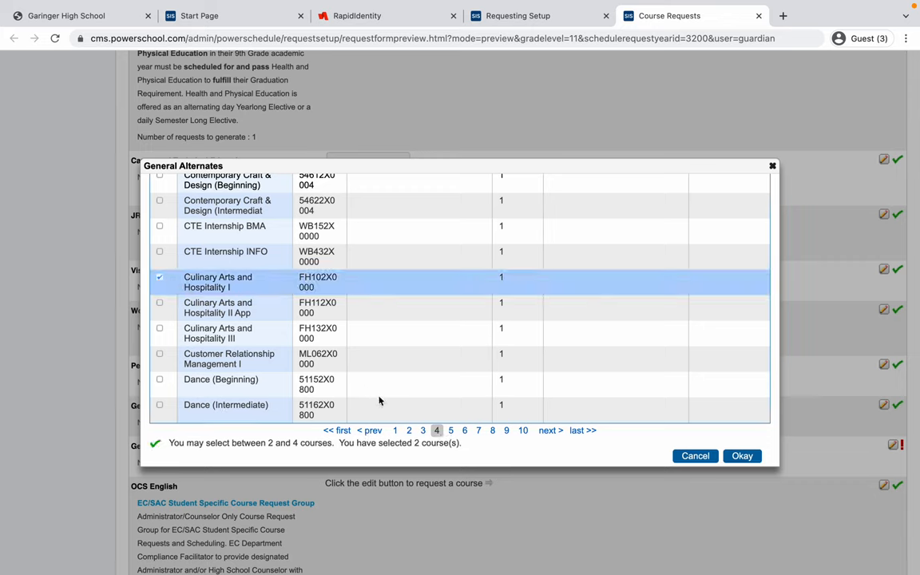
left_click(422, 431)
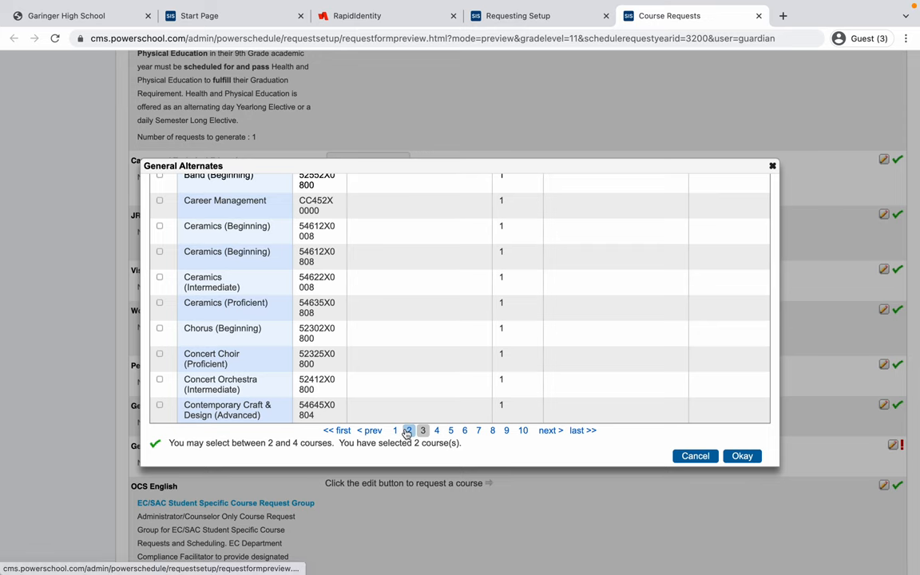
Add Adobe Video Design as the third alternate and confirm the three choices
left_click(370, 441)
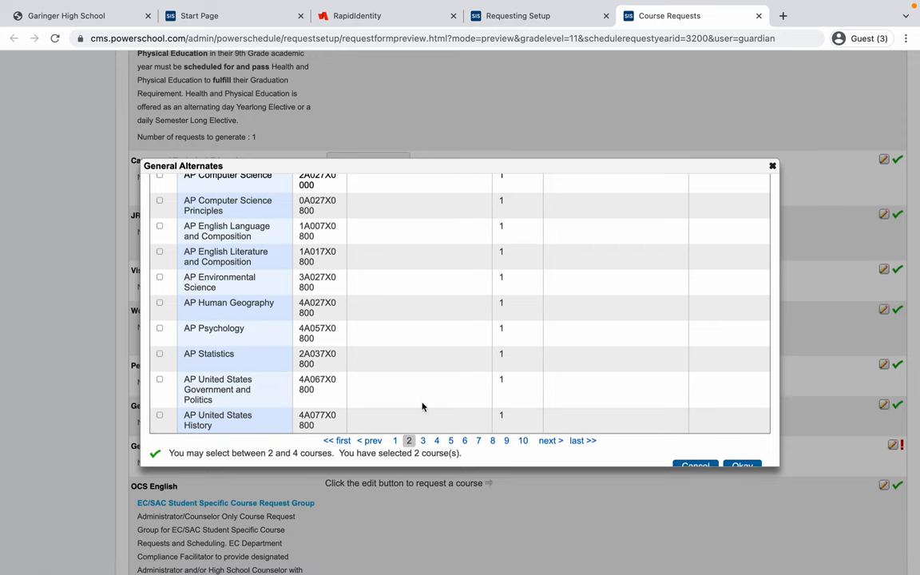
left_click(396, 431)
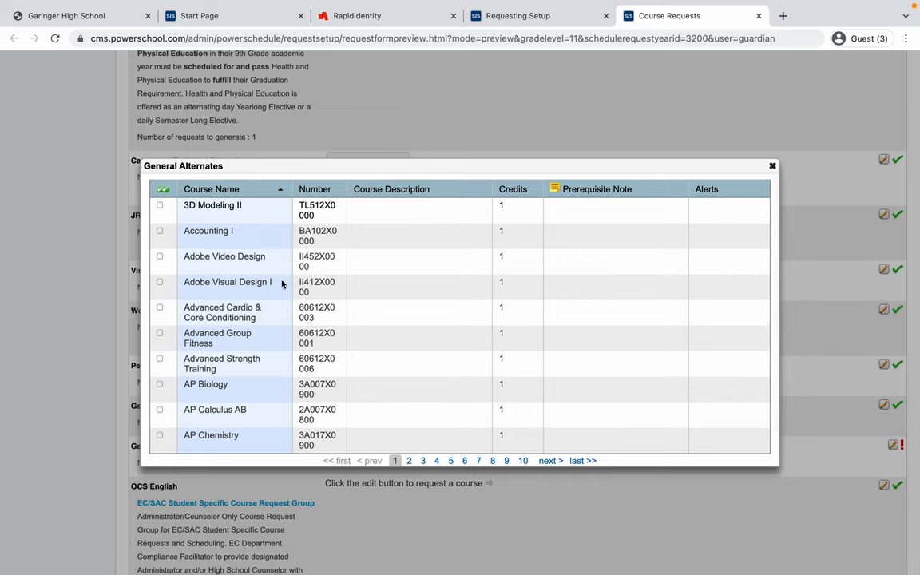
mouse_move(249, 255)
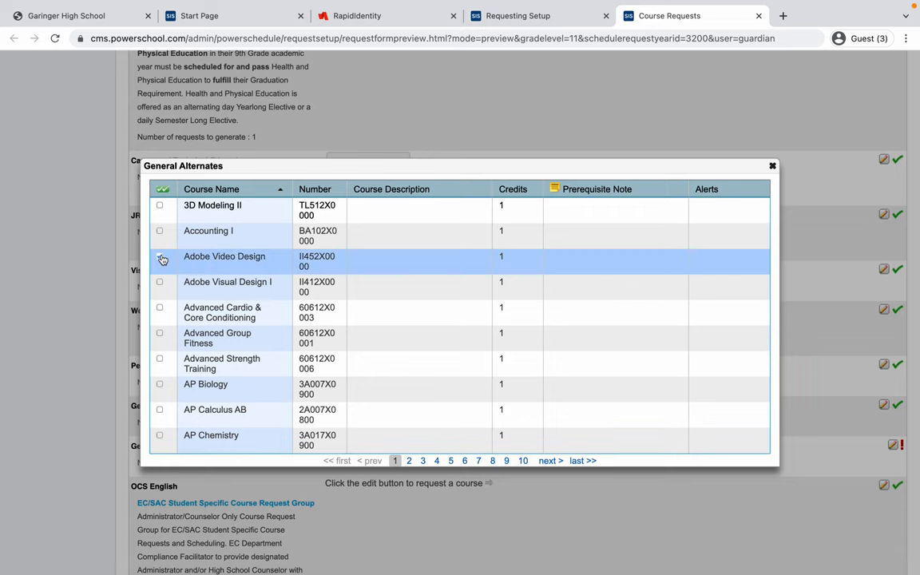
left_click(160, 255)
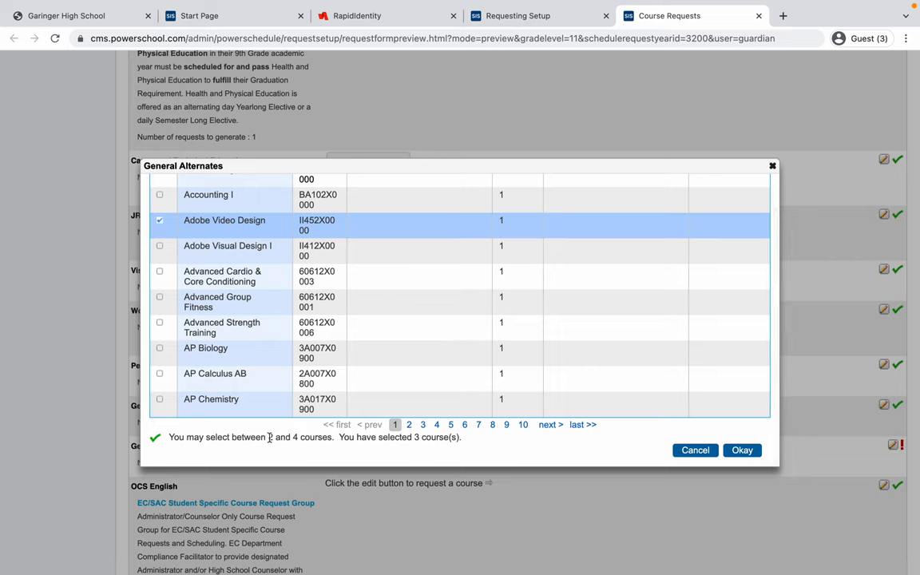
mouse_move(344, 438)
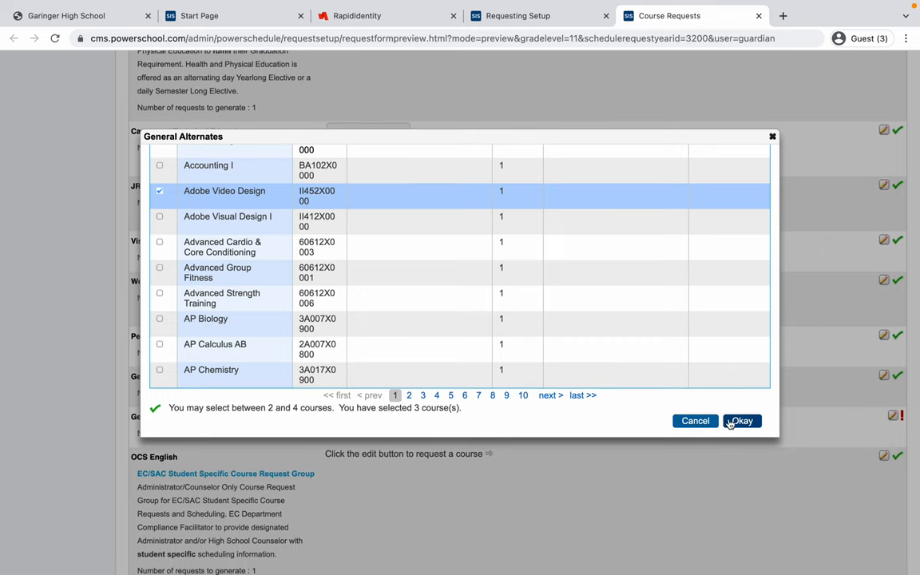
left_click(741, 422)
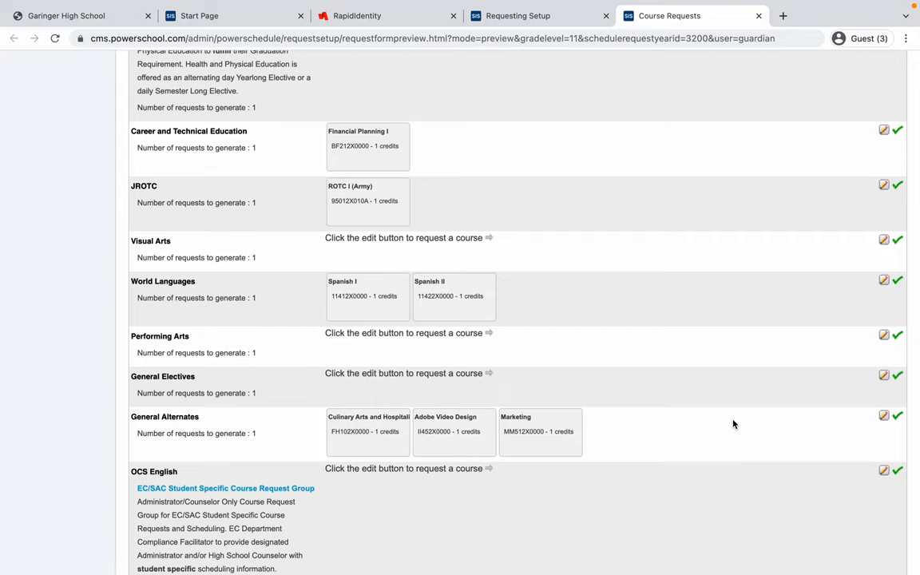
mouse_move(900, 422)
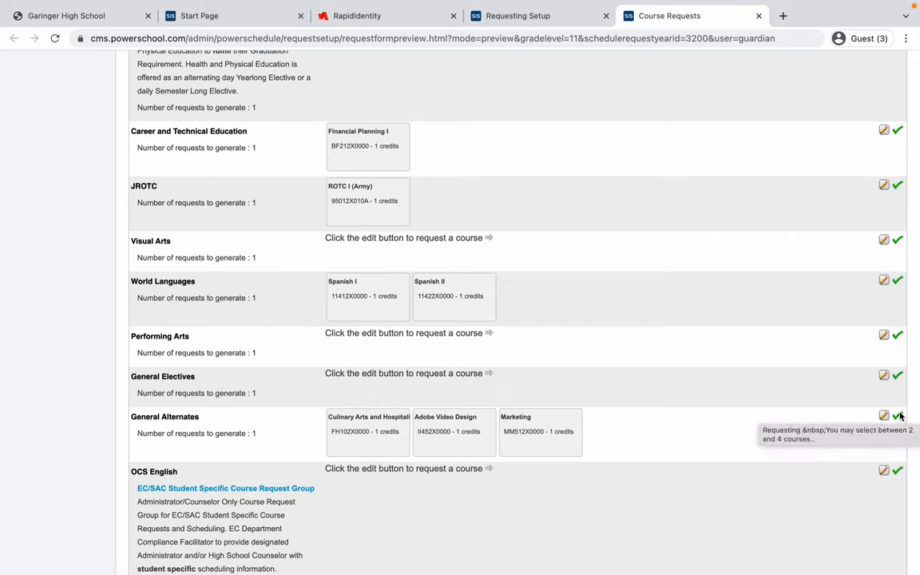
Scroll to the credit-hours summary showing 8 of 8 credit hours requested
scroll("down", 3)
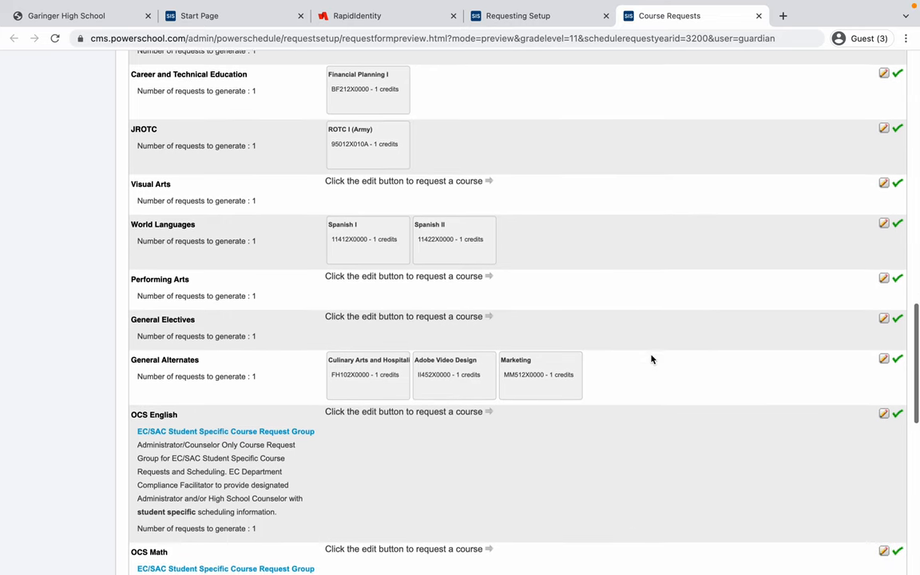
scroll("down", 3)
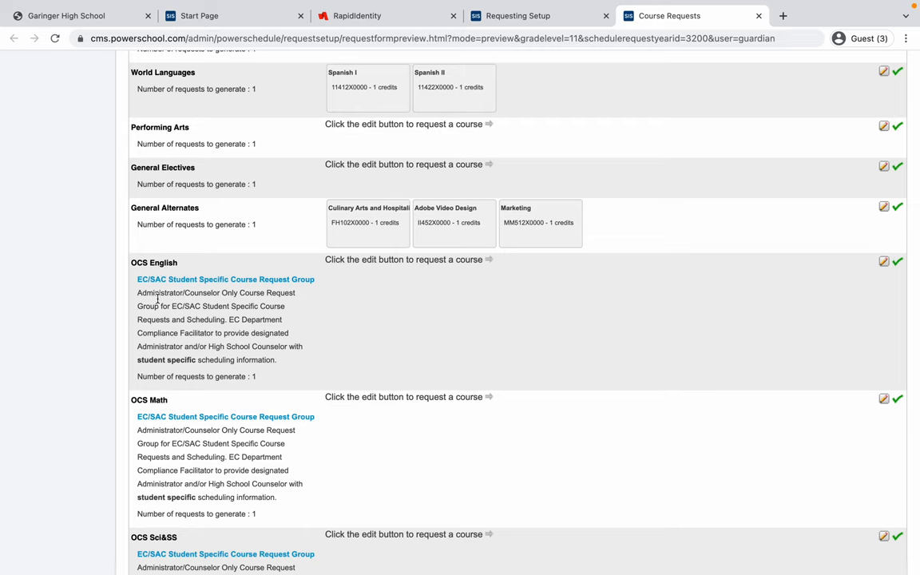
mouse_move(554, 438)
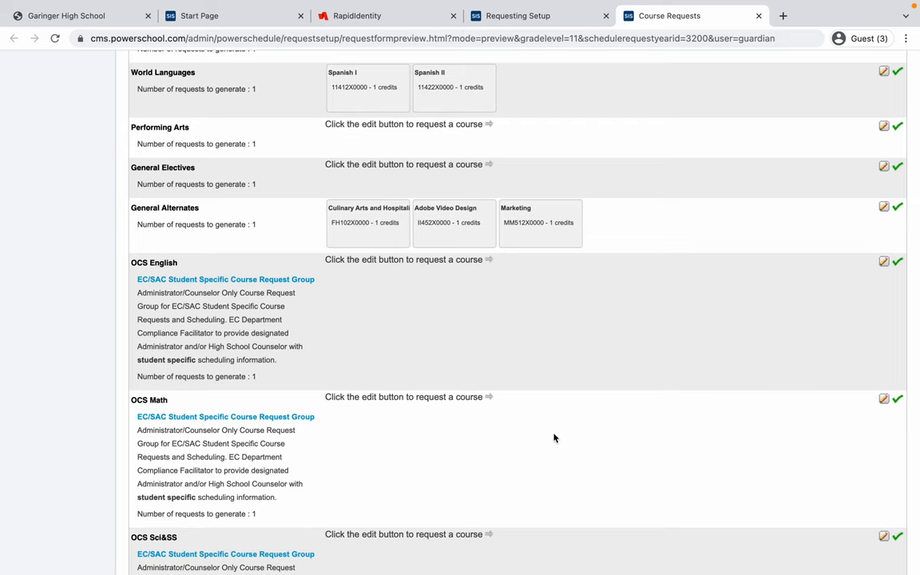
scroll("down", 3)
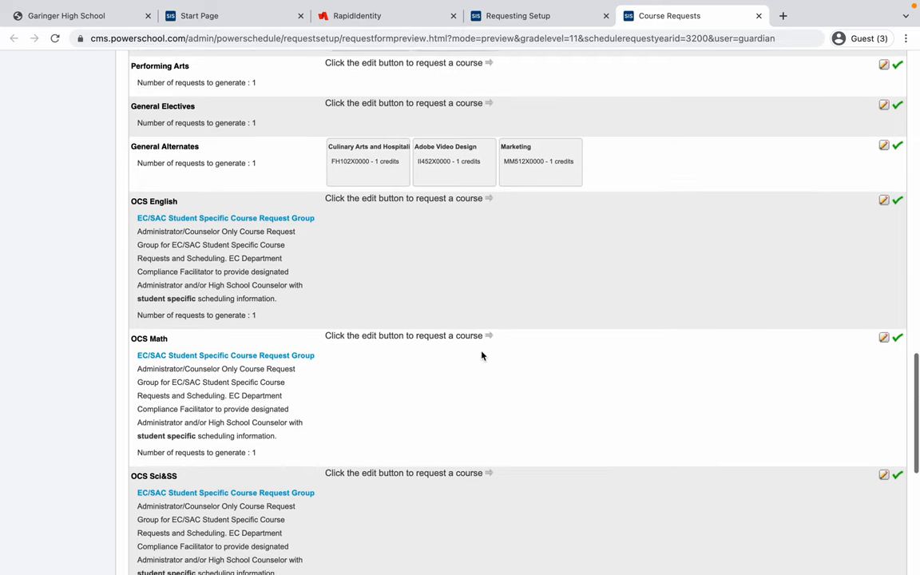
scroll("down", 3)
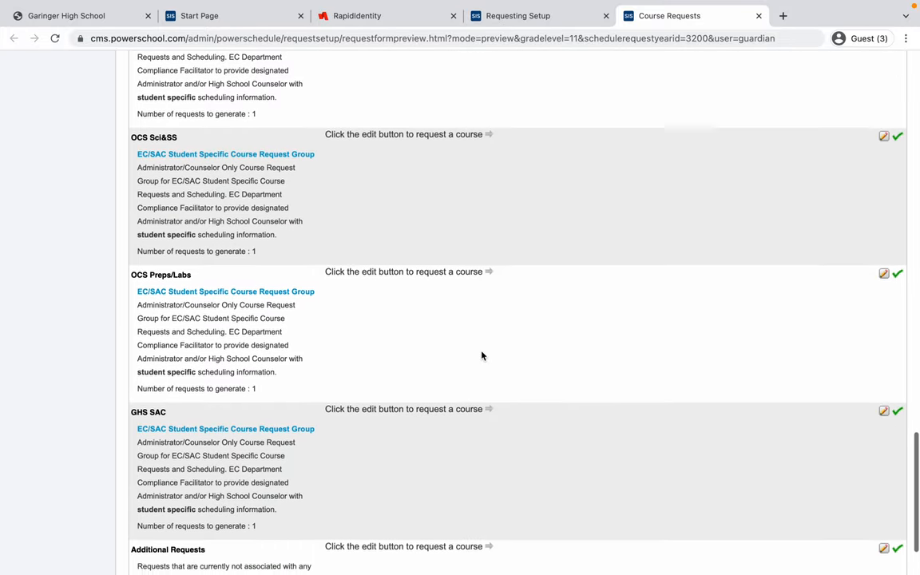
scroll("down", 3)
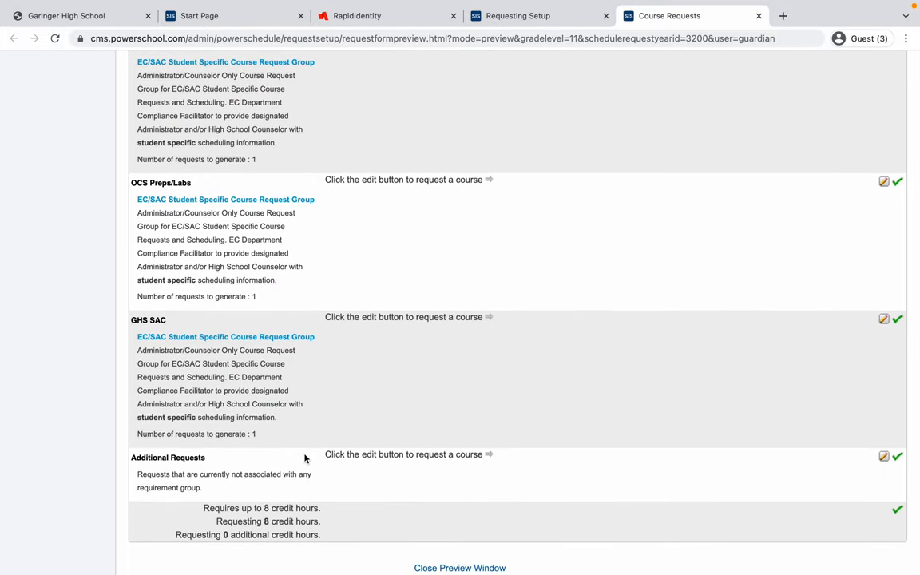
mouse_move(396, 467)
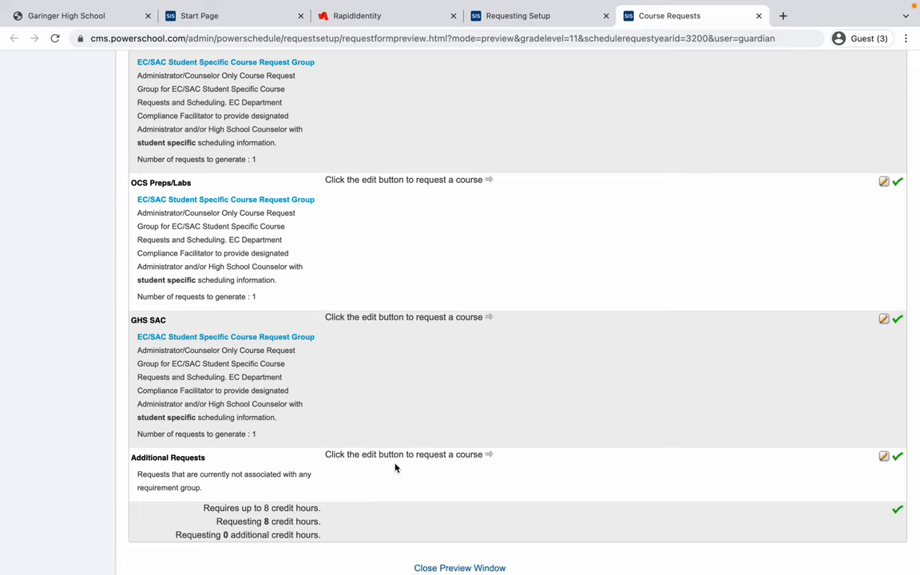
mouse_move(256, 517)
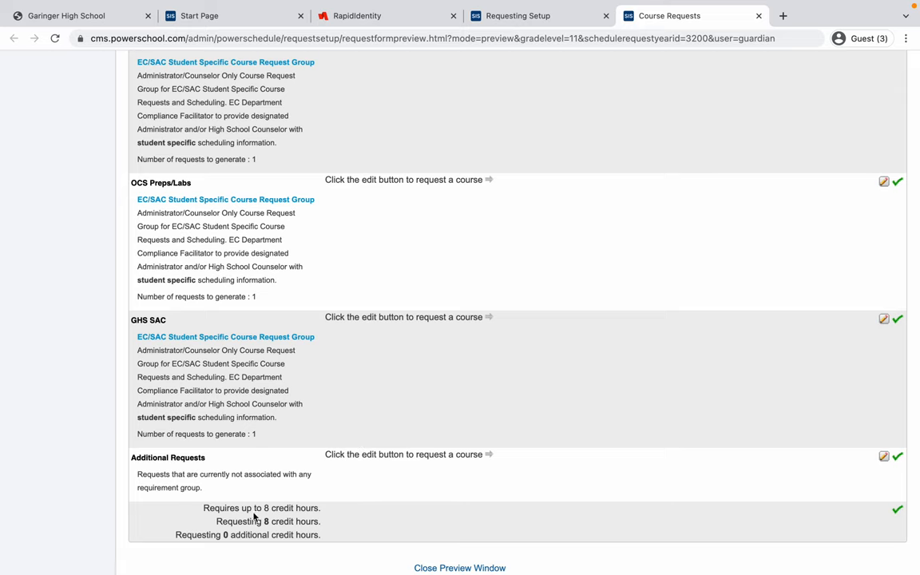
mouse_move(262, 511)
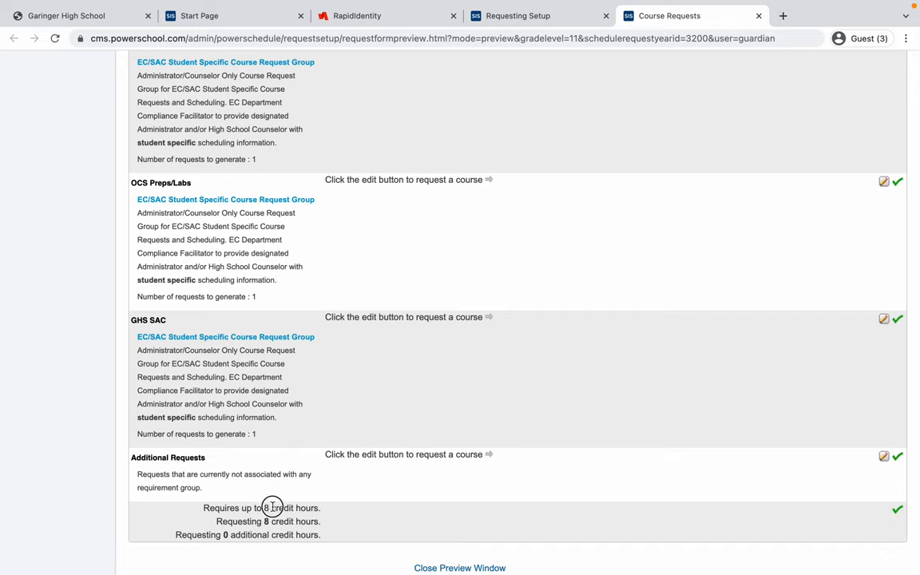
mouse_move(268, 507)
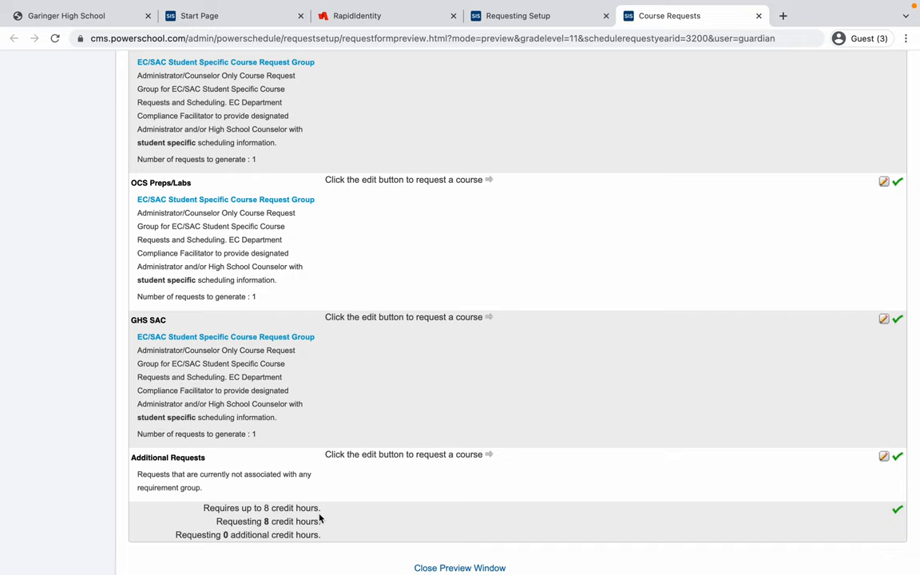
mouse_move(318, 521)
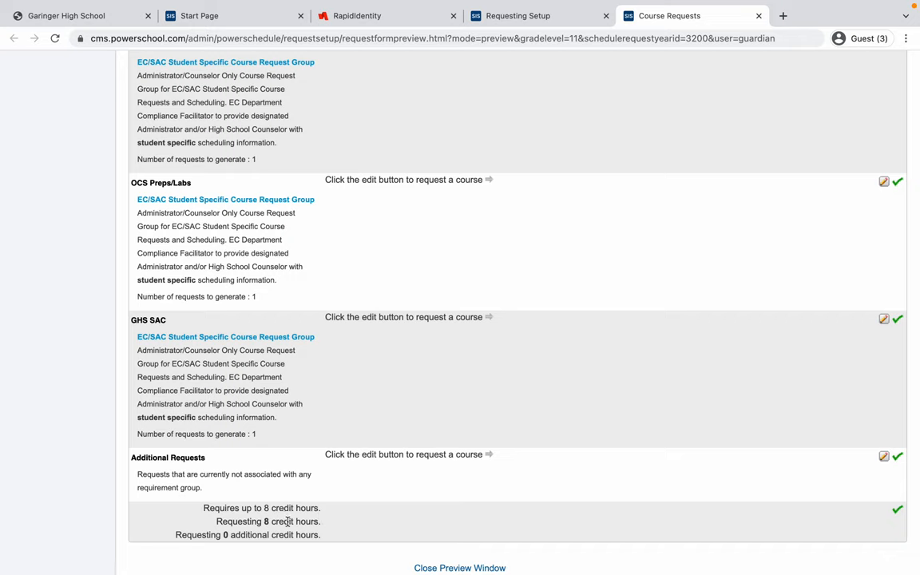
mouse_move(796, 546)
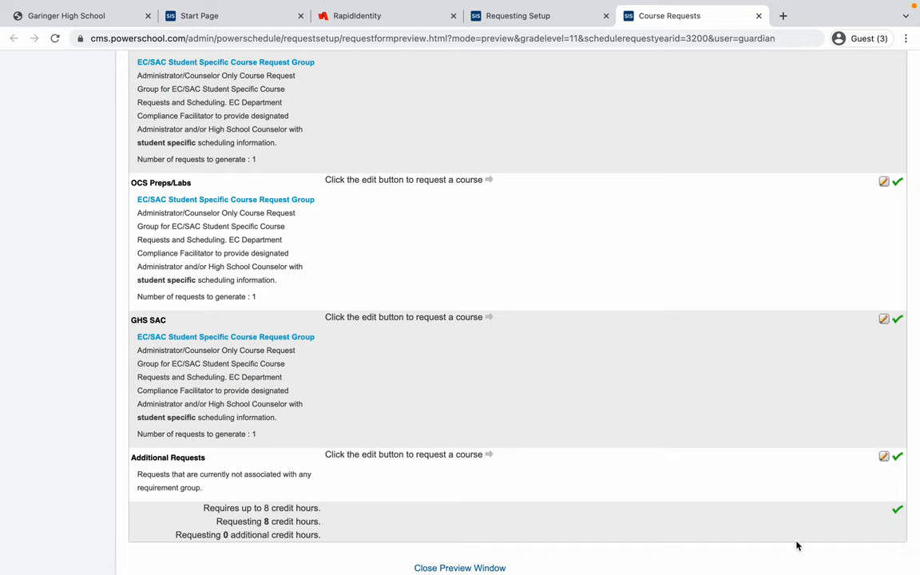
mouse_move(892, 520)
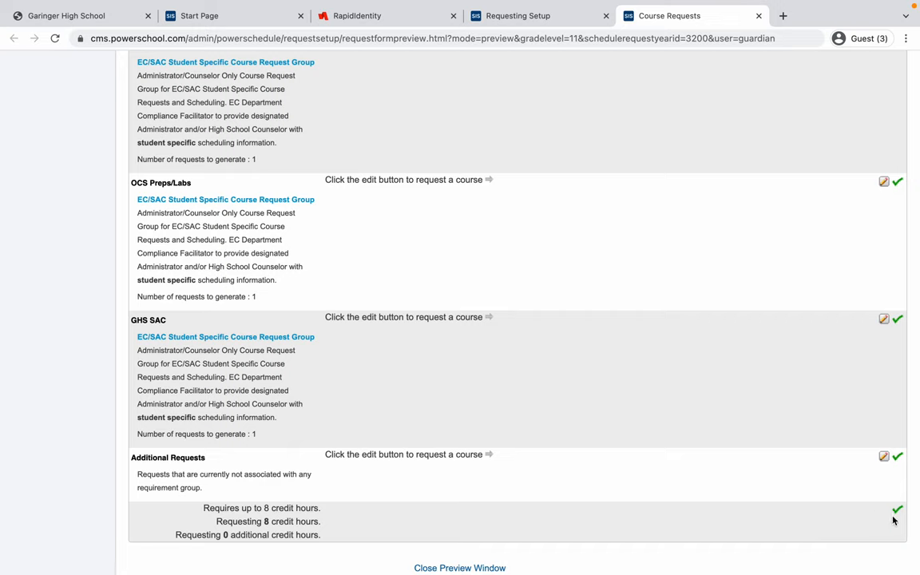
mouse_move(789, 511)
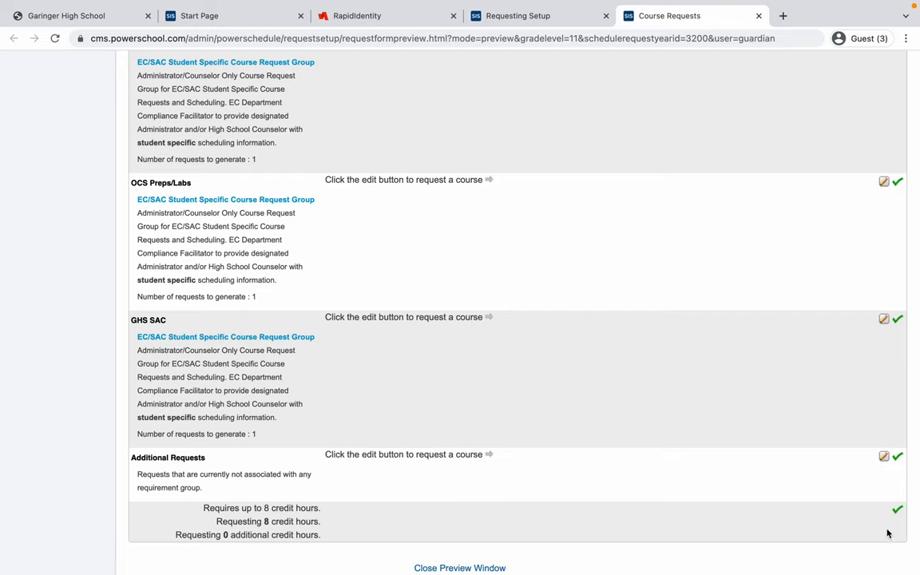
mouse_move(846, 524)
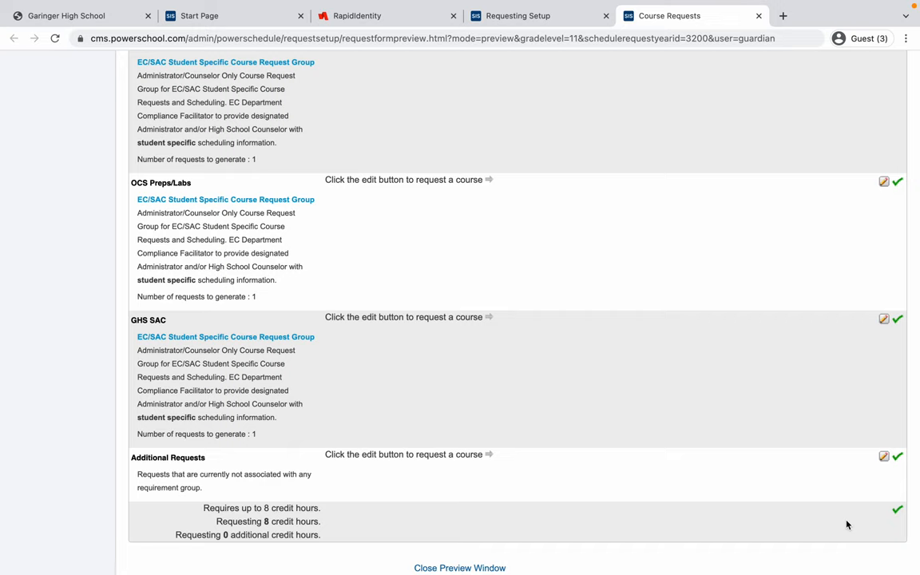
mouse_move(600, 354)
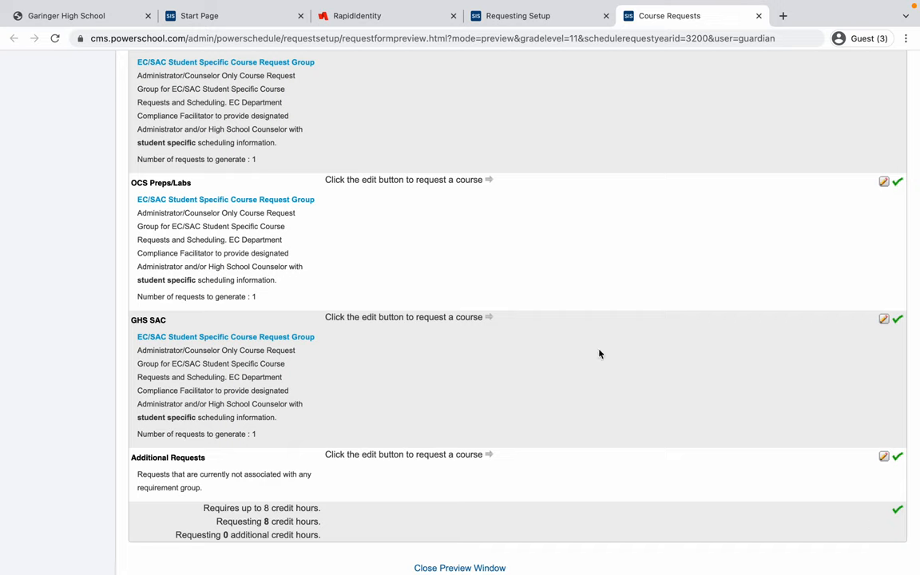